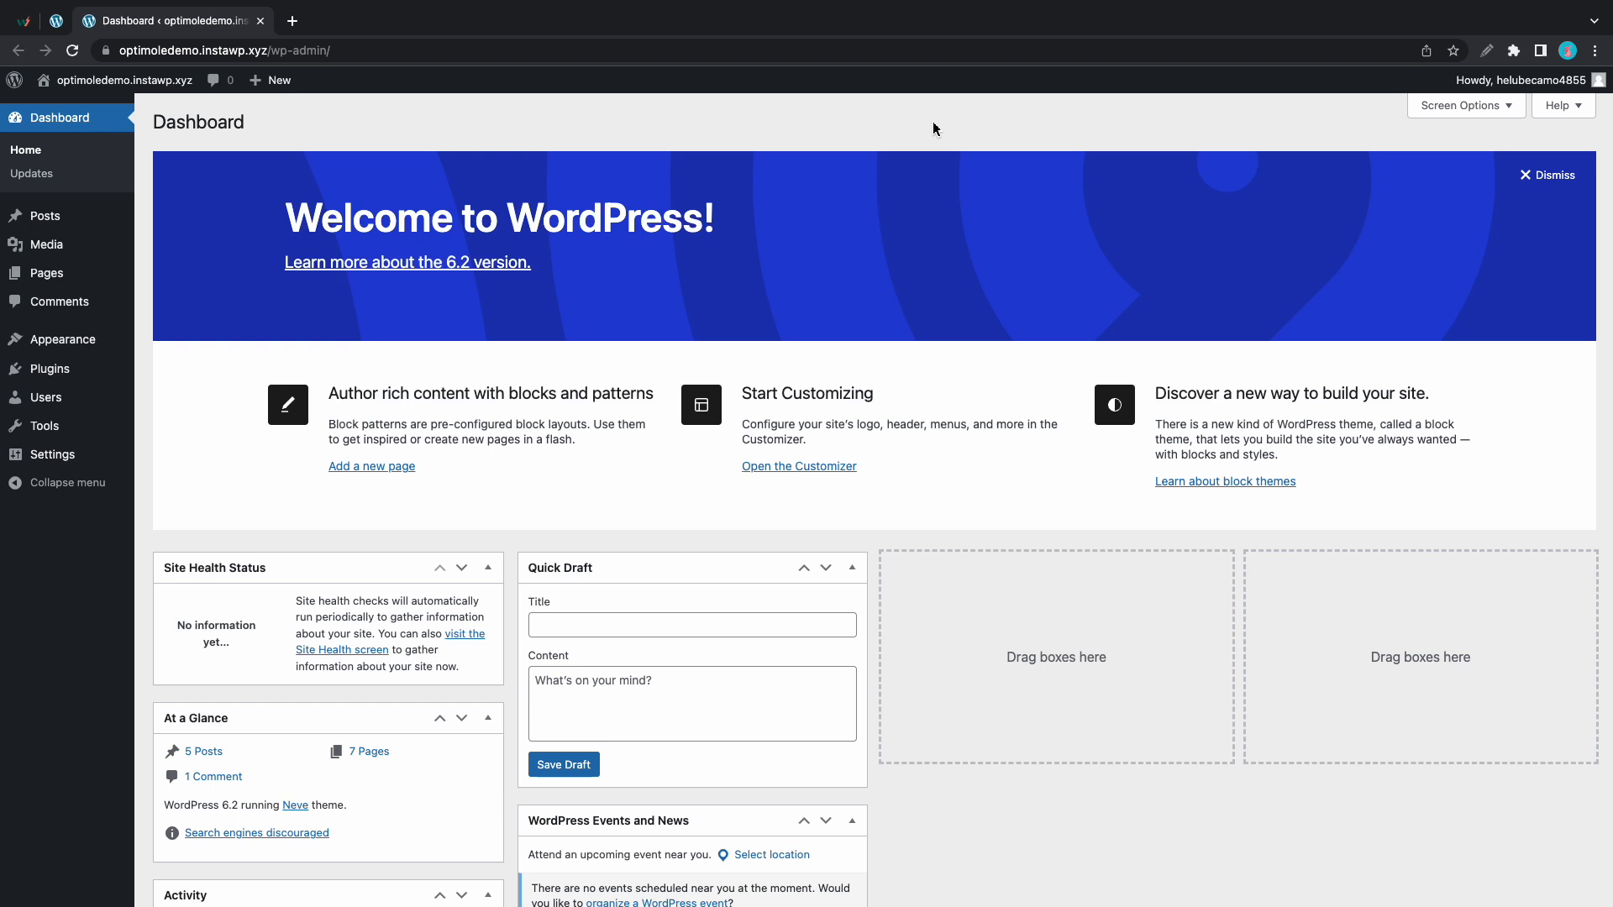
mouse_move(304, 174)
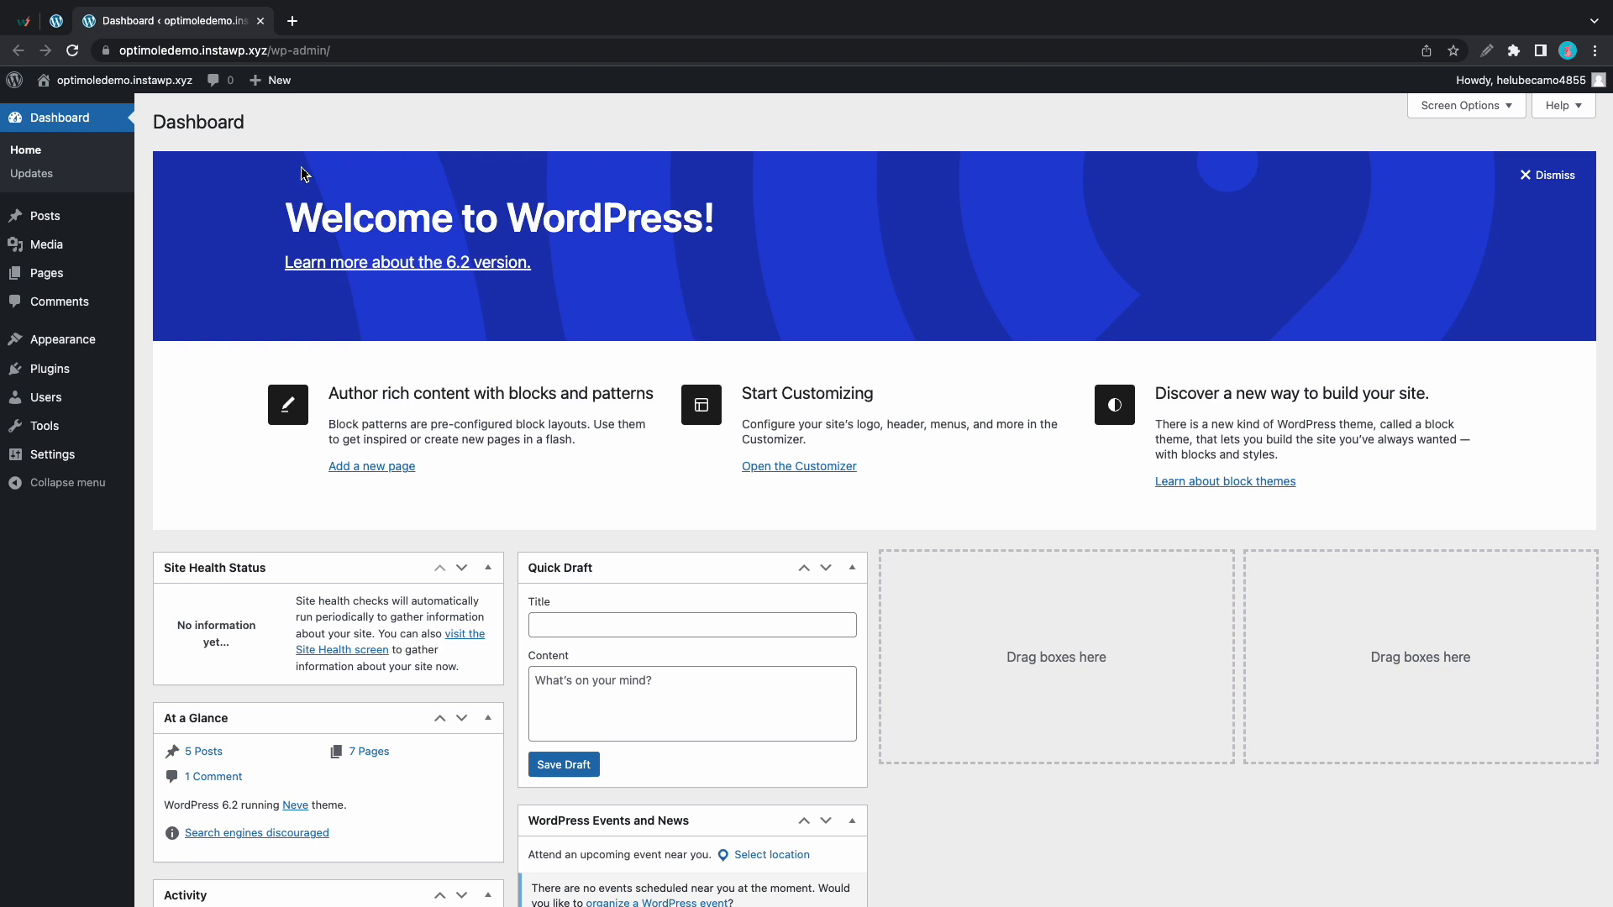
Step: Open the Media Library from the admin sidebar, showing all 34 media items
click(45, 243)
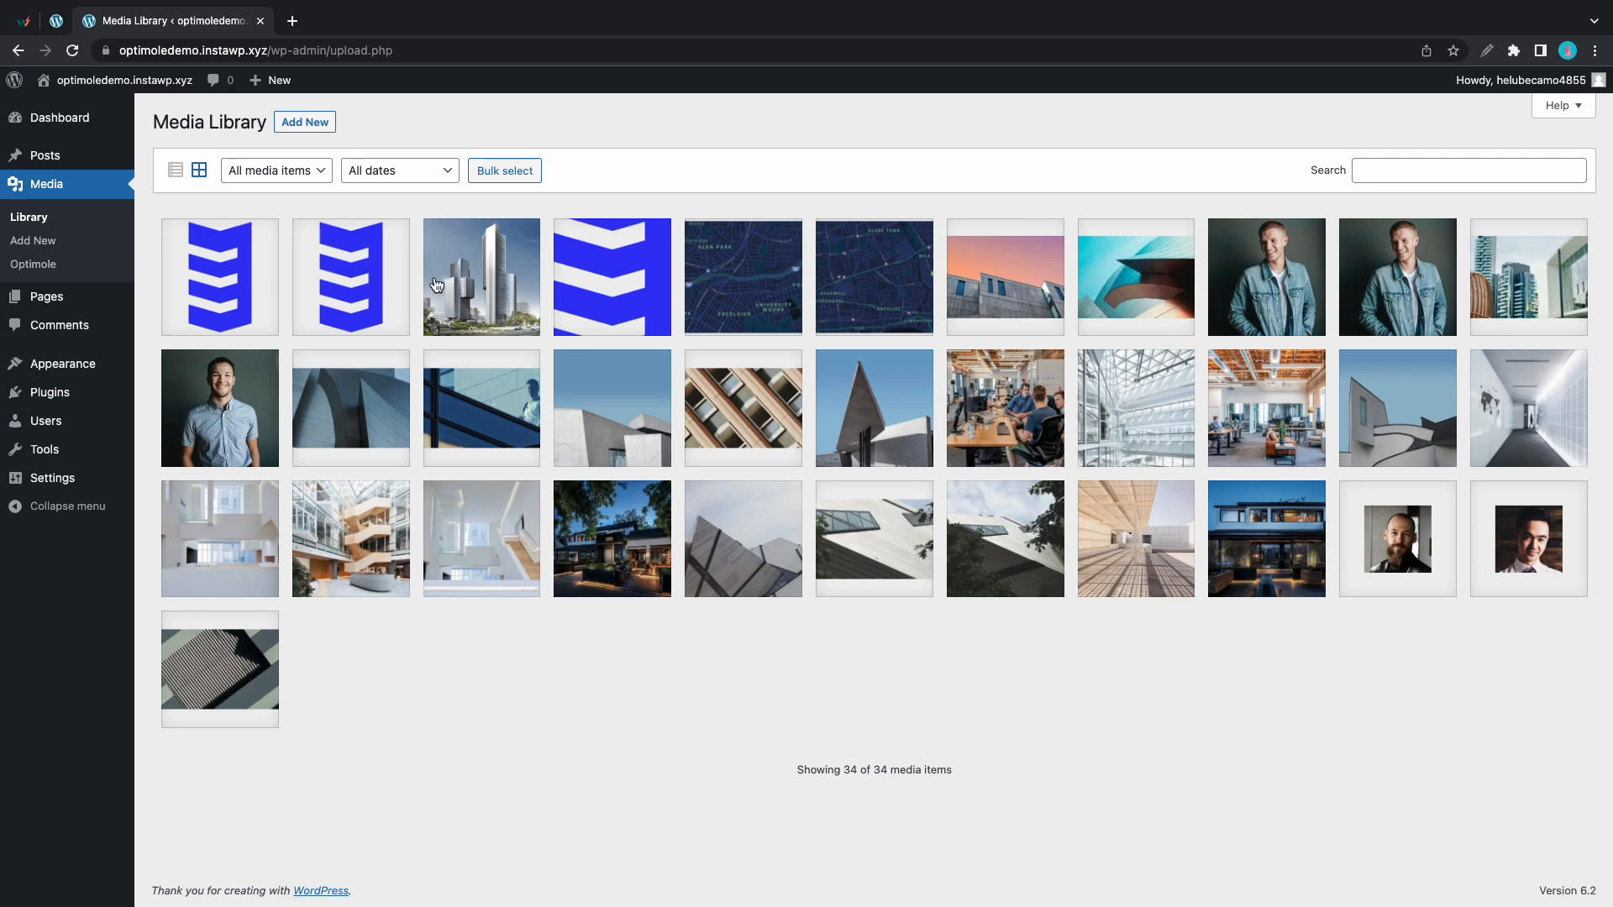
click(219, 275)
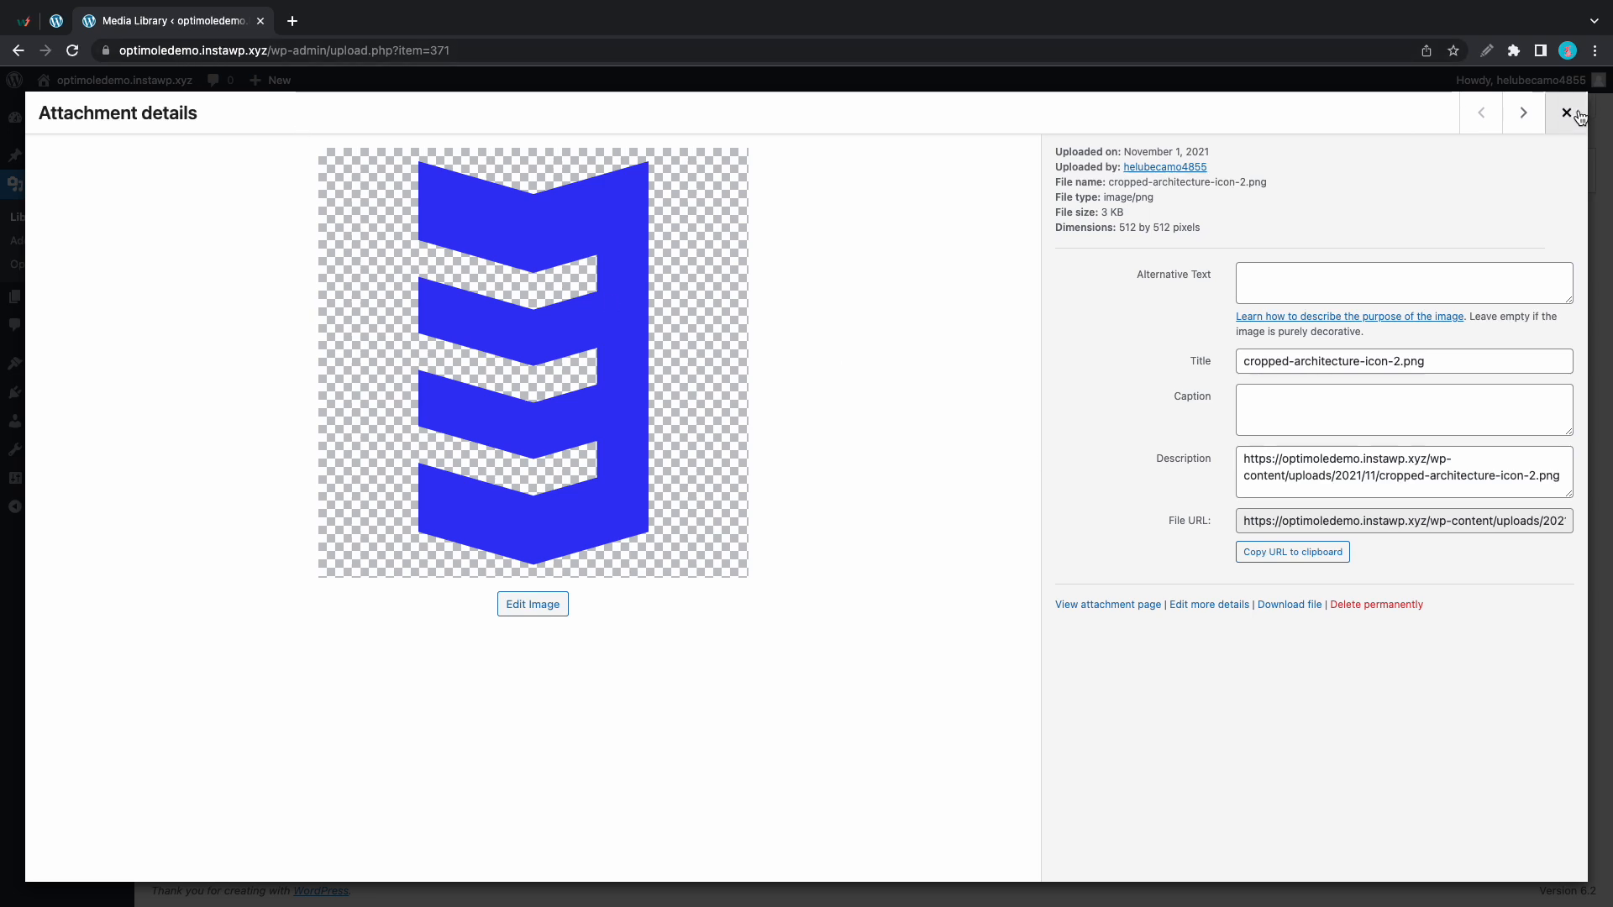
click(1480, 111)
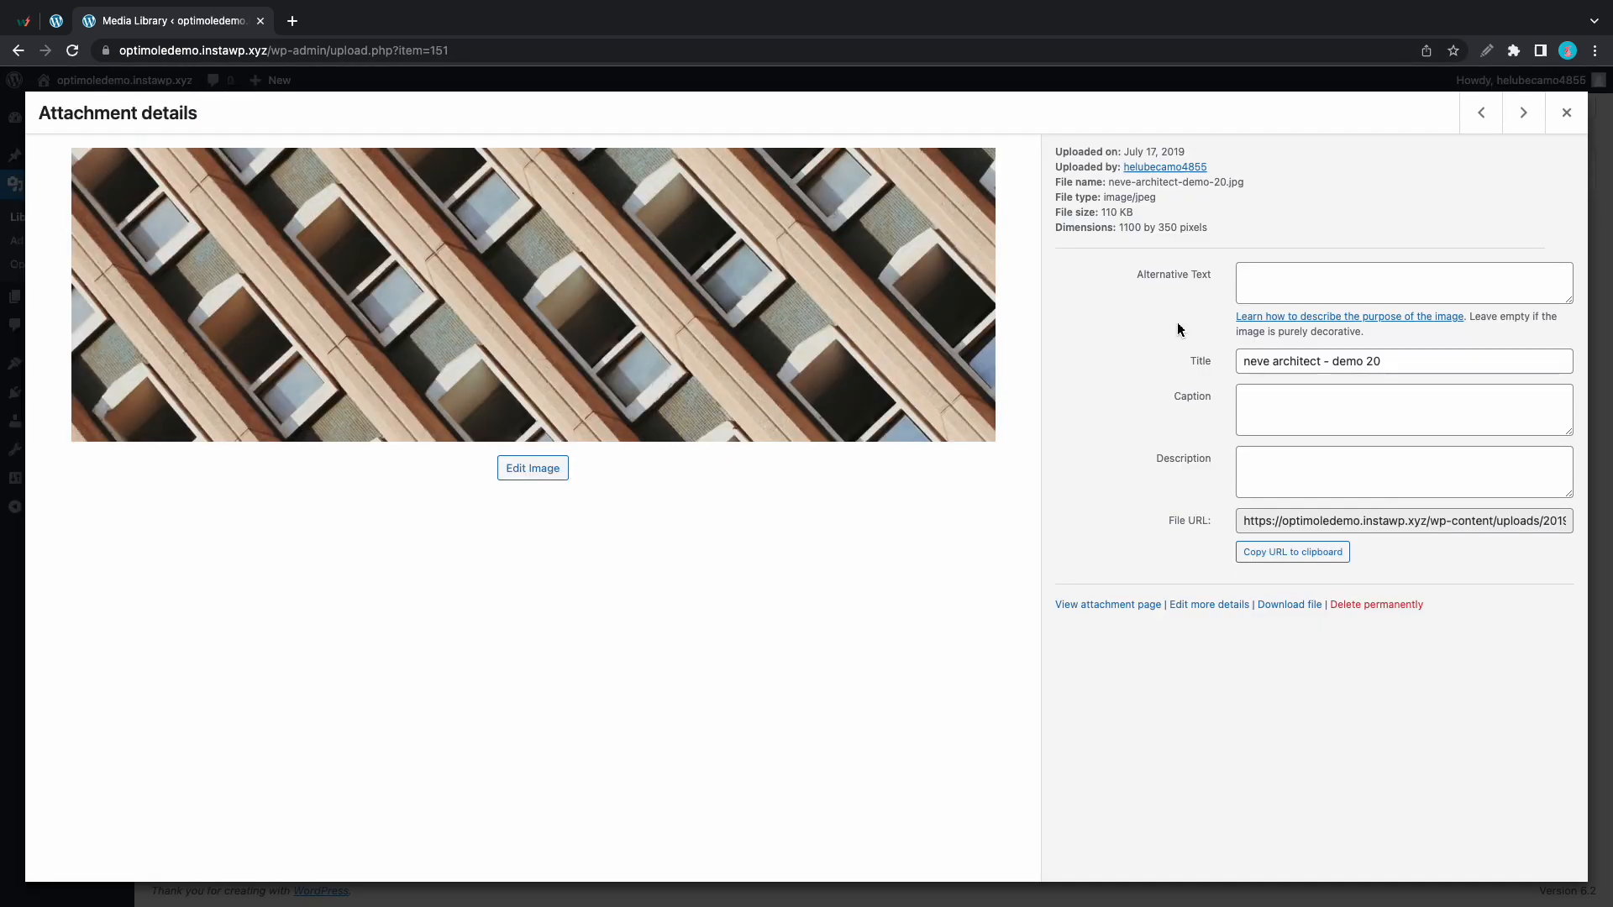
click(1564, 112)
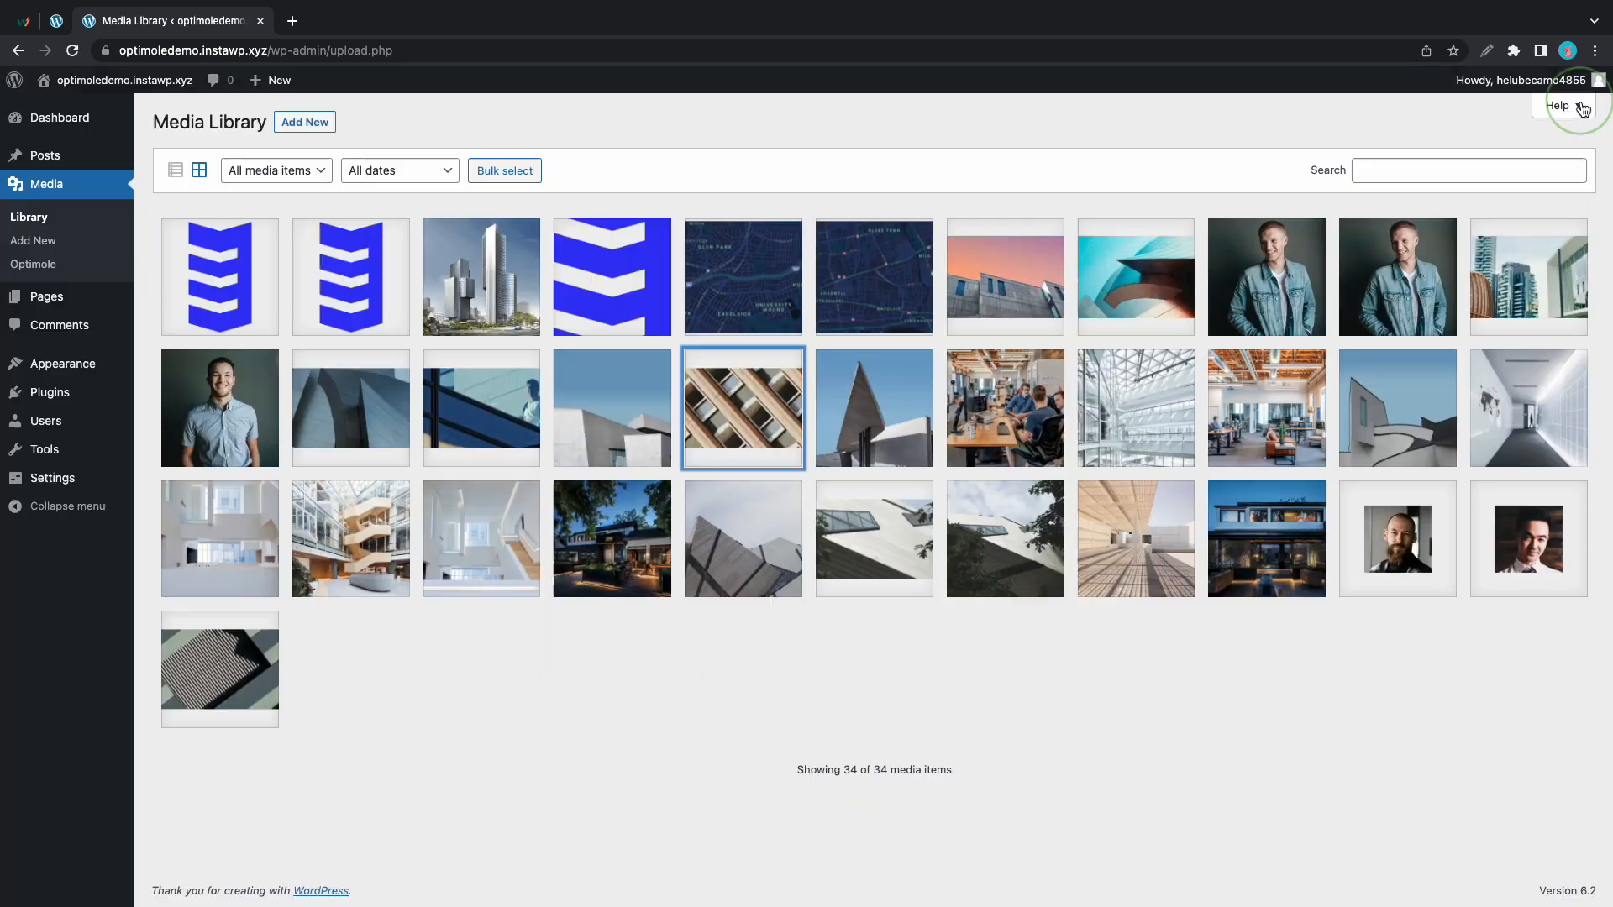
mouse_move(544, 212)
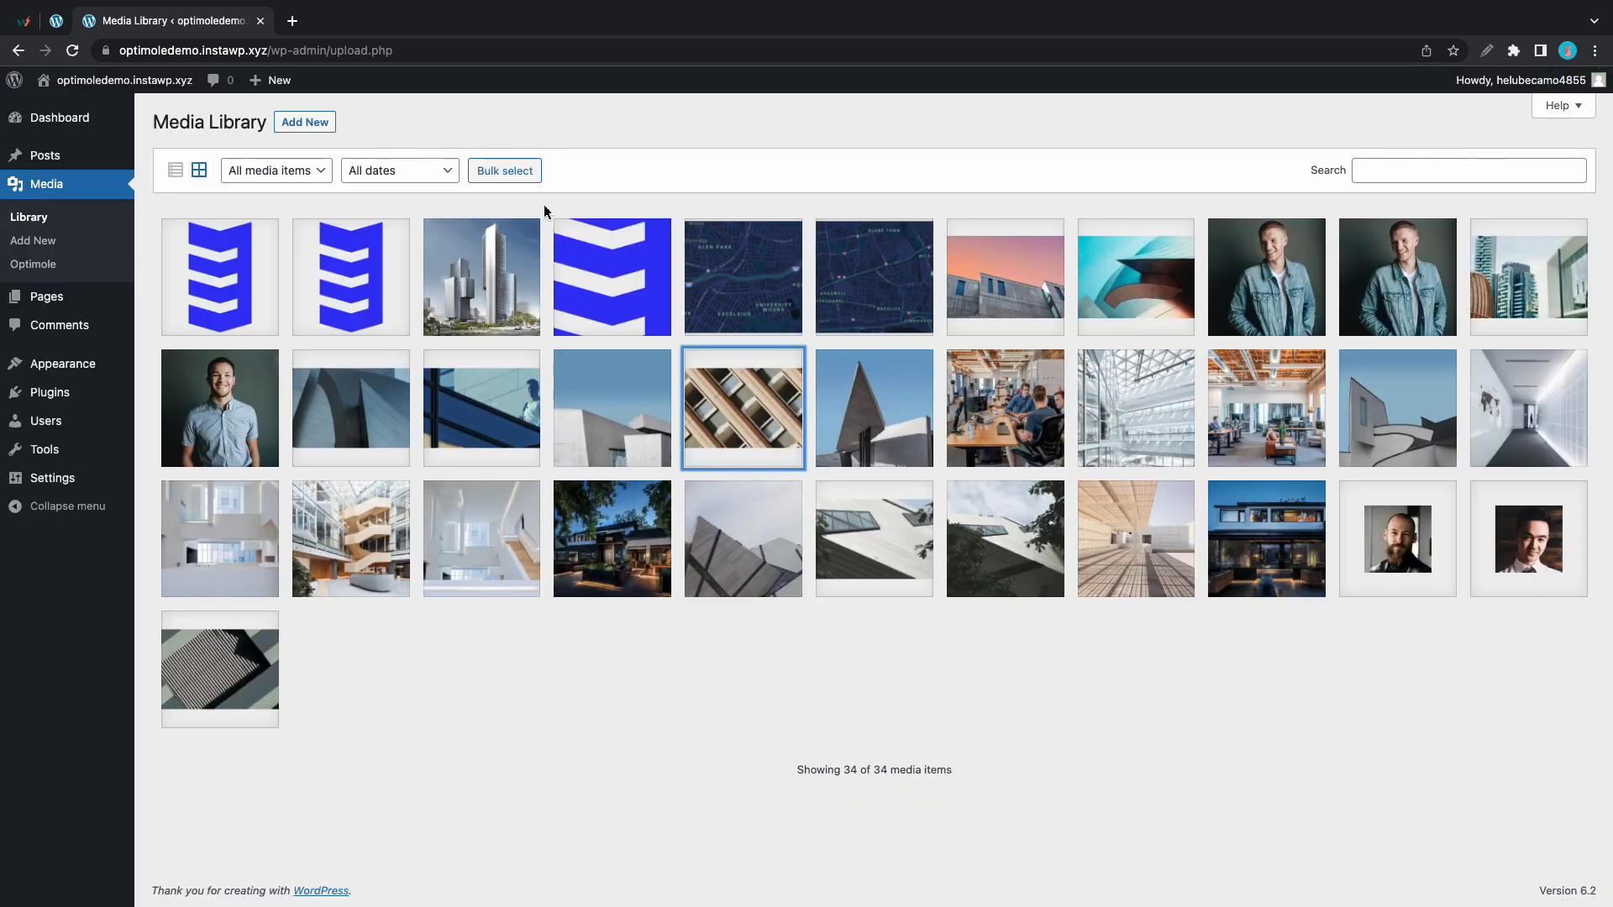
mouse_move(376, 213)
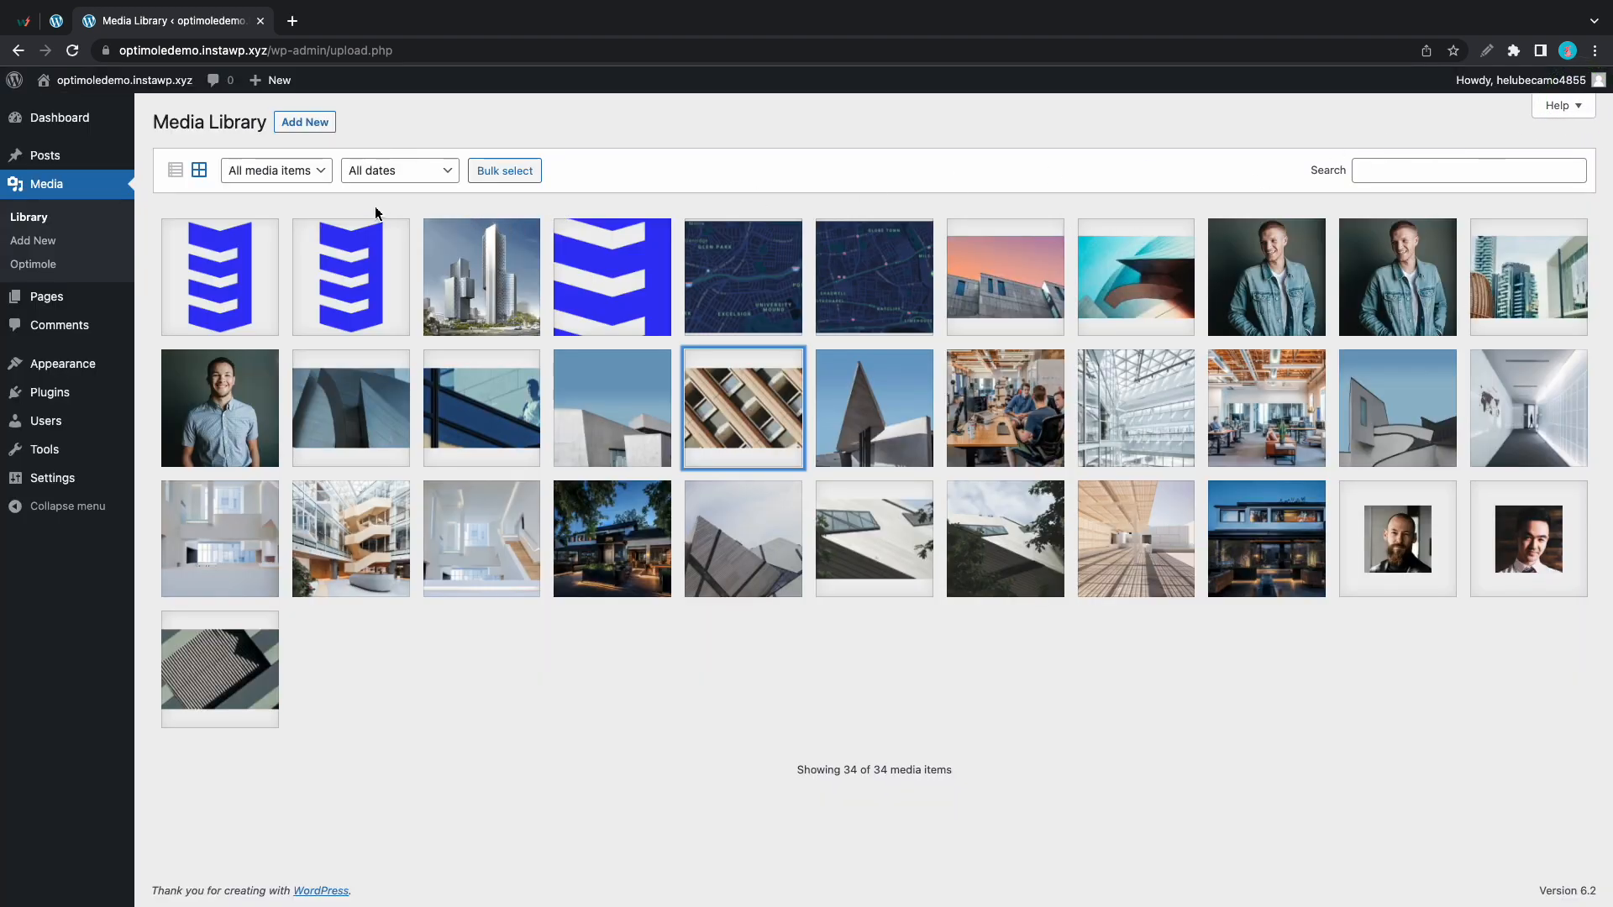
Step: Open the Cloud Integration section of Optimole's Settings tab
click(34, 264)
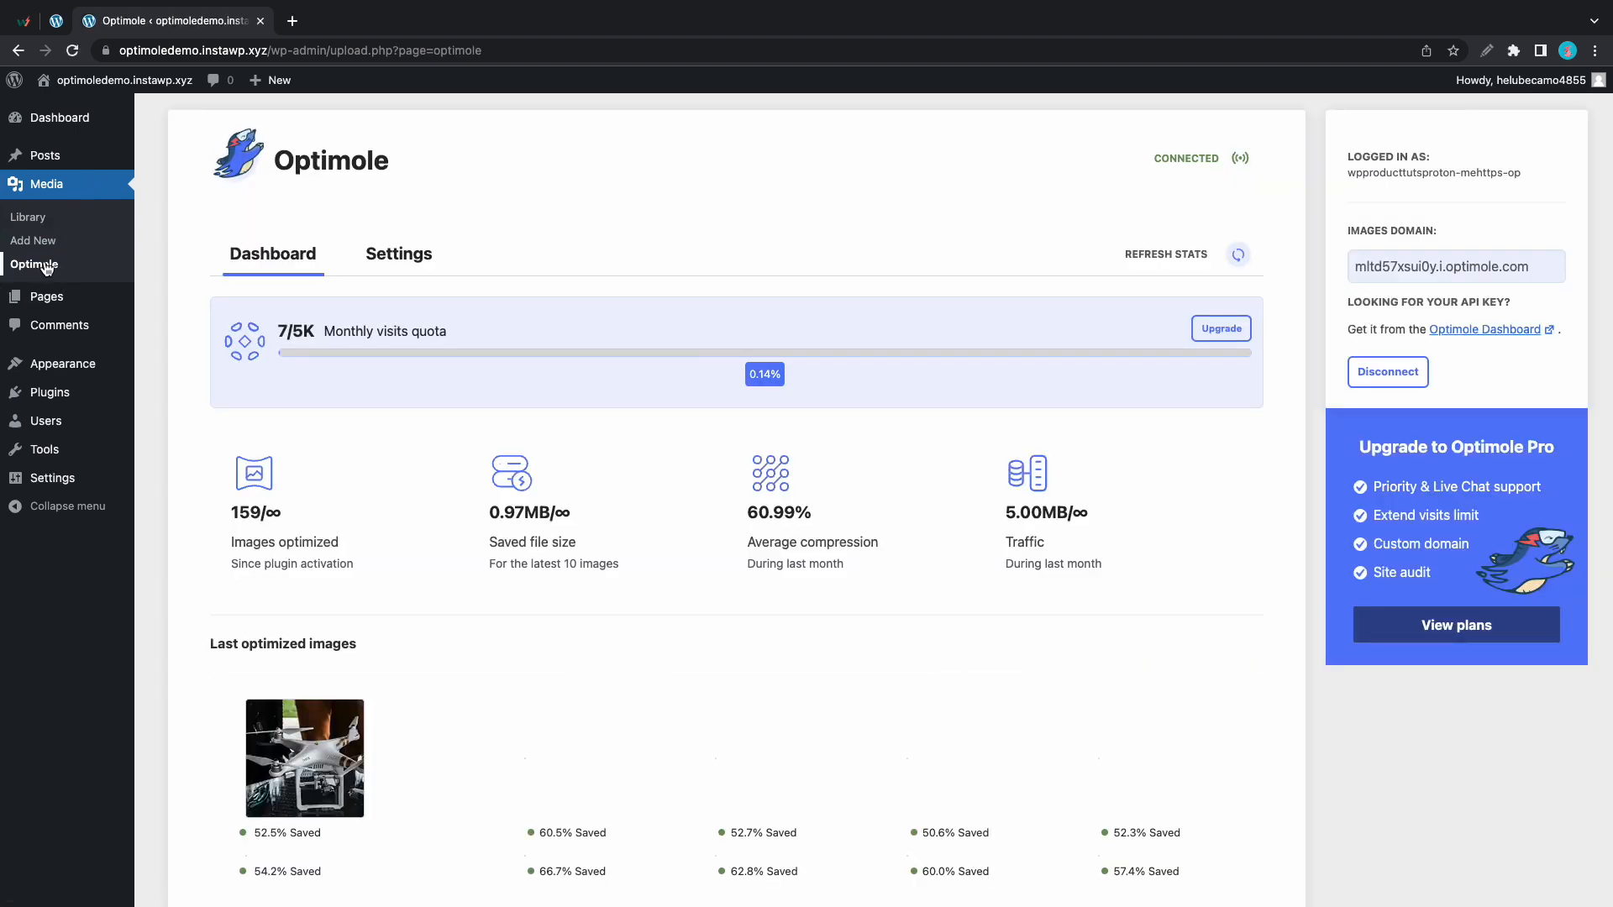
click(398, 254)
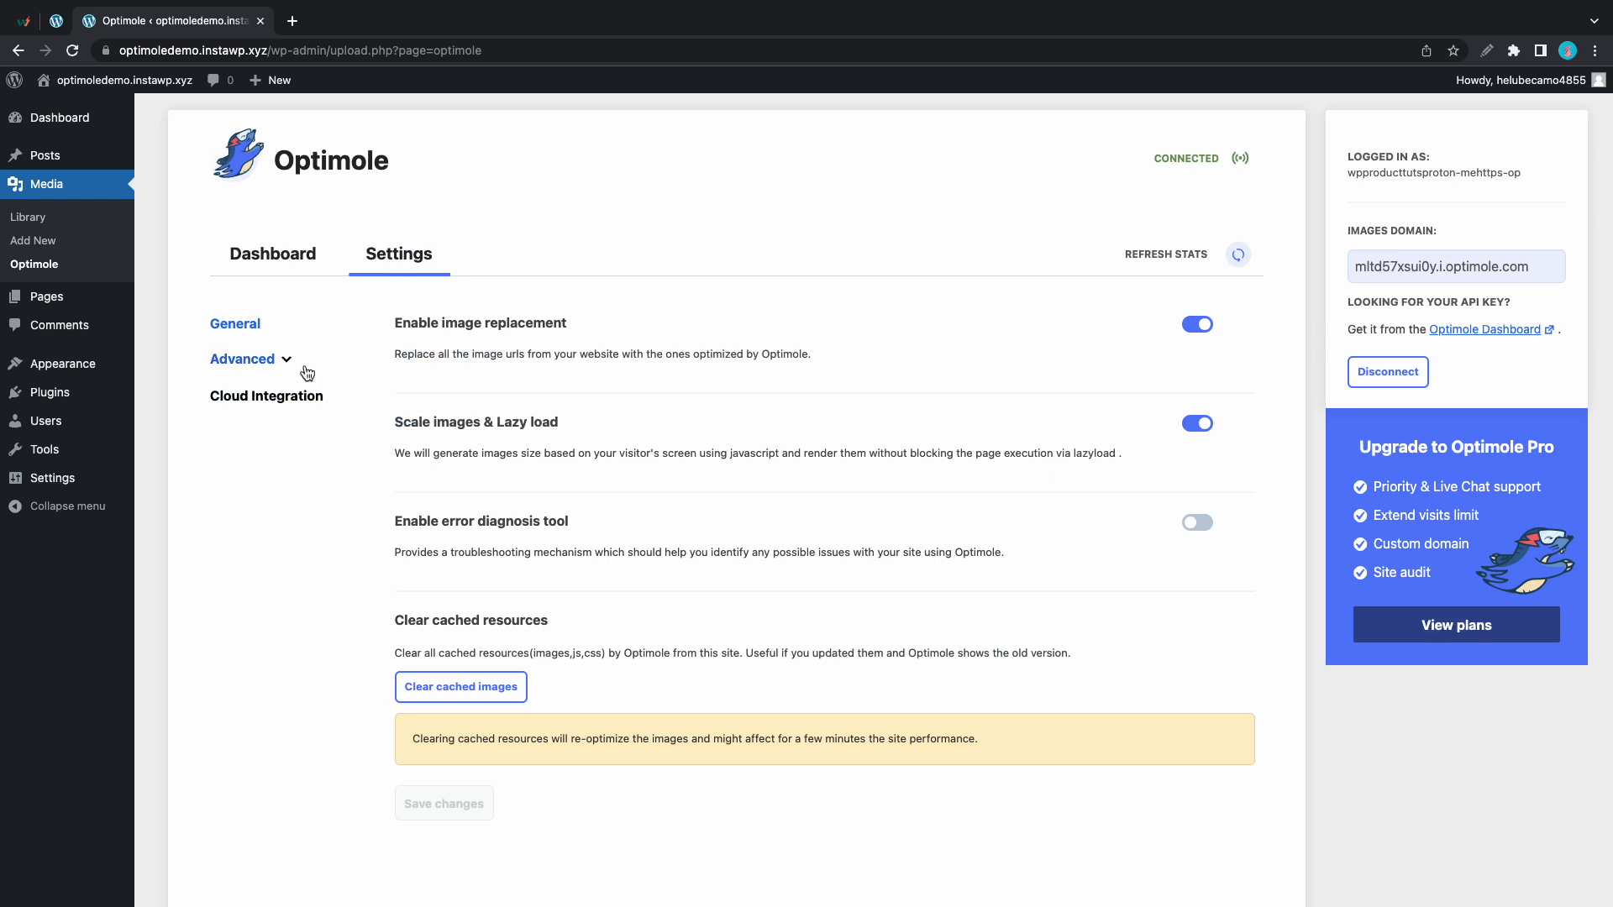
click(266, 396)
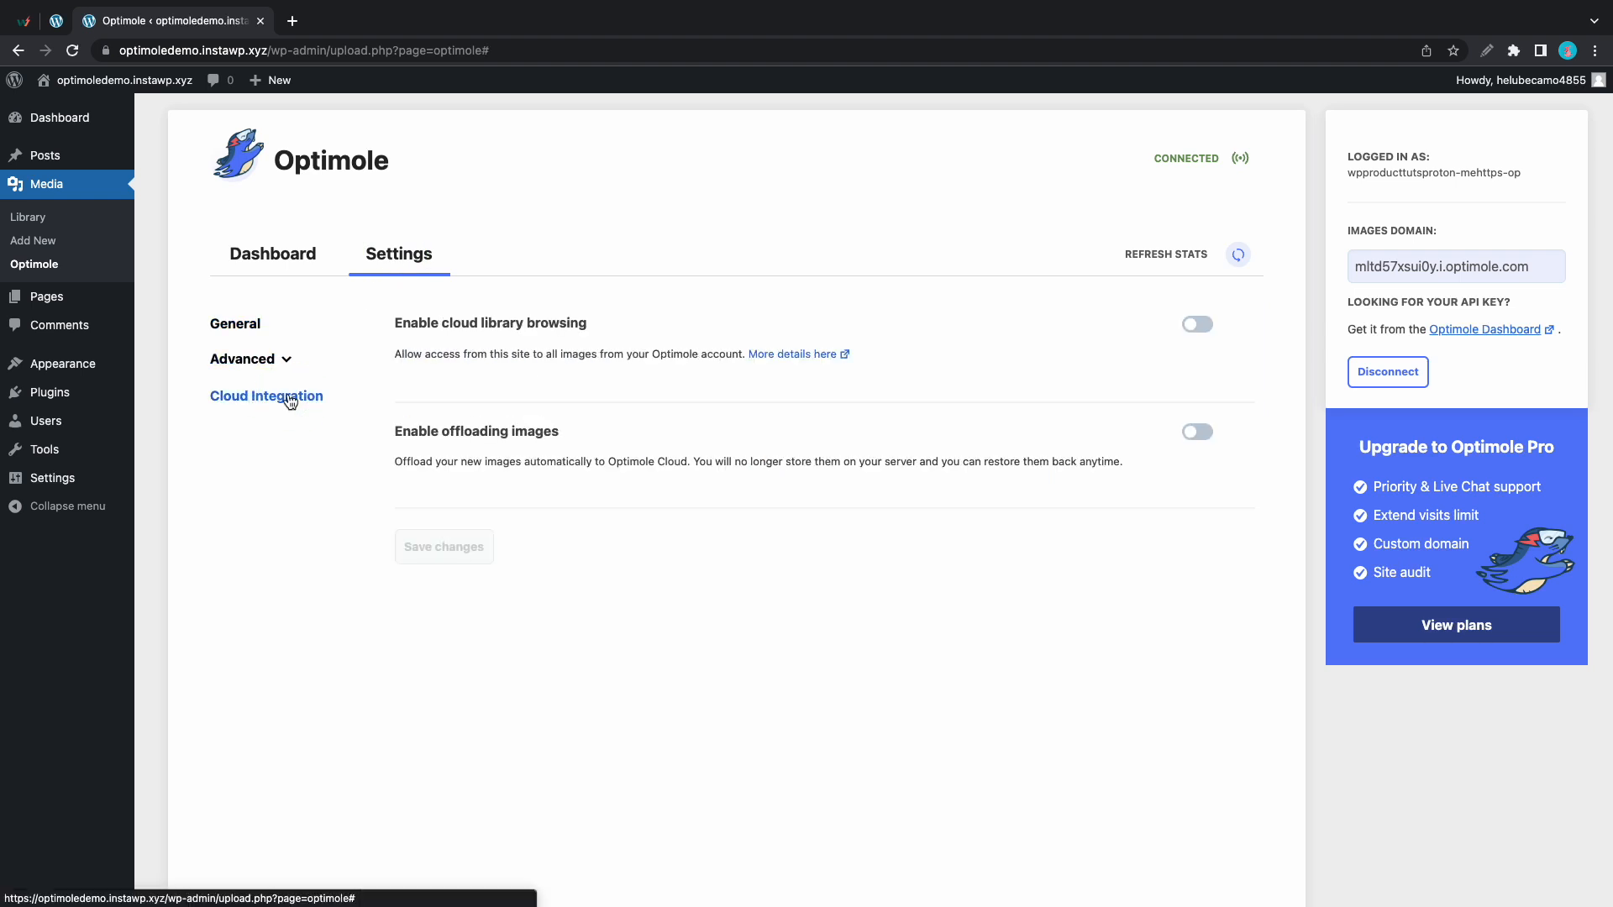
mouse_move(308, 406)
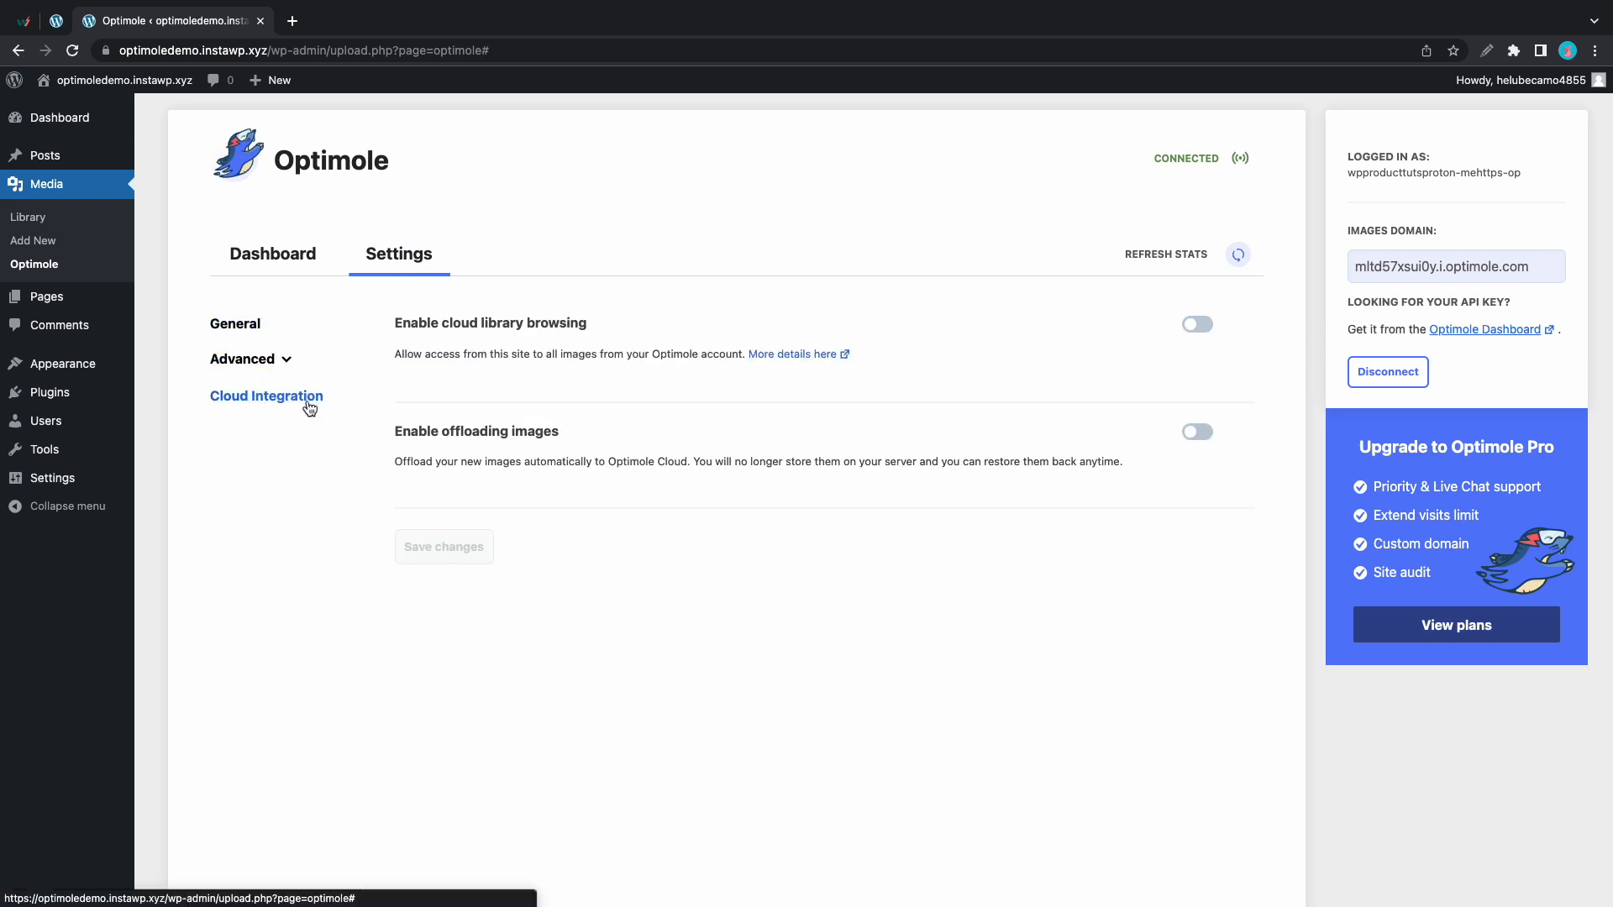
Step: Enable image offloading, save it, and sync existing images to Optimole Cloud
click(1196, 432)
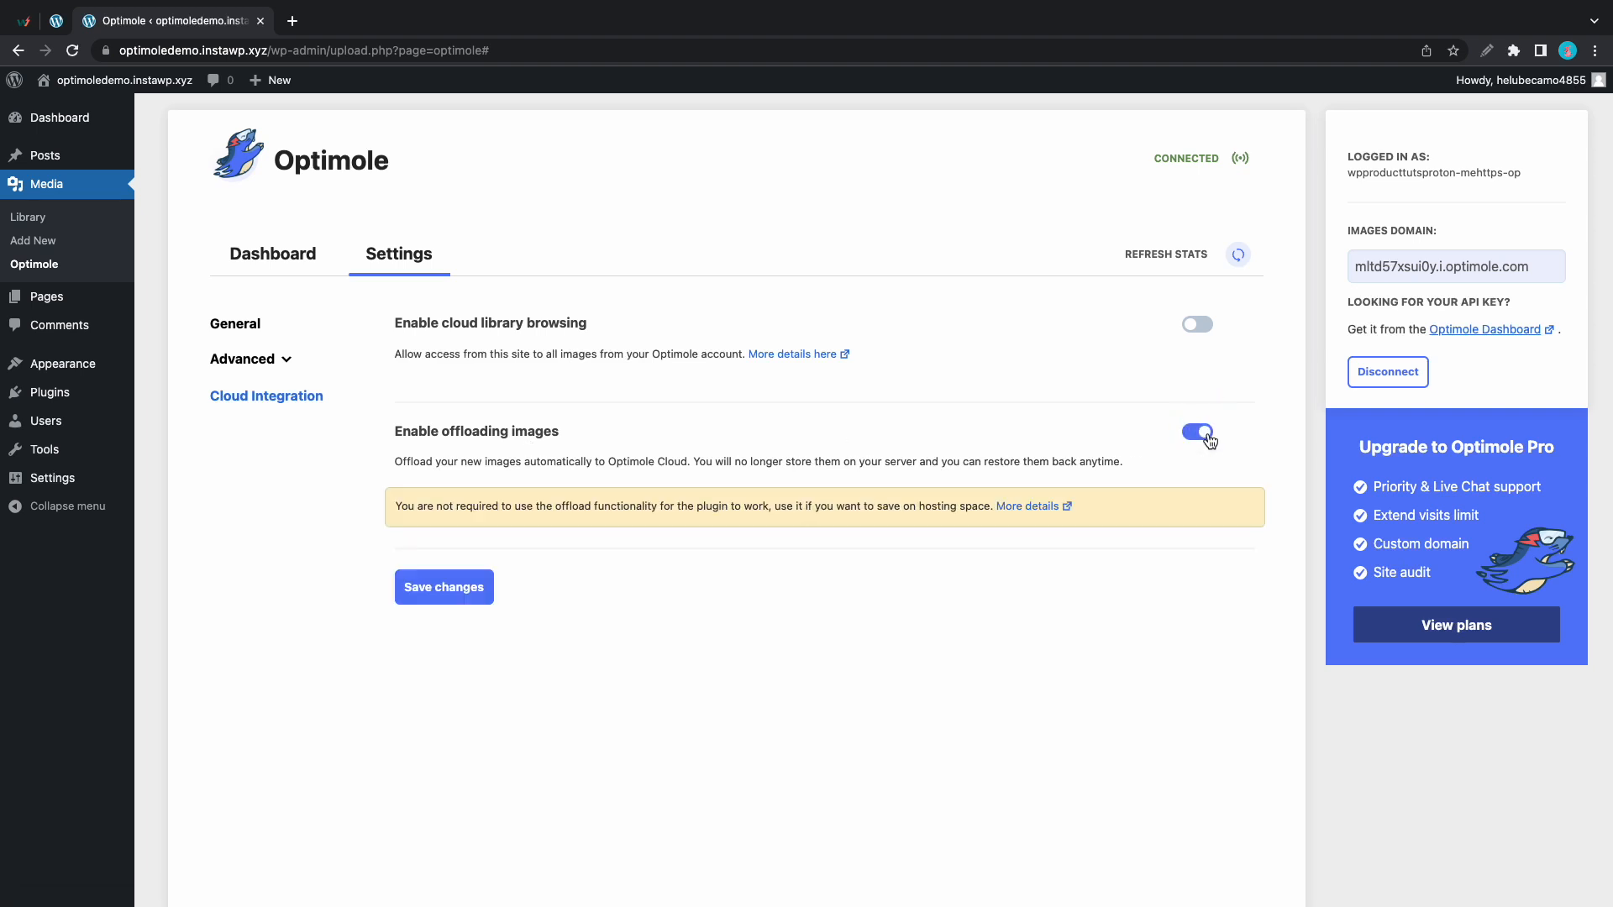
click(1196, 431)
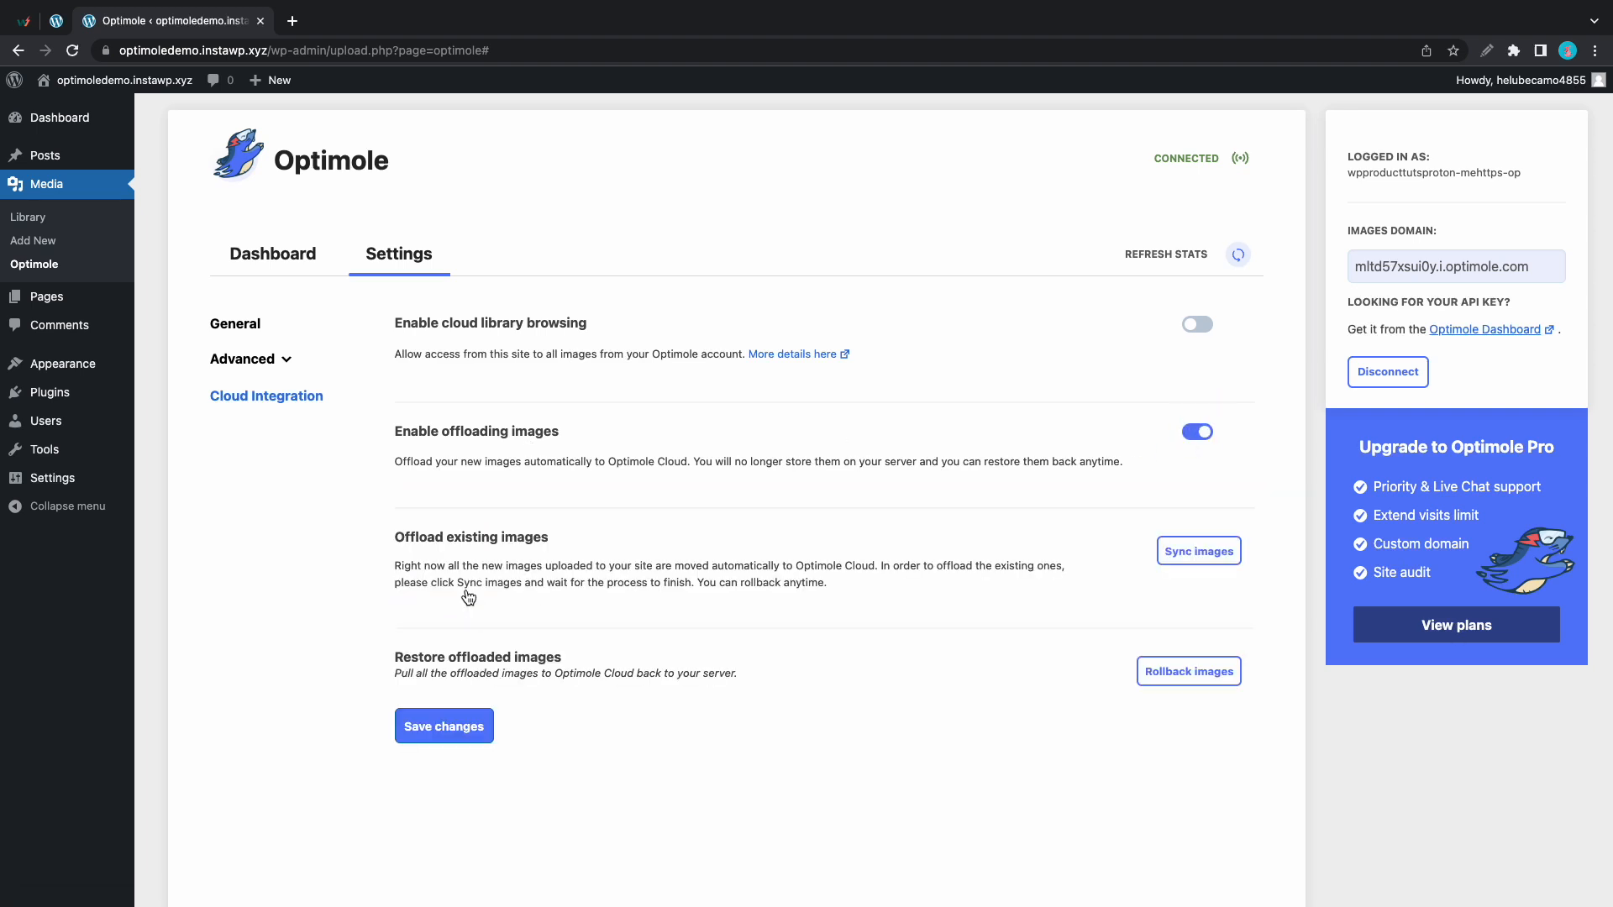
mouse_move(565, 556)
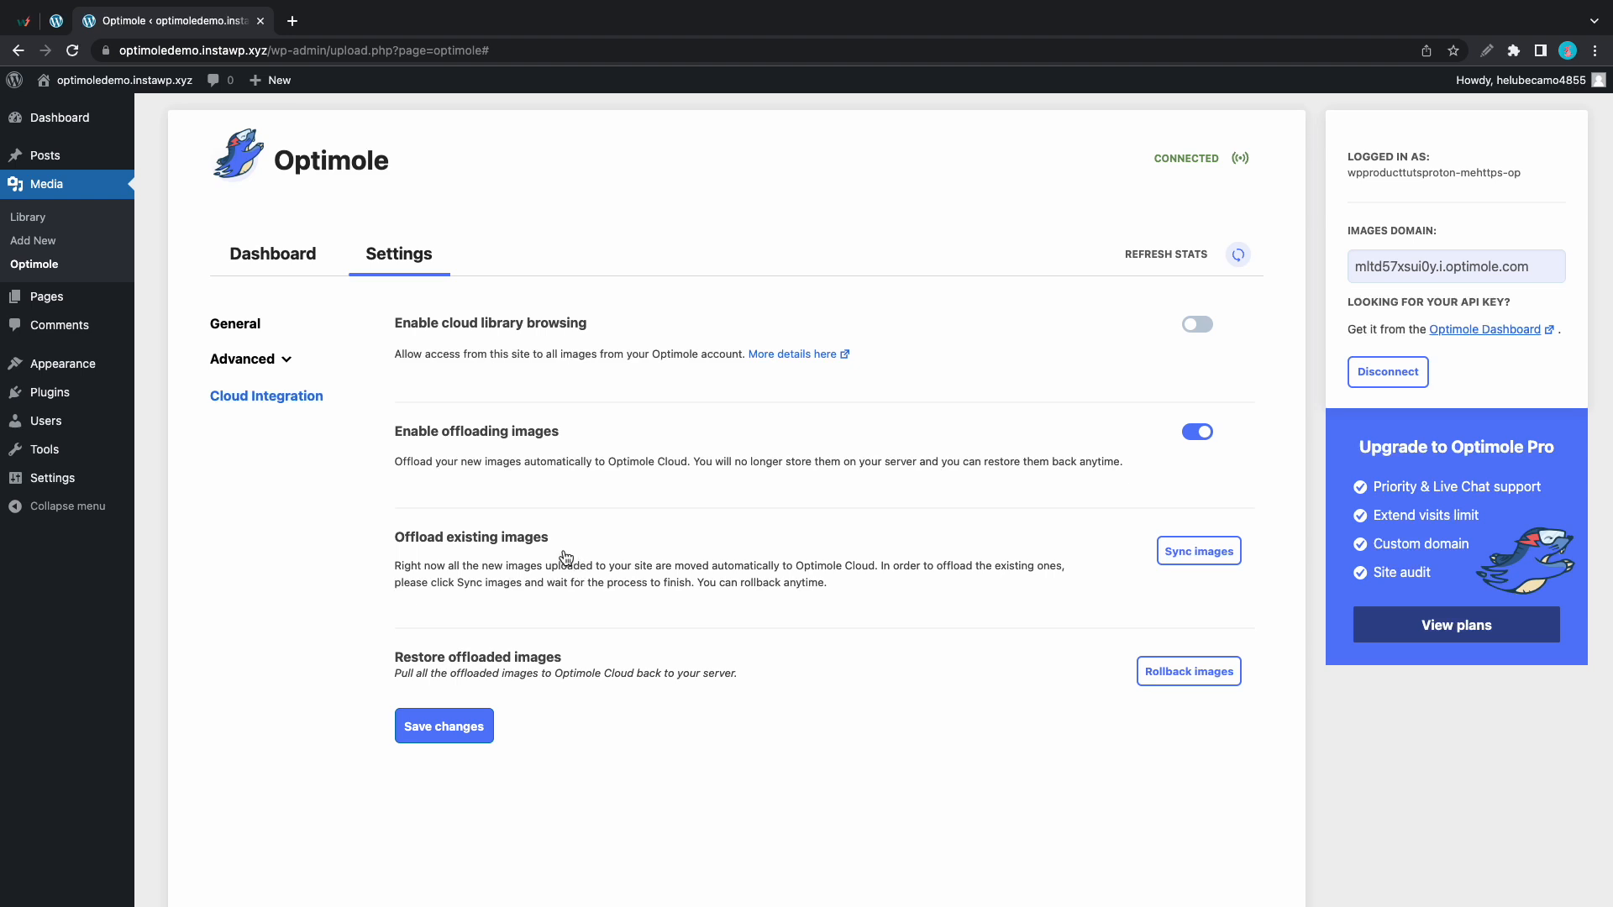
mouse_move(581, 661)
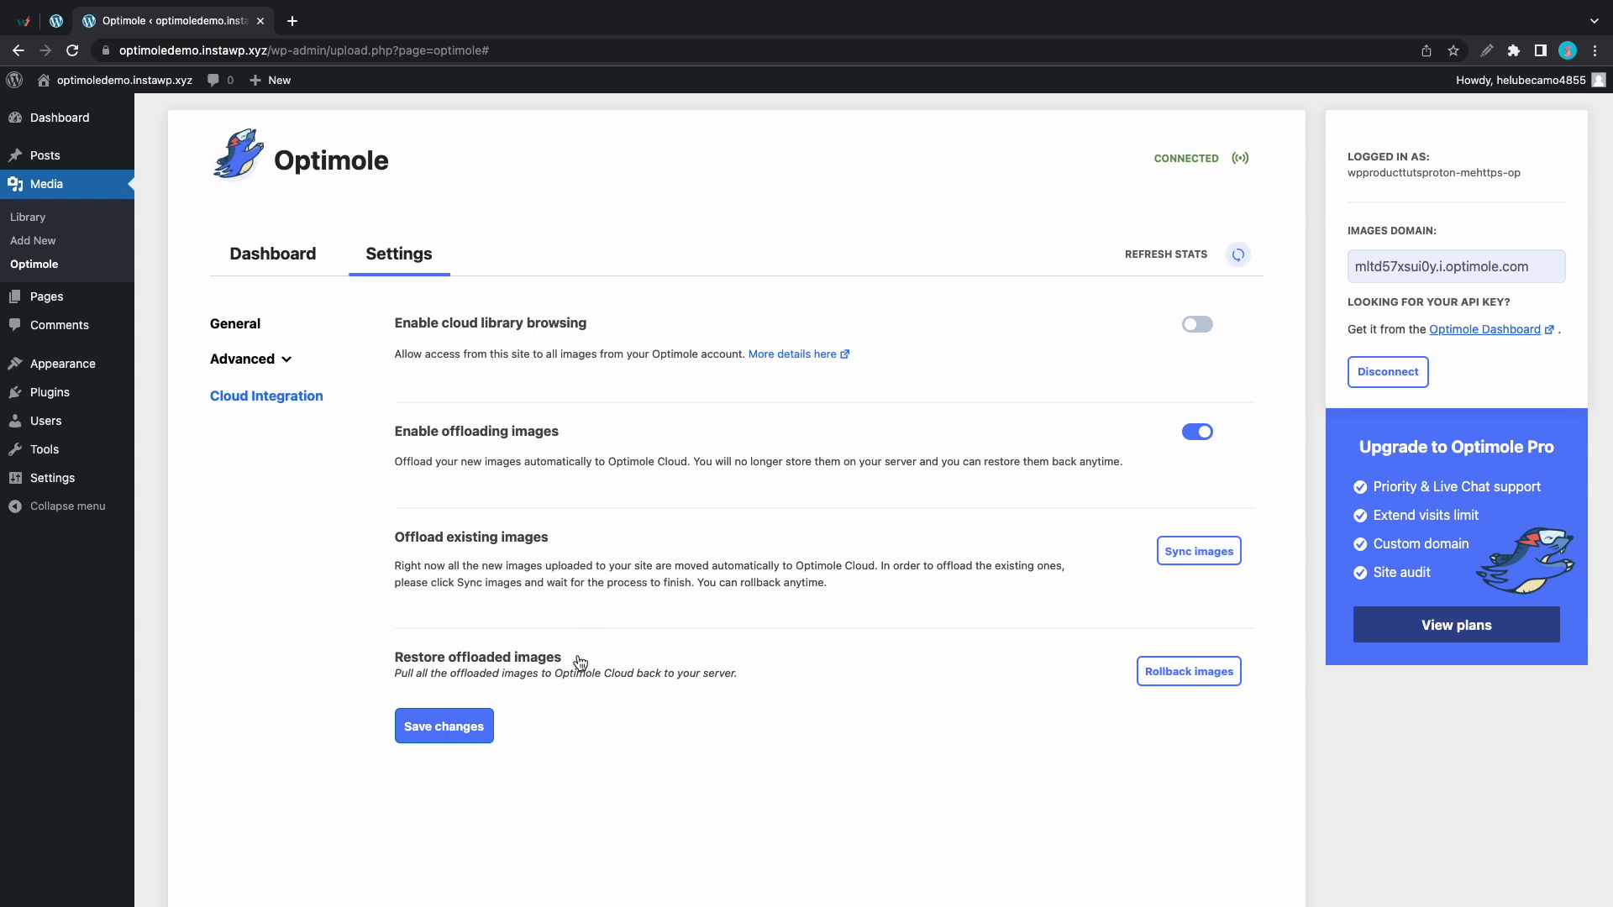
mouse_move(605, 596)
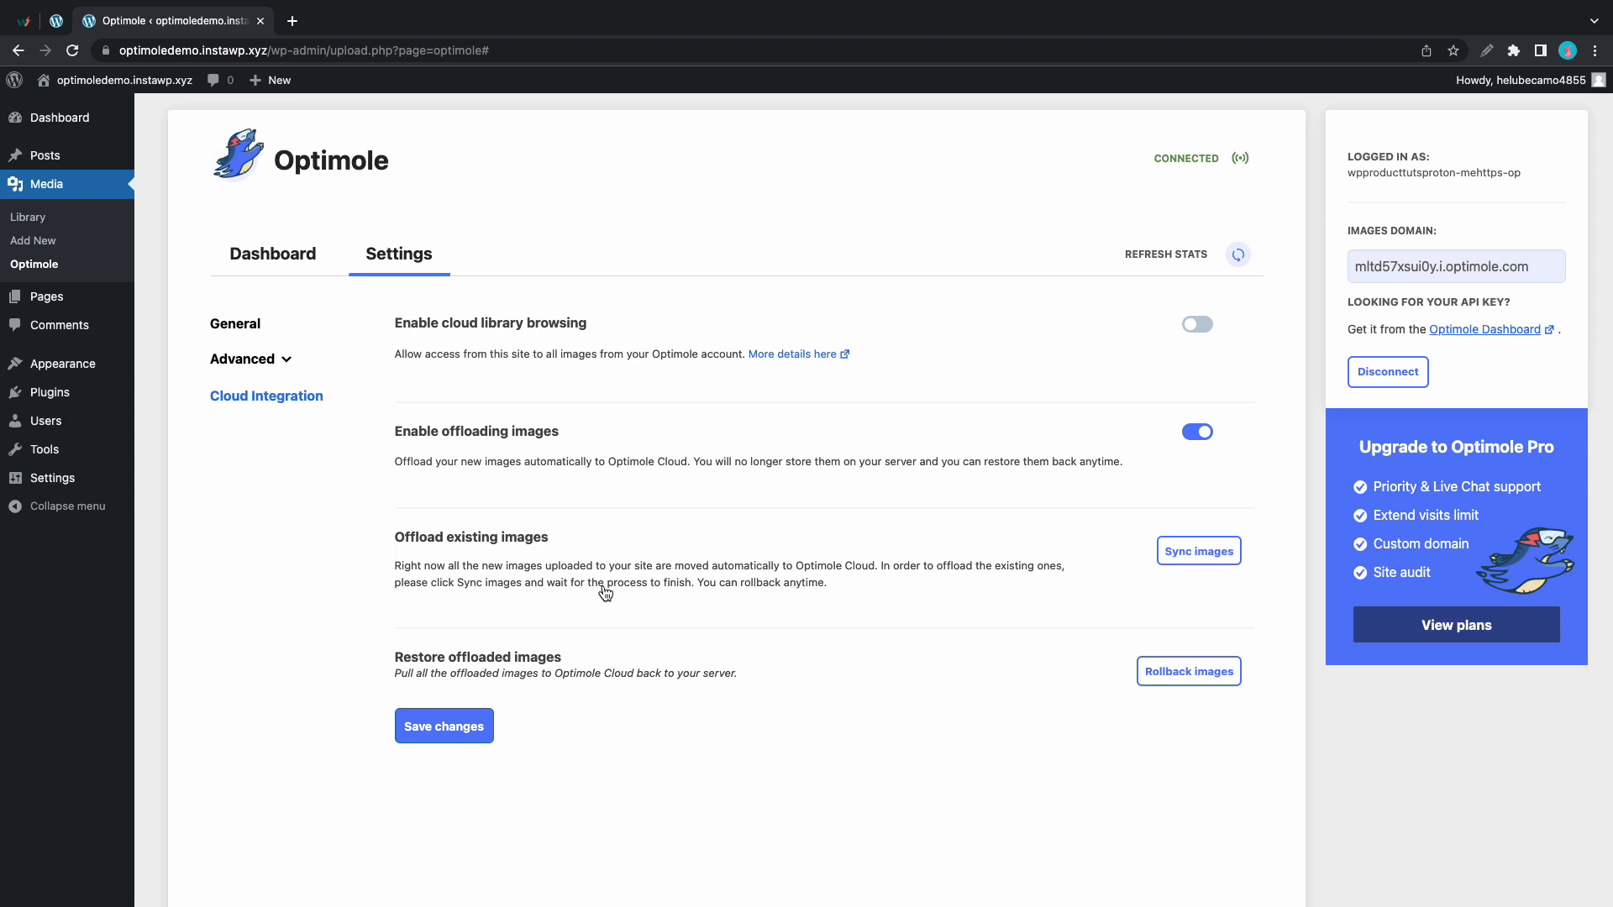
mouse_move(1201, 547)
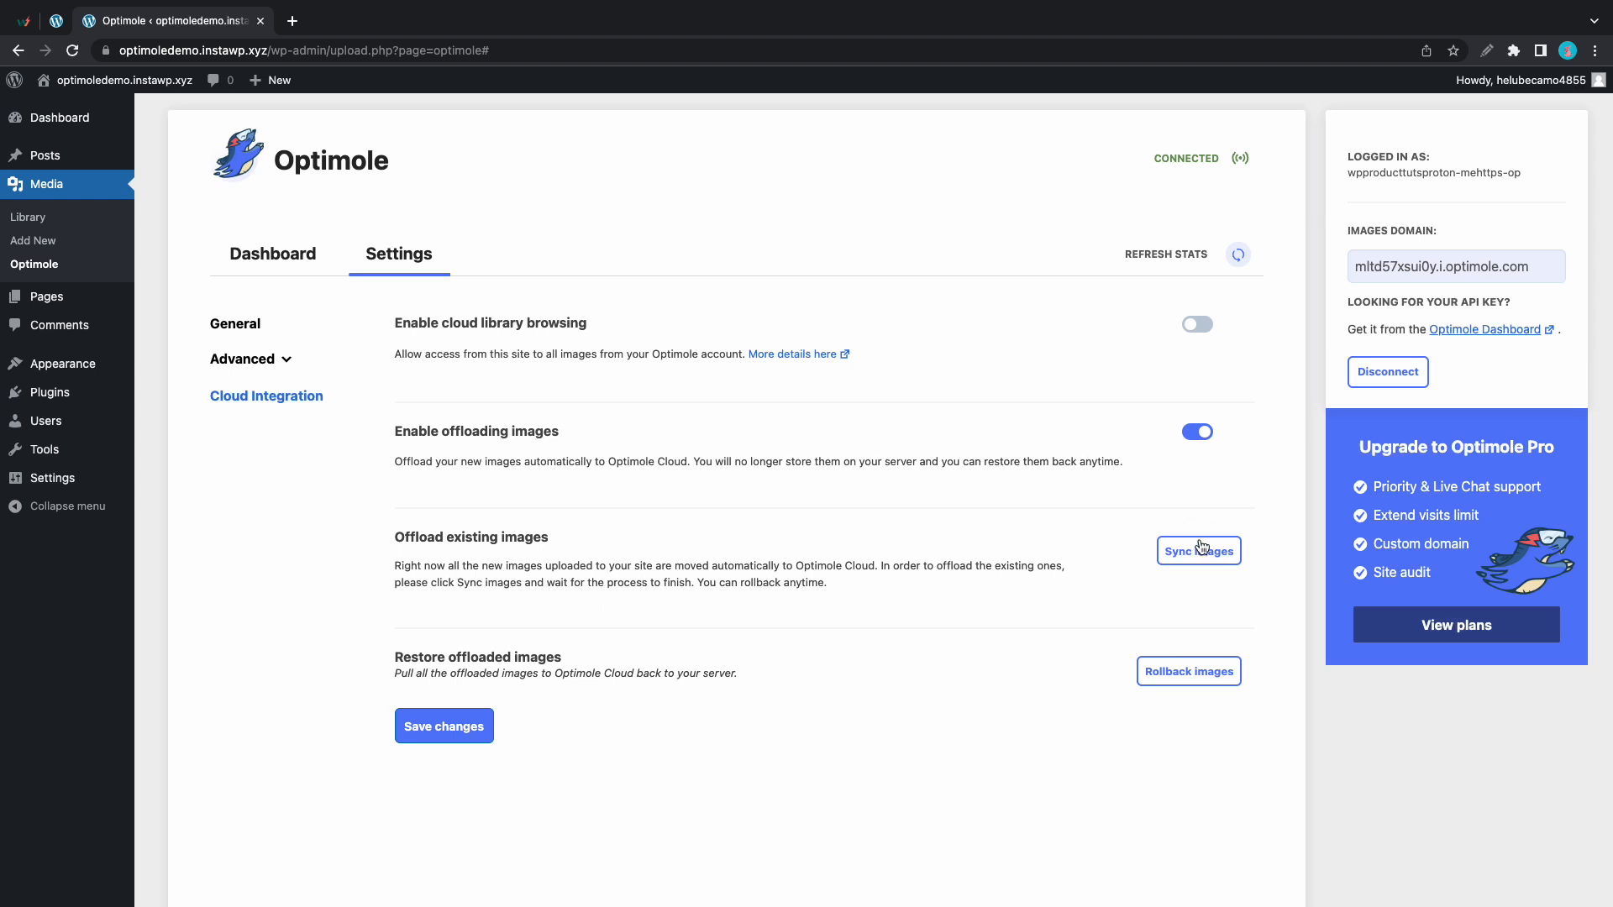
click(1197, 551)
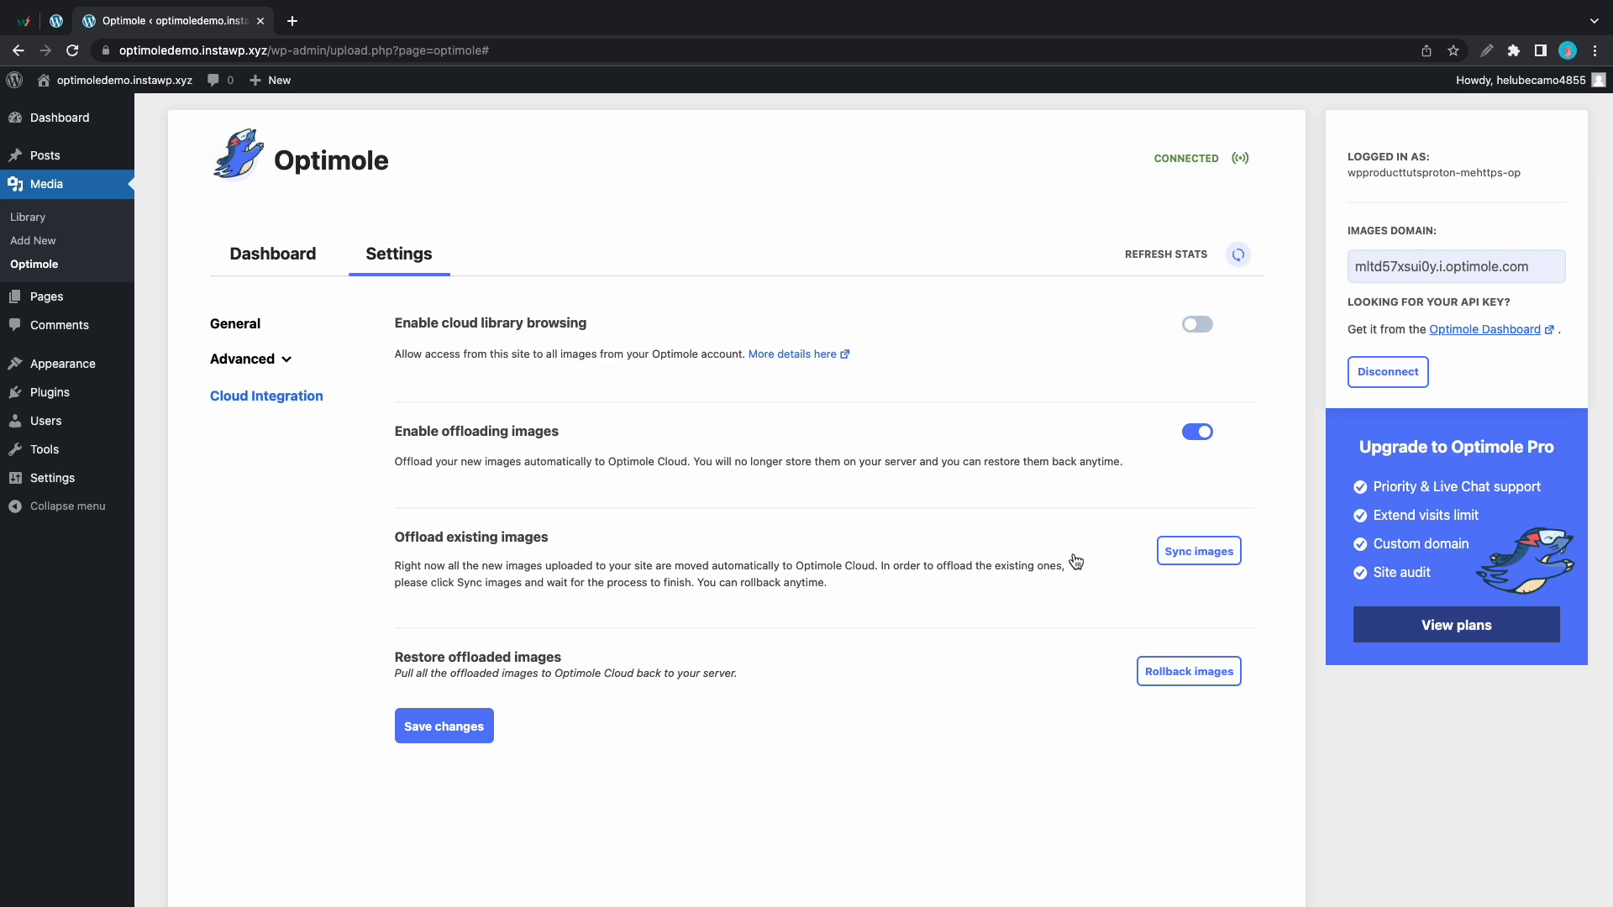
Step: Open the Media Library in a new tab and check the blue icon's Optimole file URL
click(444, 725)
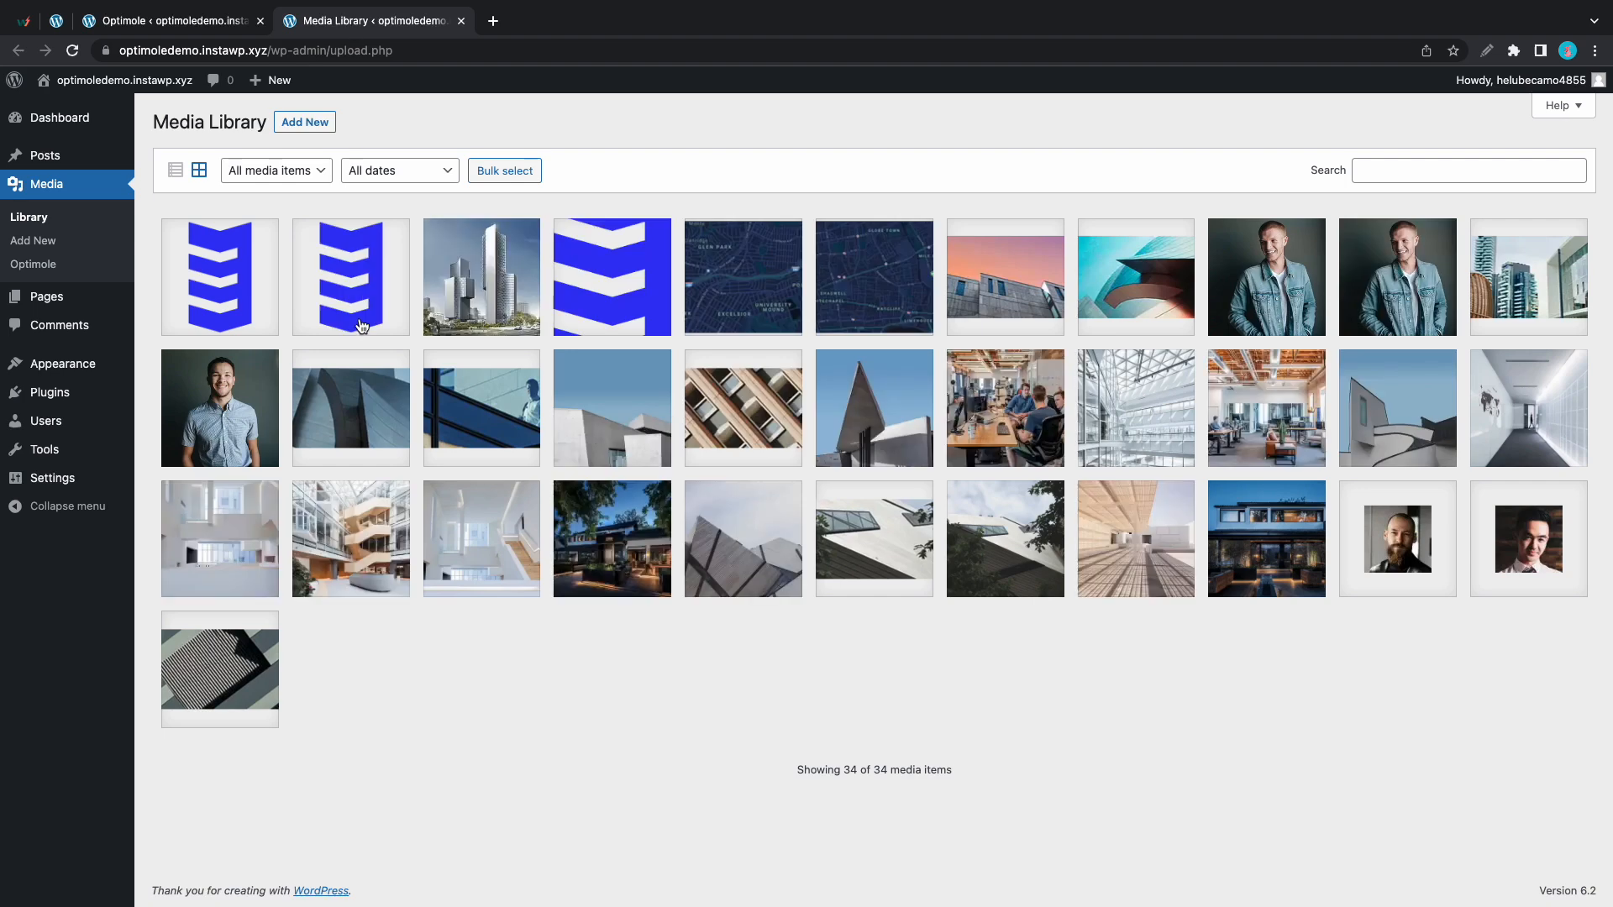
click(350, 276)
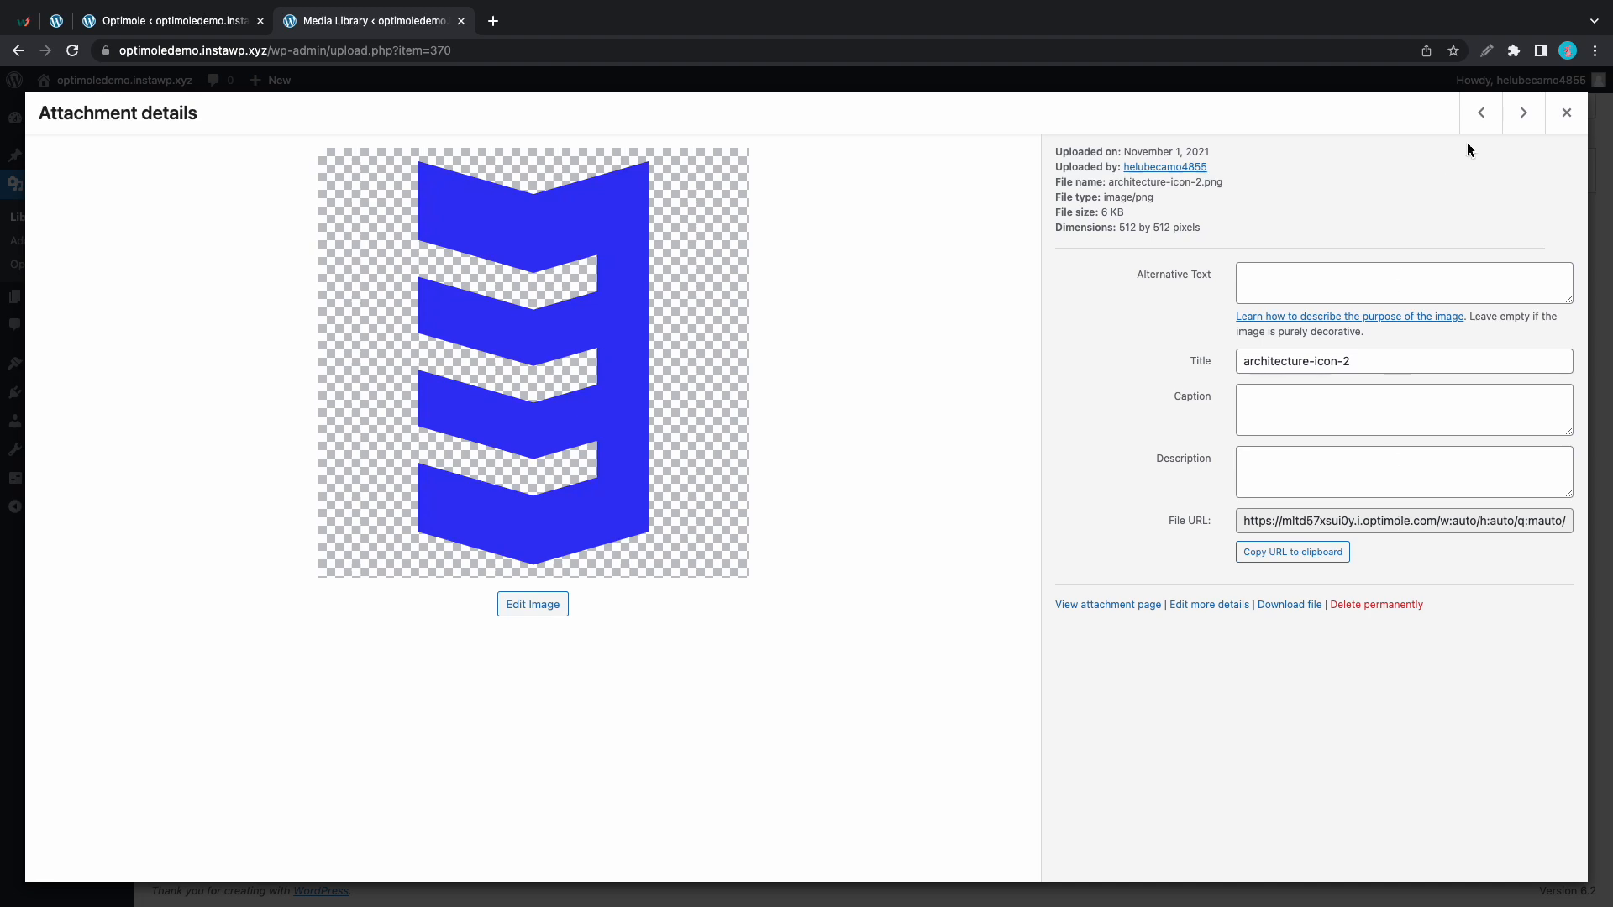
click(1564, 112)
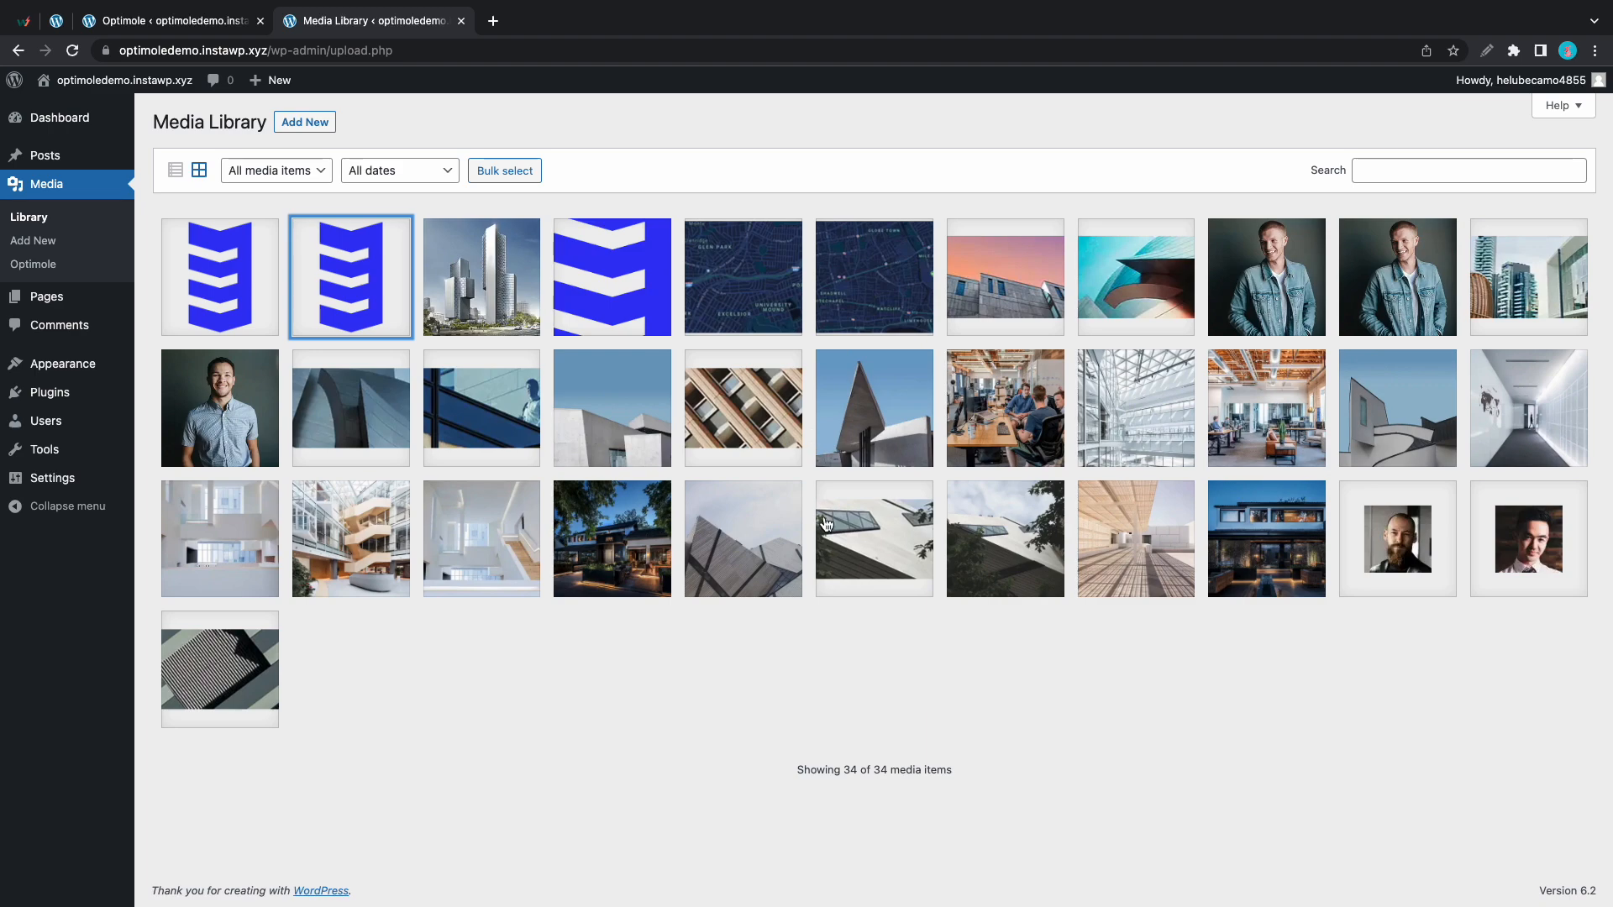
mouse_move(699, 632)
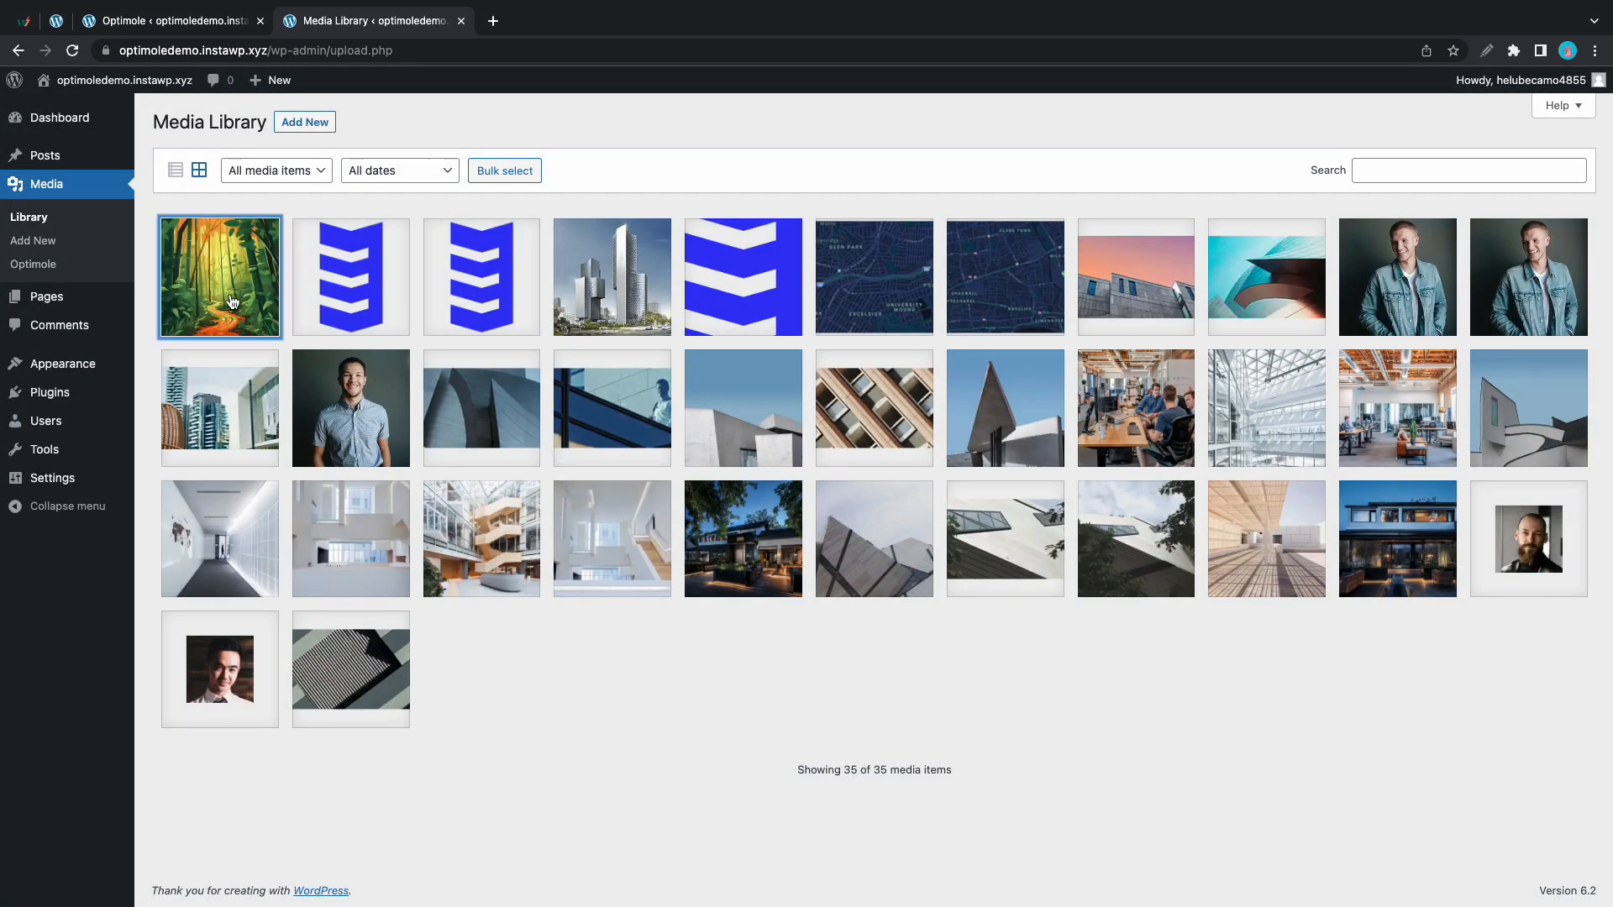
Step: Check the new forest illustration's details for its Optimole-served file URL
click(219, 276)
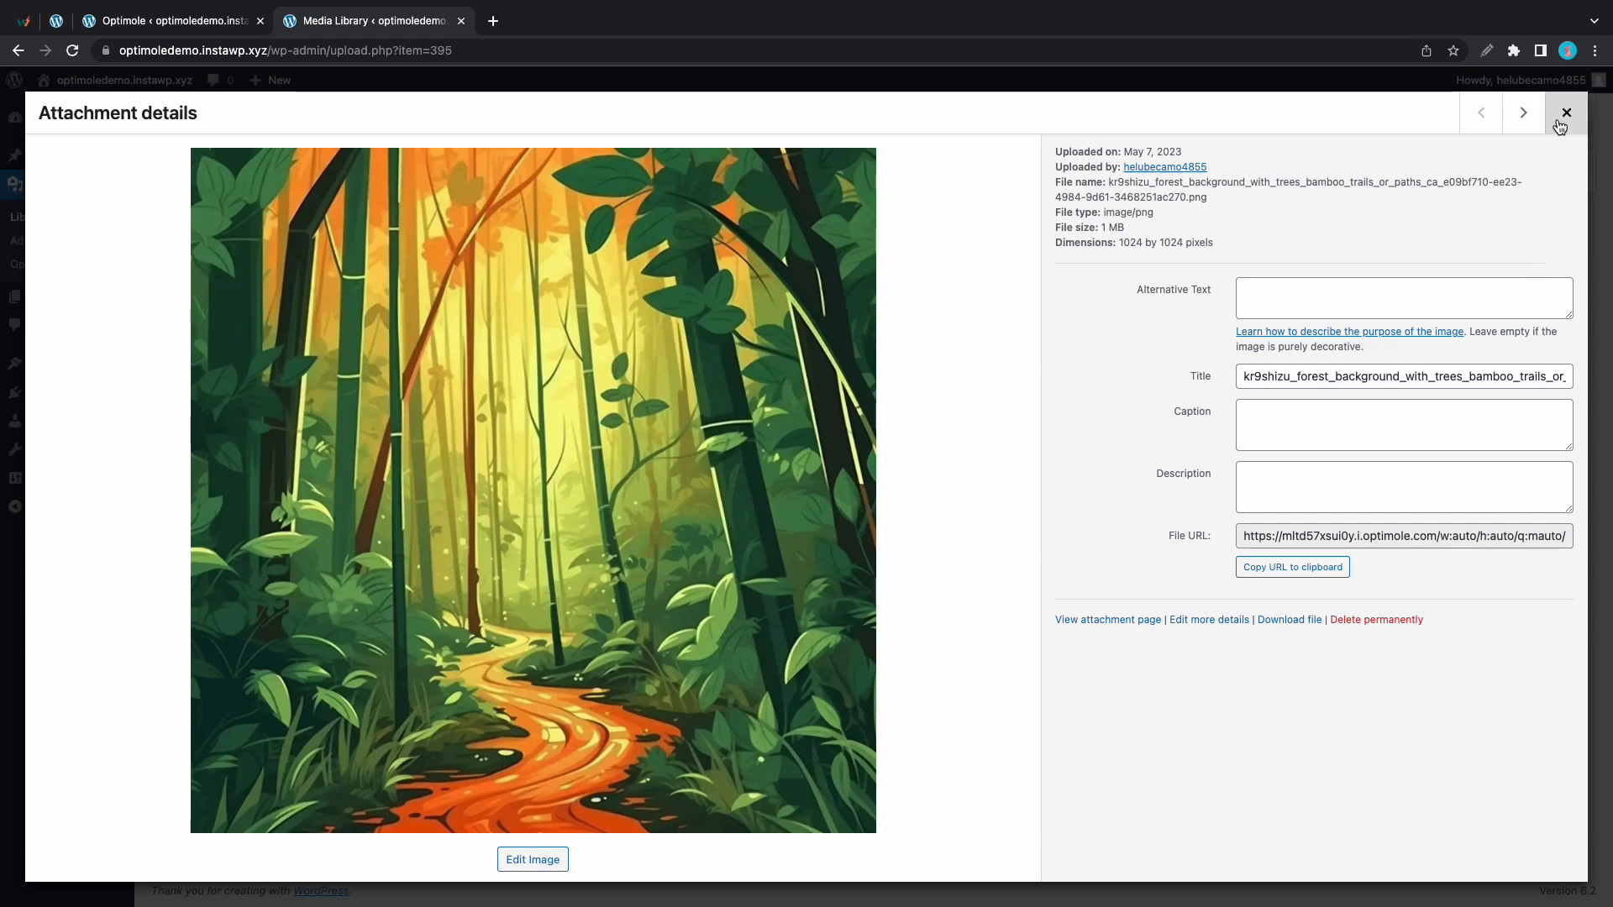
click(1564, 112)
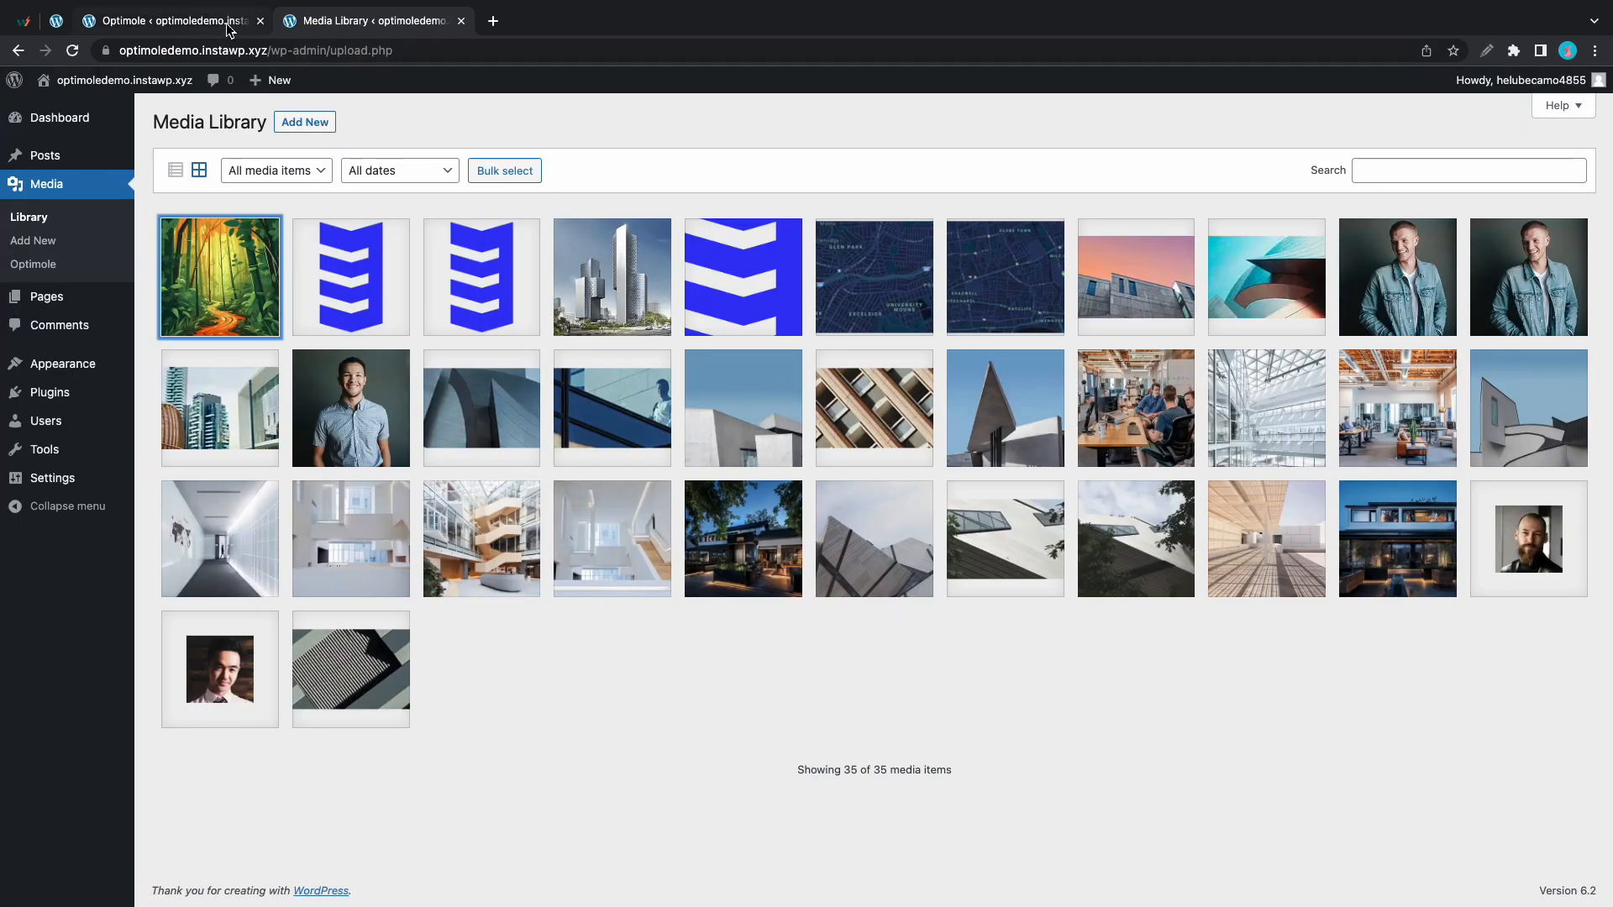
Step: Go back to the Optimole settings page and switch on cloud library browsing
click(32, 265)
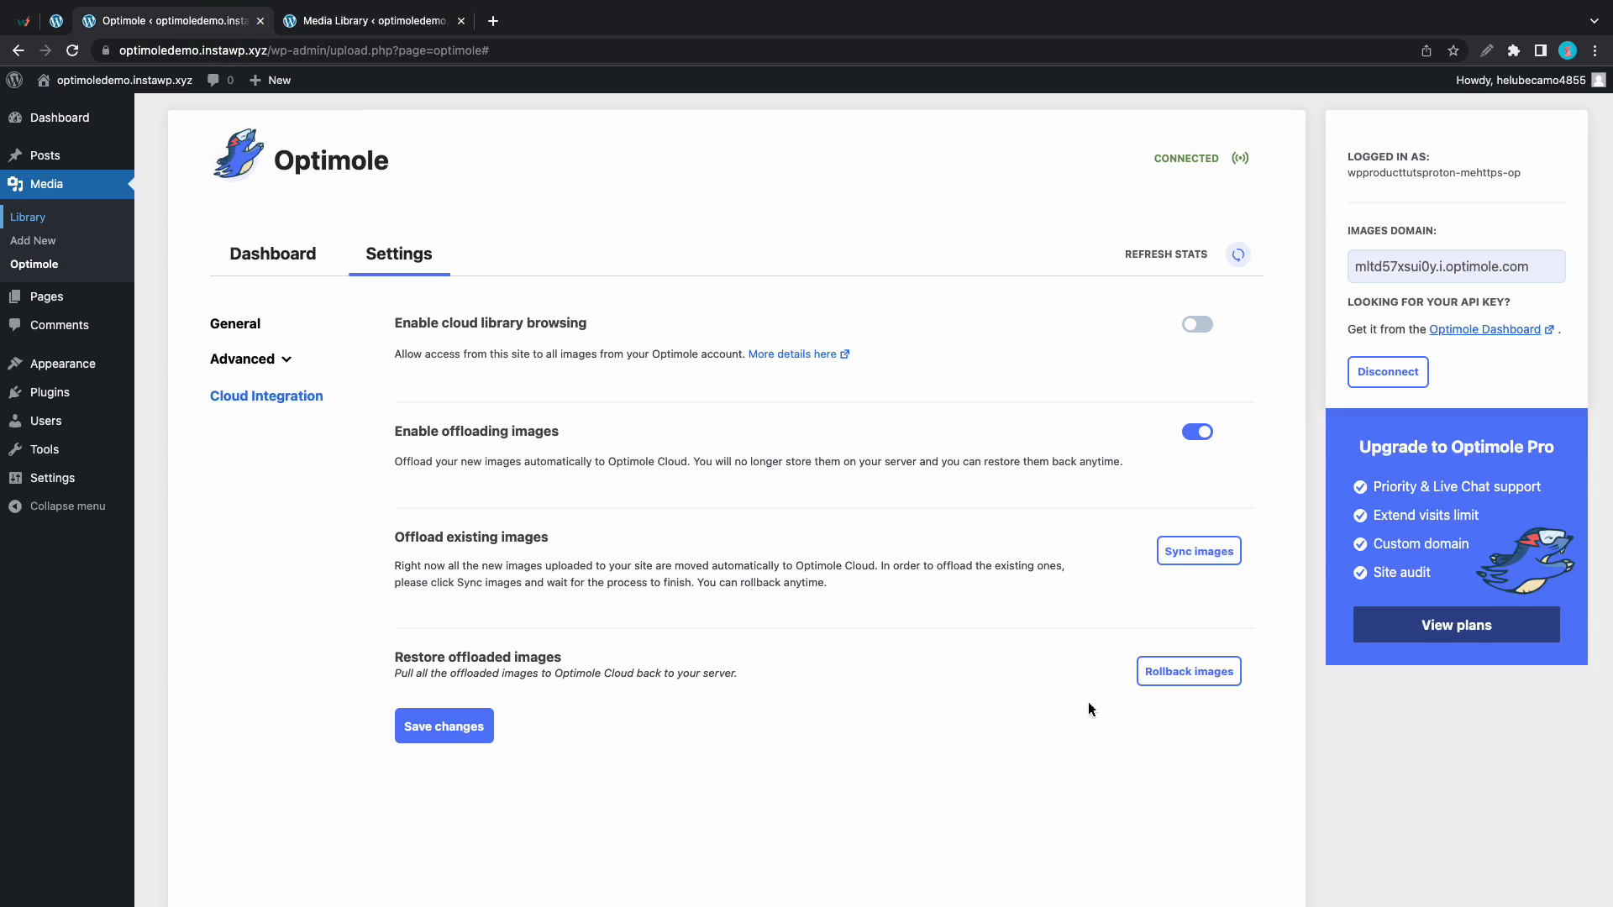
mouse_move(1175, 686)
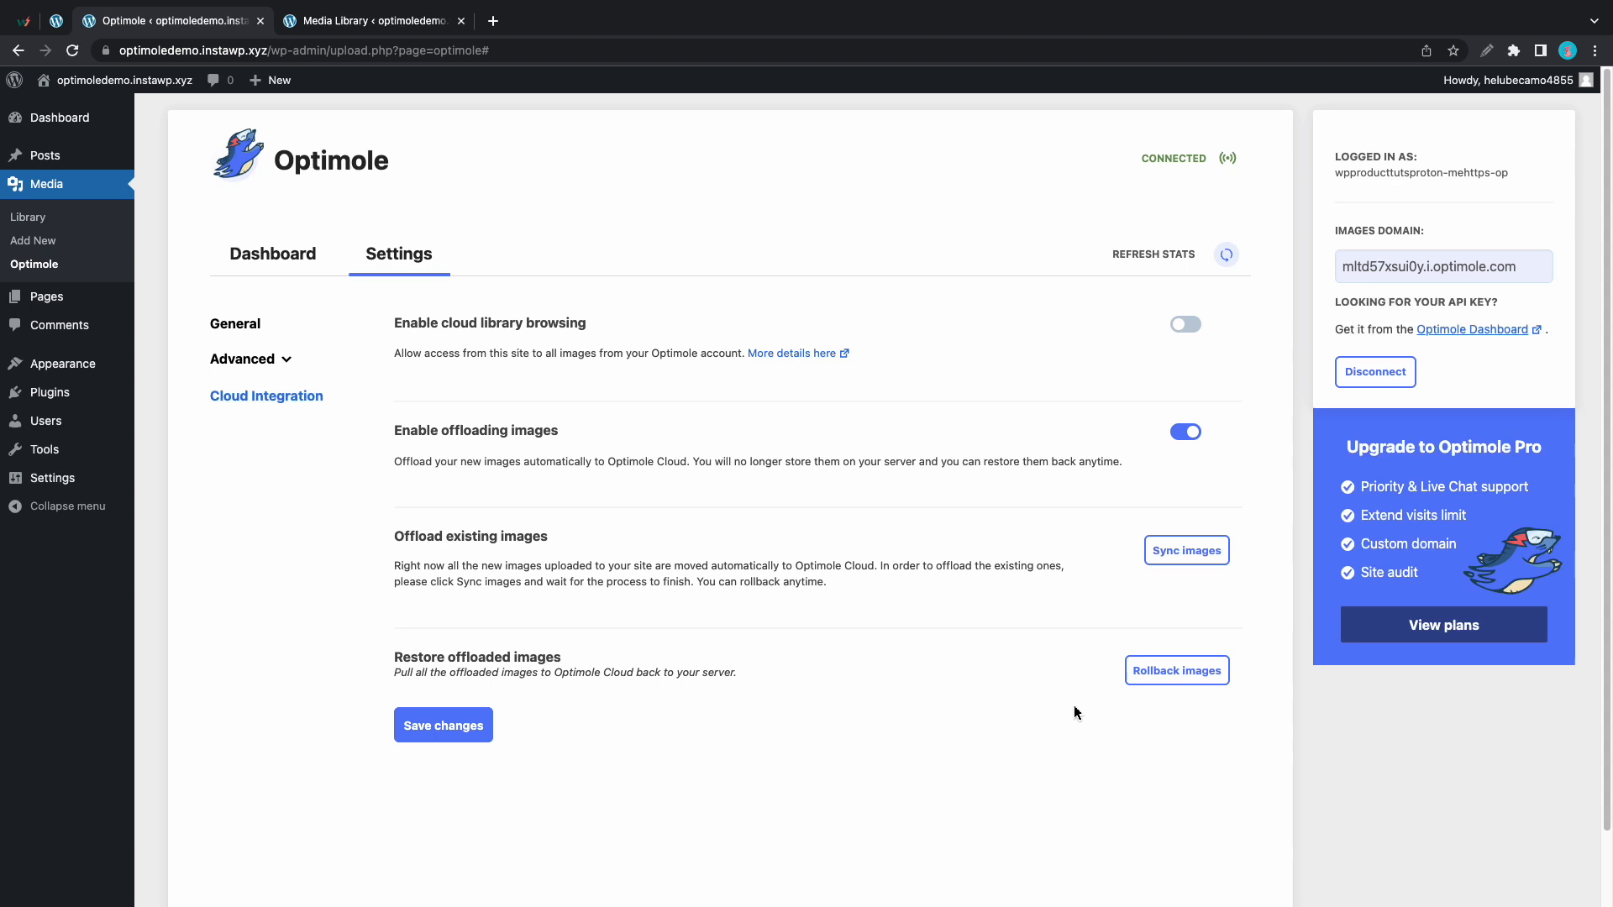
click(1186, 324)
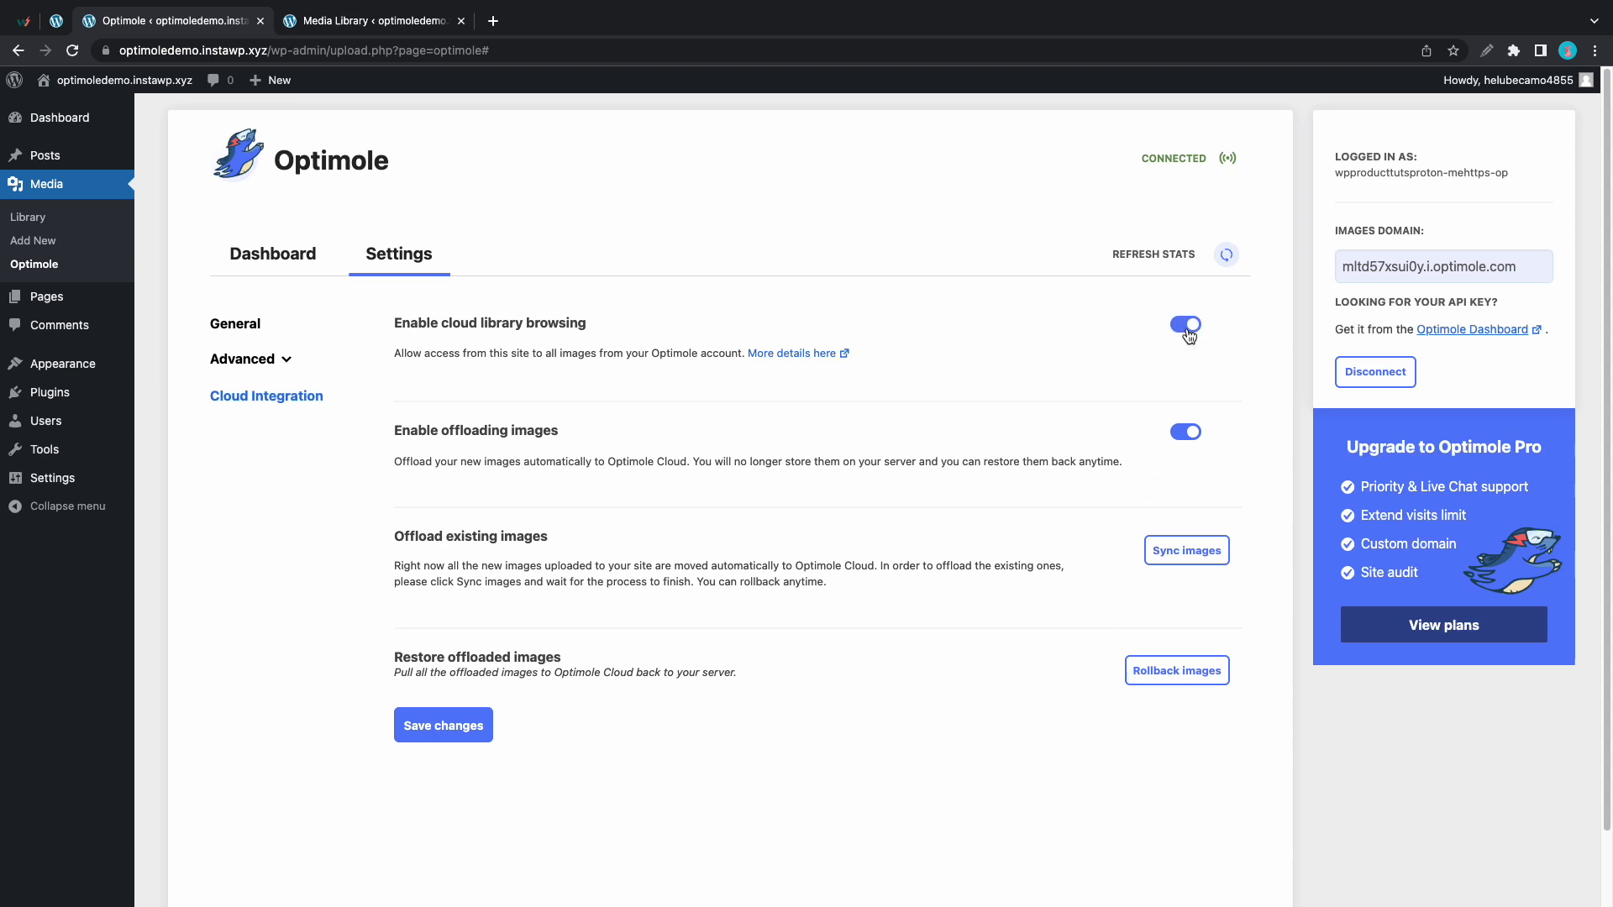
Step: Choose nevedemo.instawp.xyz as the only website to show cloud images from
click(1185, 325)
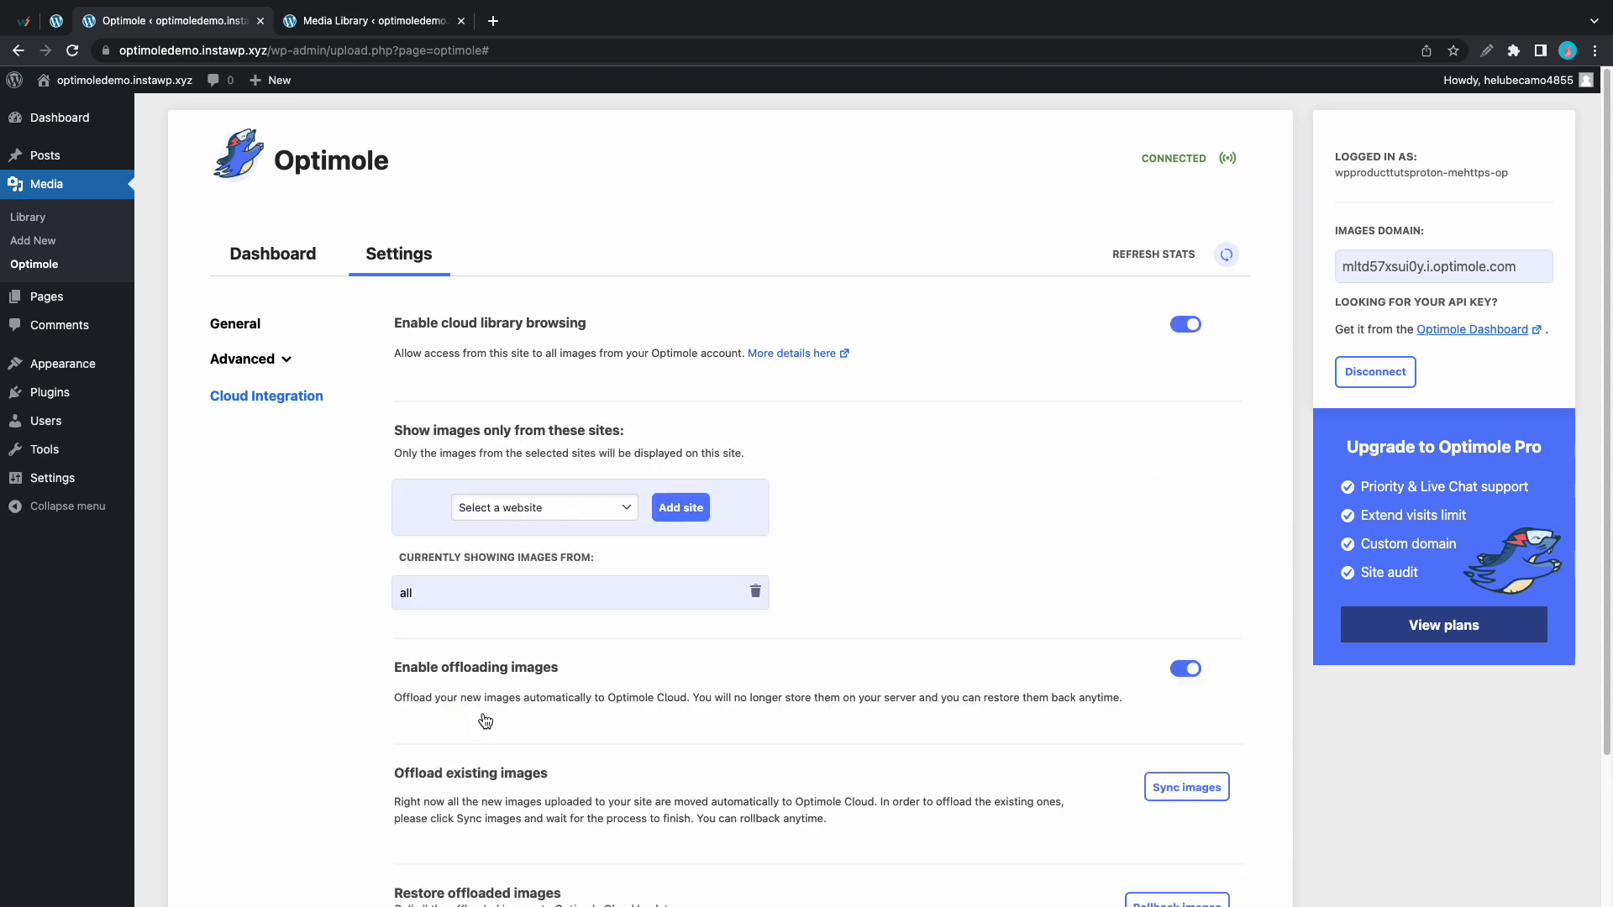
mouse_move(571, 636)
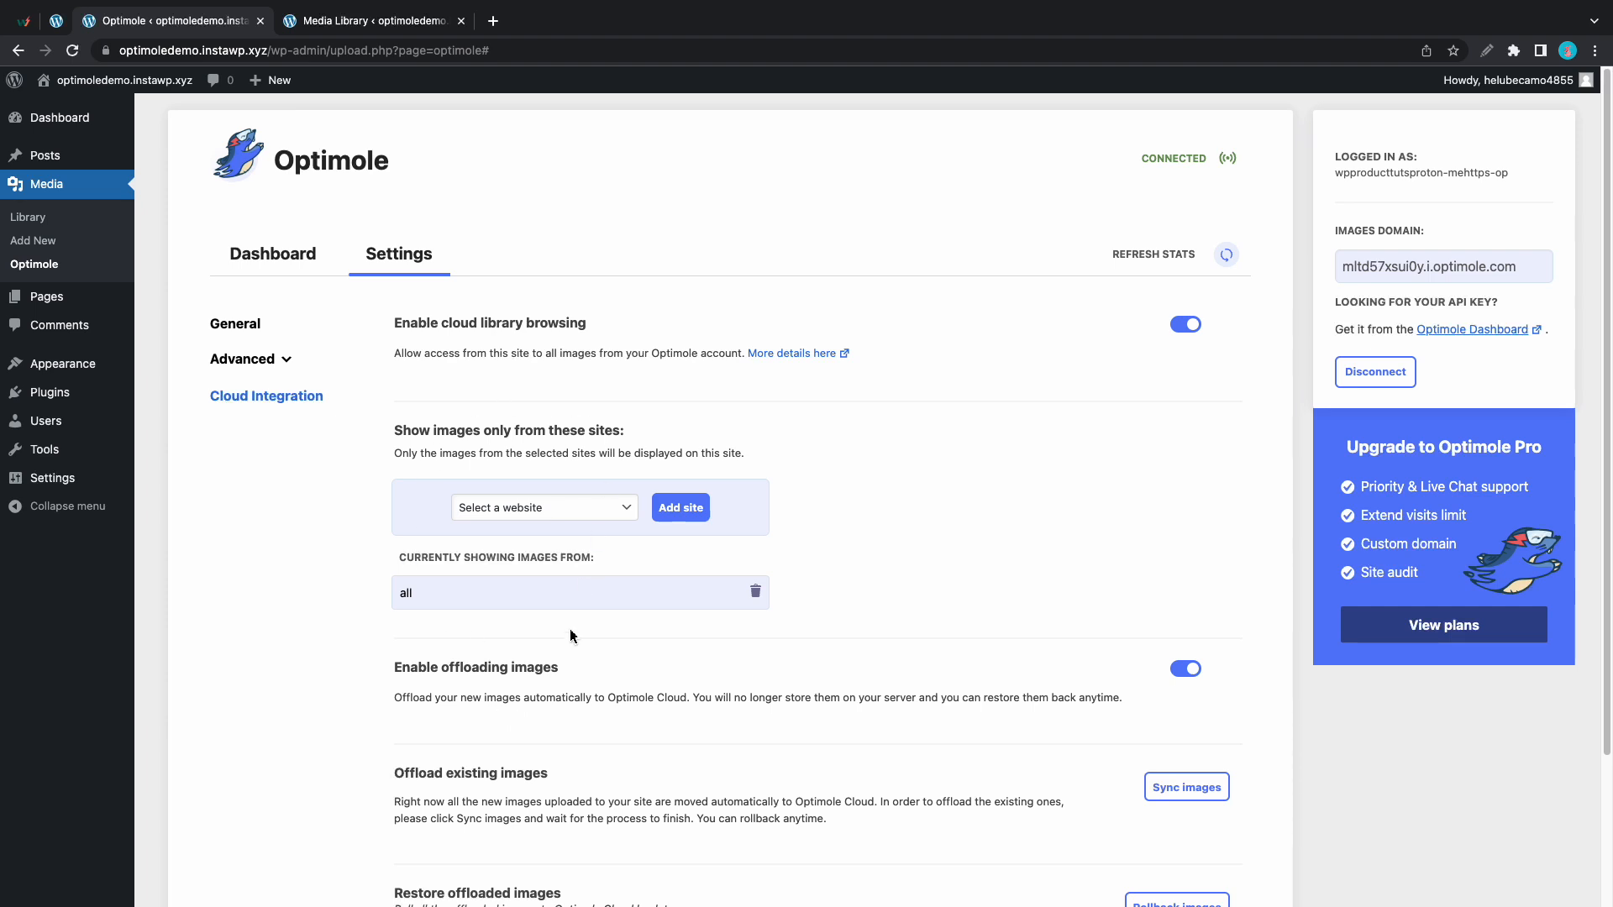
click(544, 507)
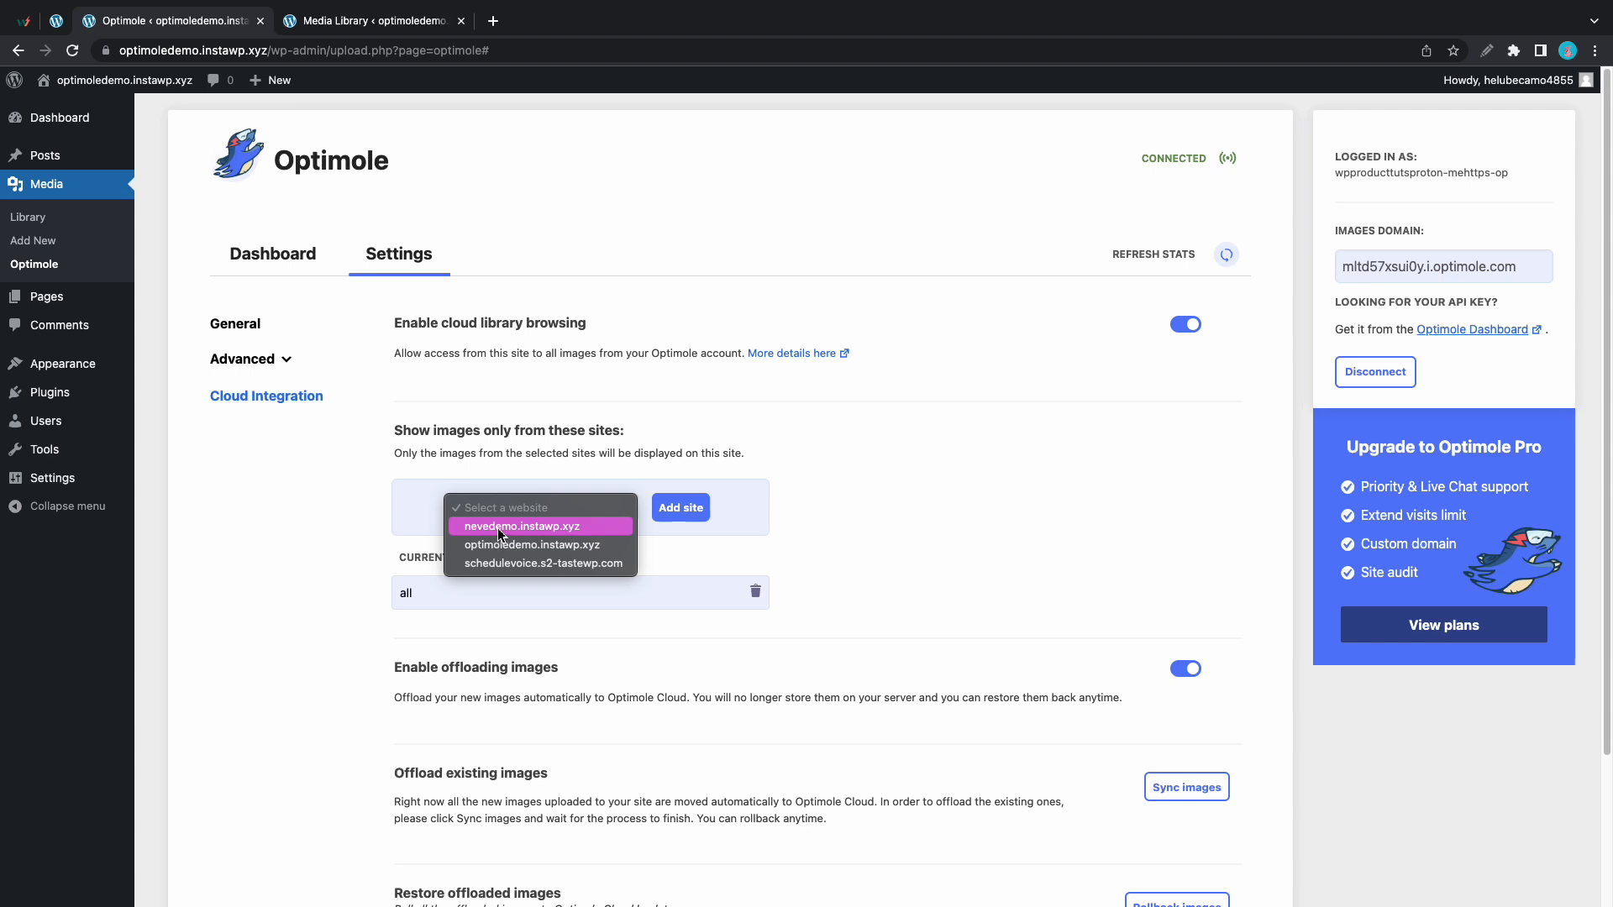
click(527, 526)
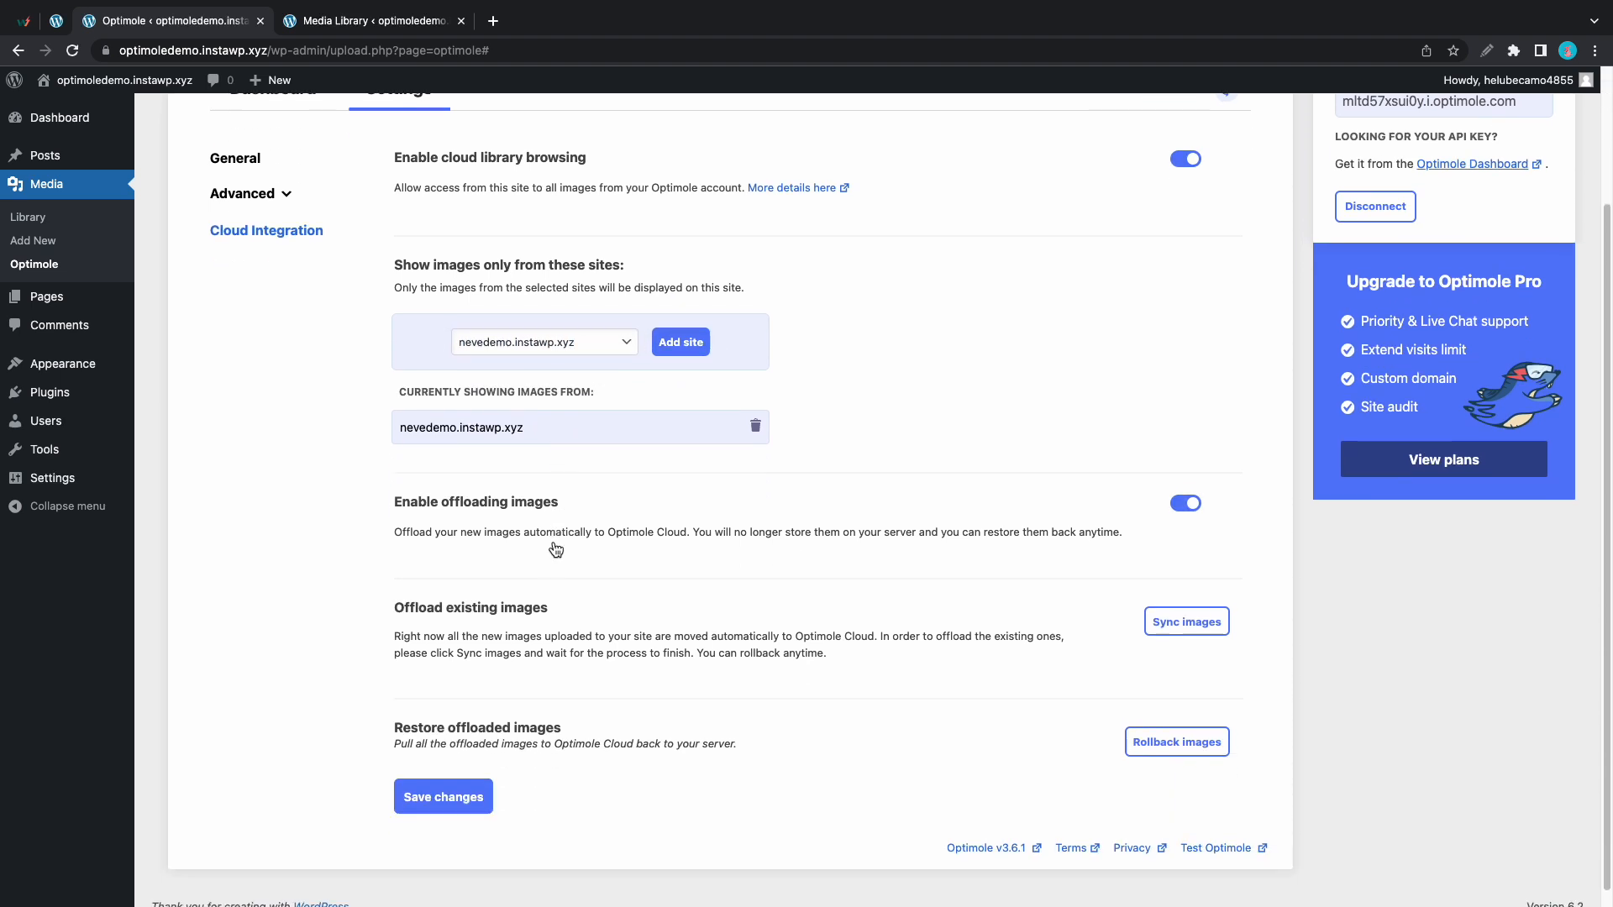
scroll(down, 3)
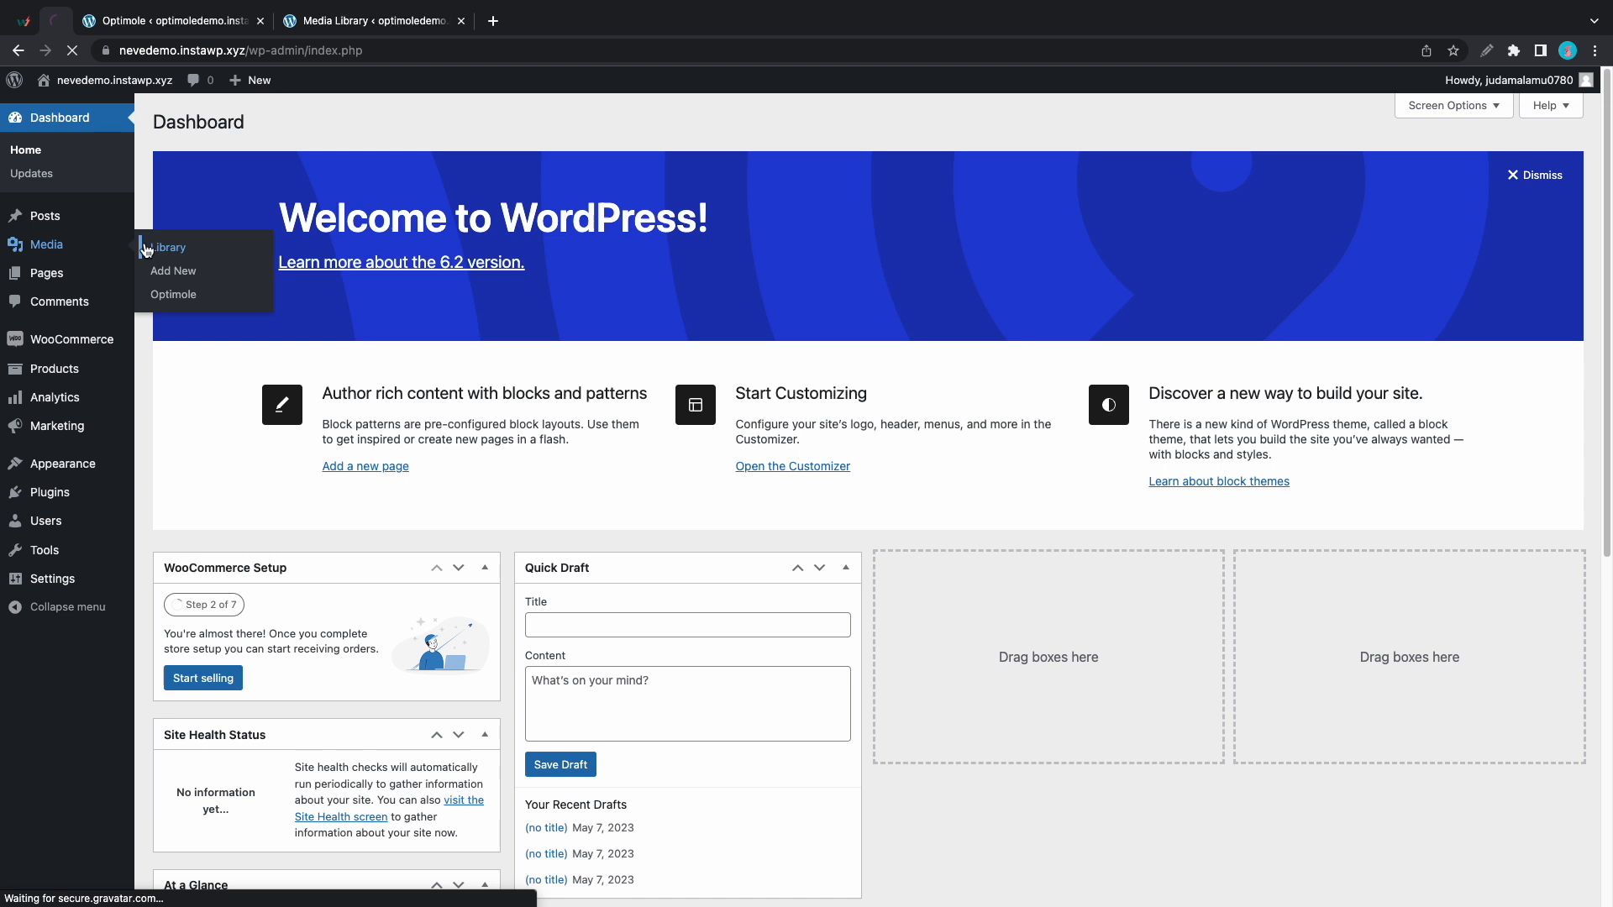
click(164, 247)
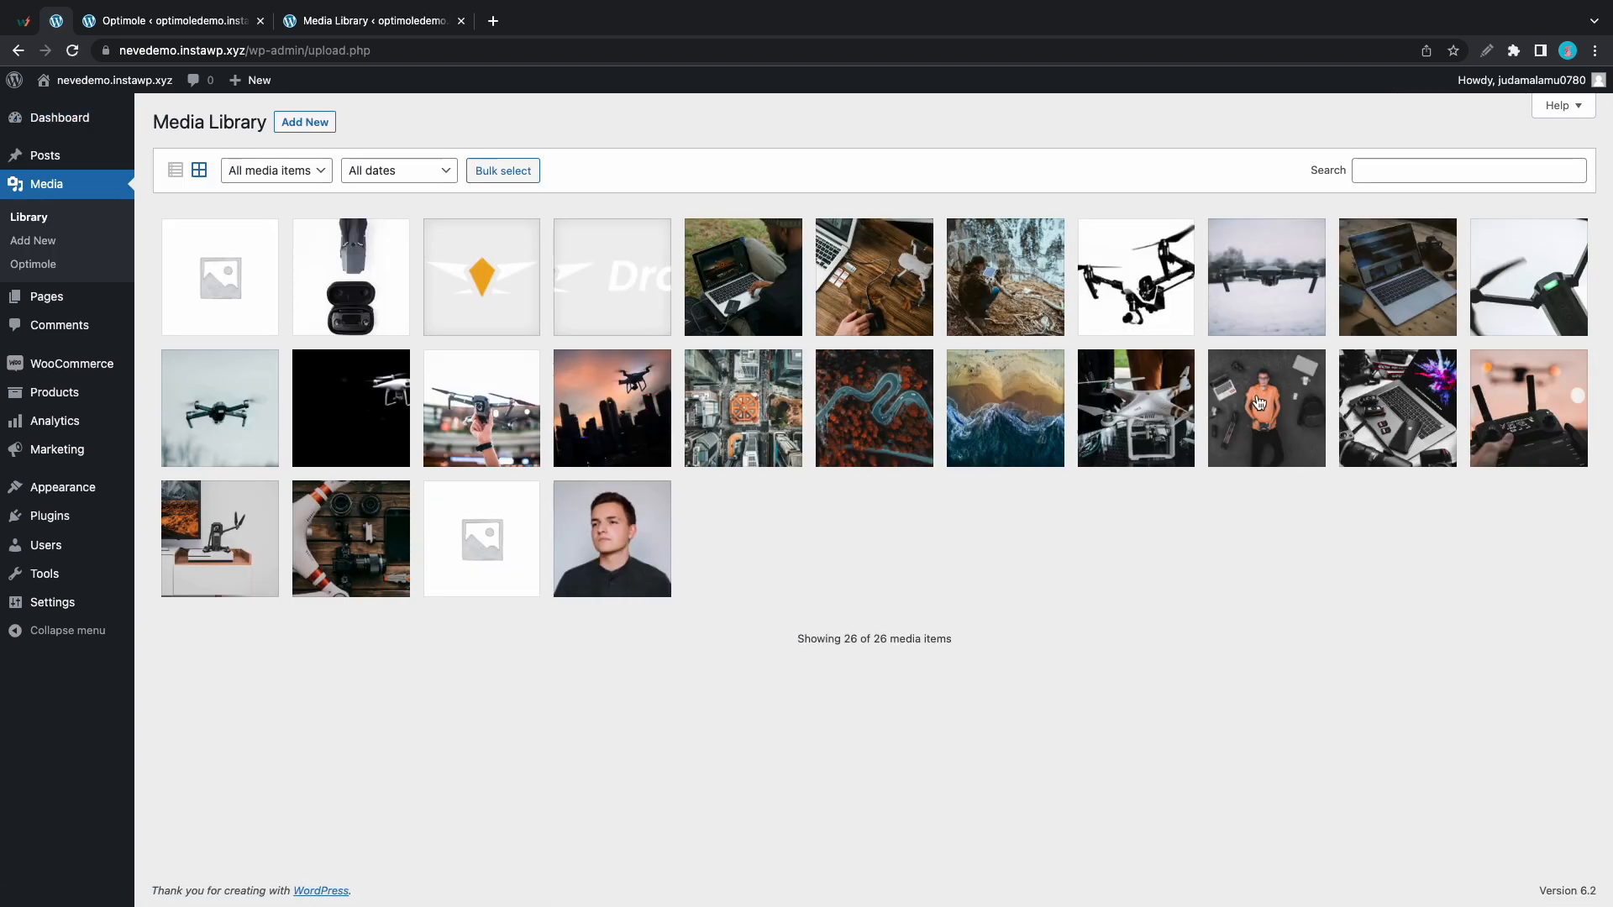
mouse_move(835, 313)
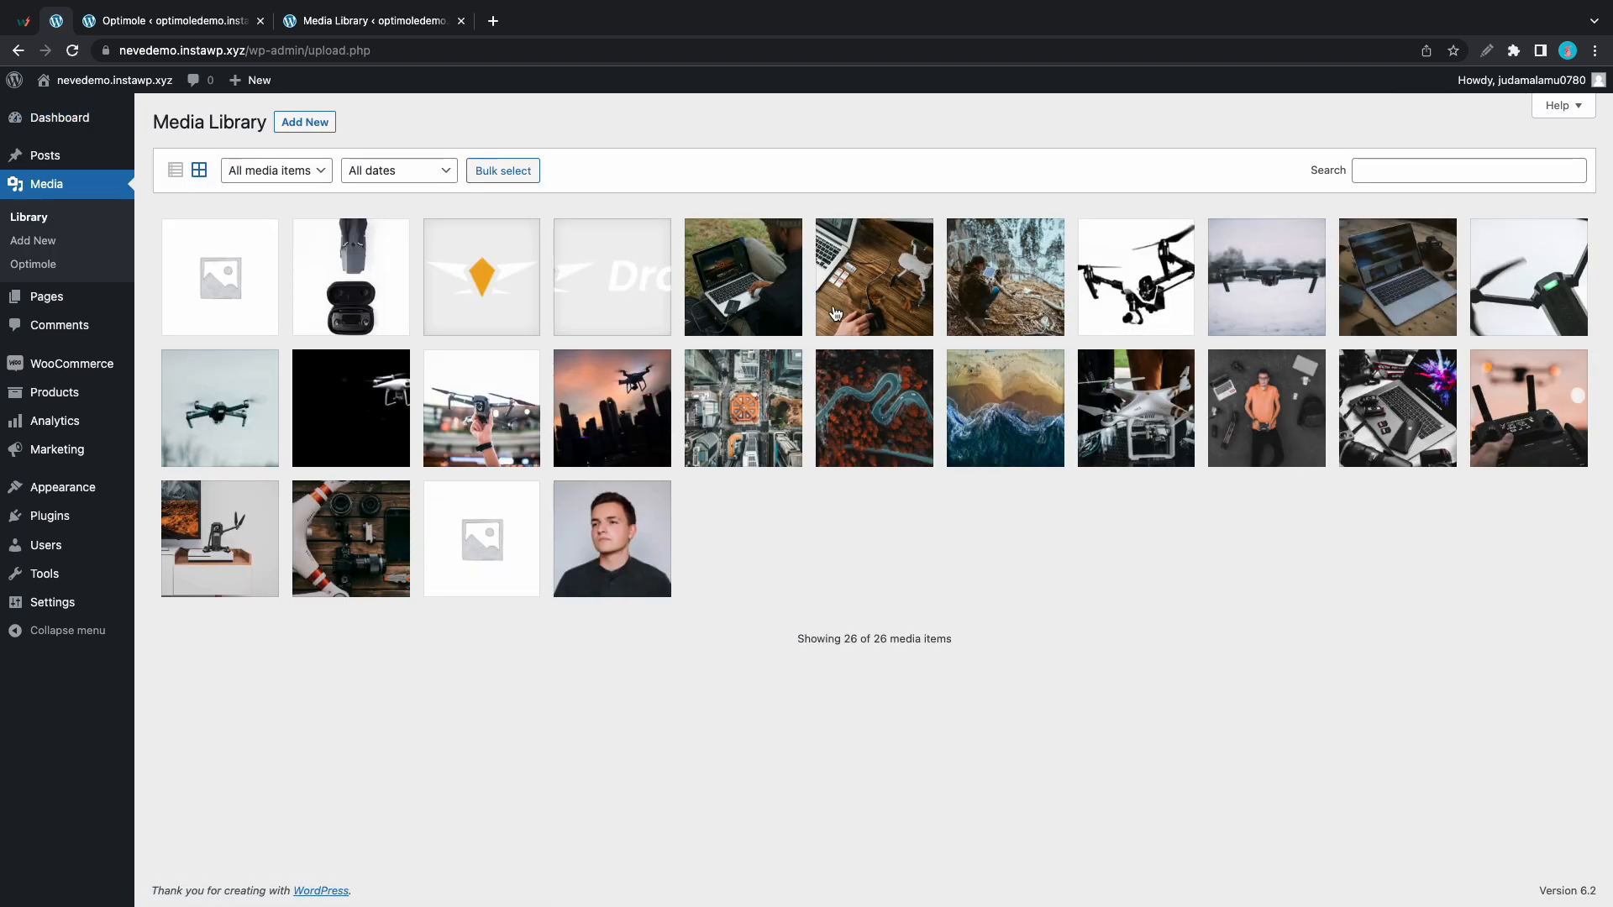
mouse_move(311, 311)
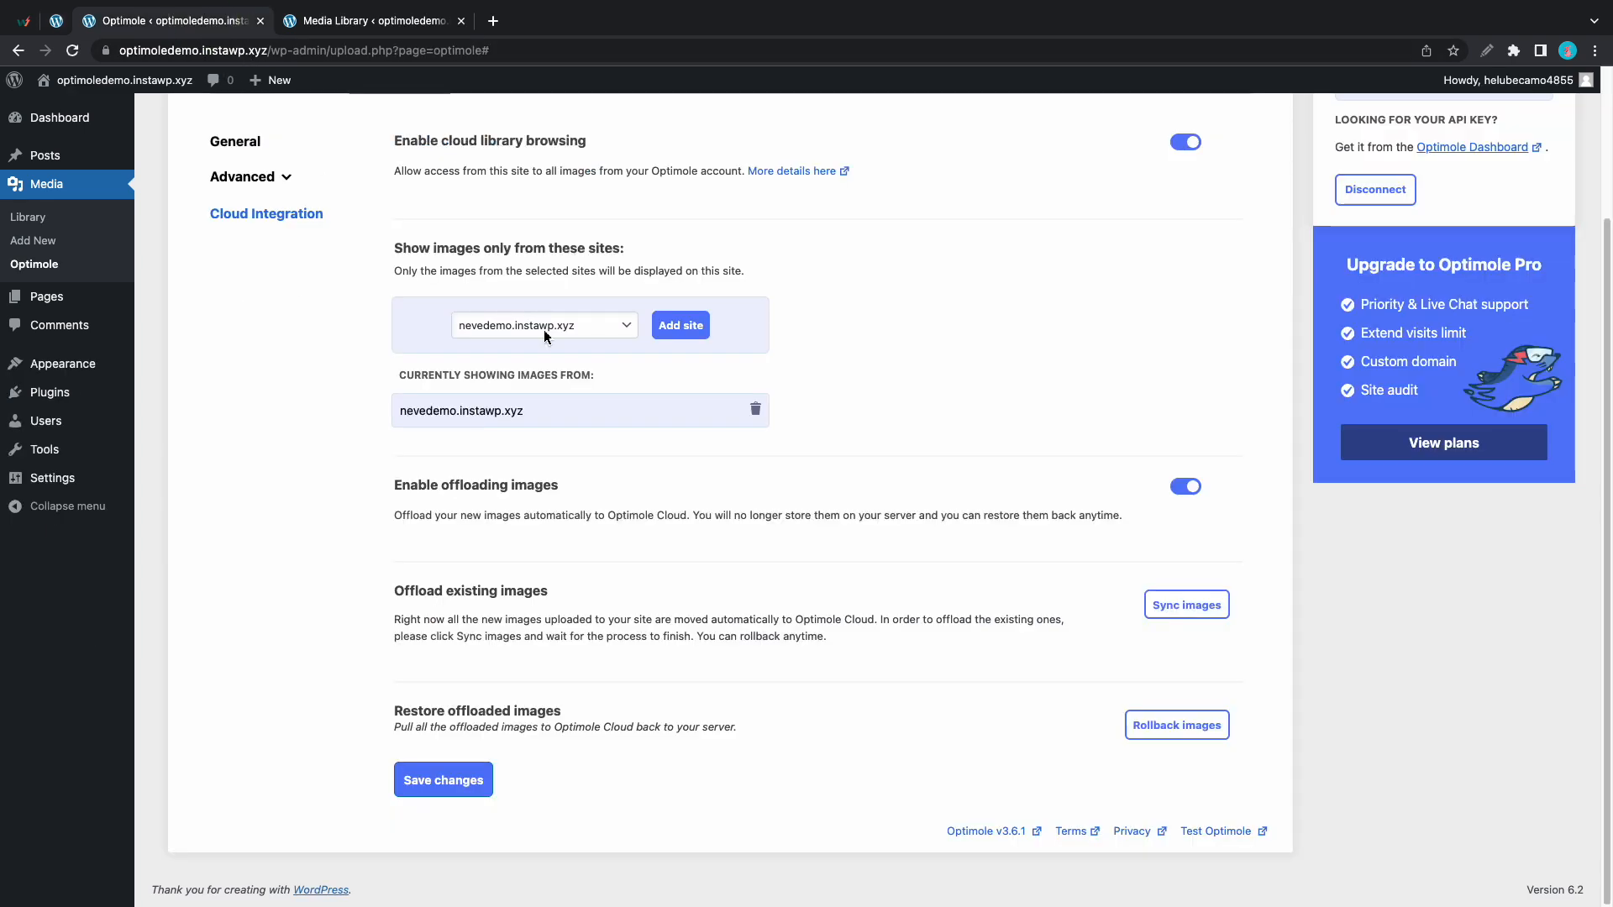
Step: Create a new post with an Image block and browse the media picker's Optimole tab
click(279, 80)
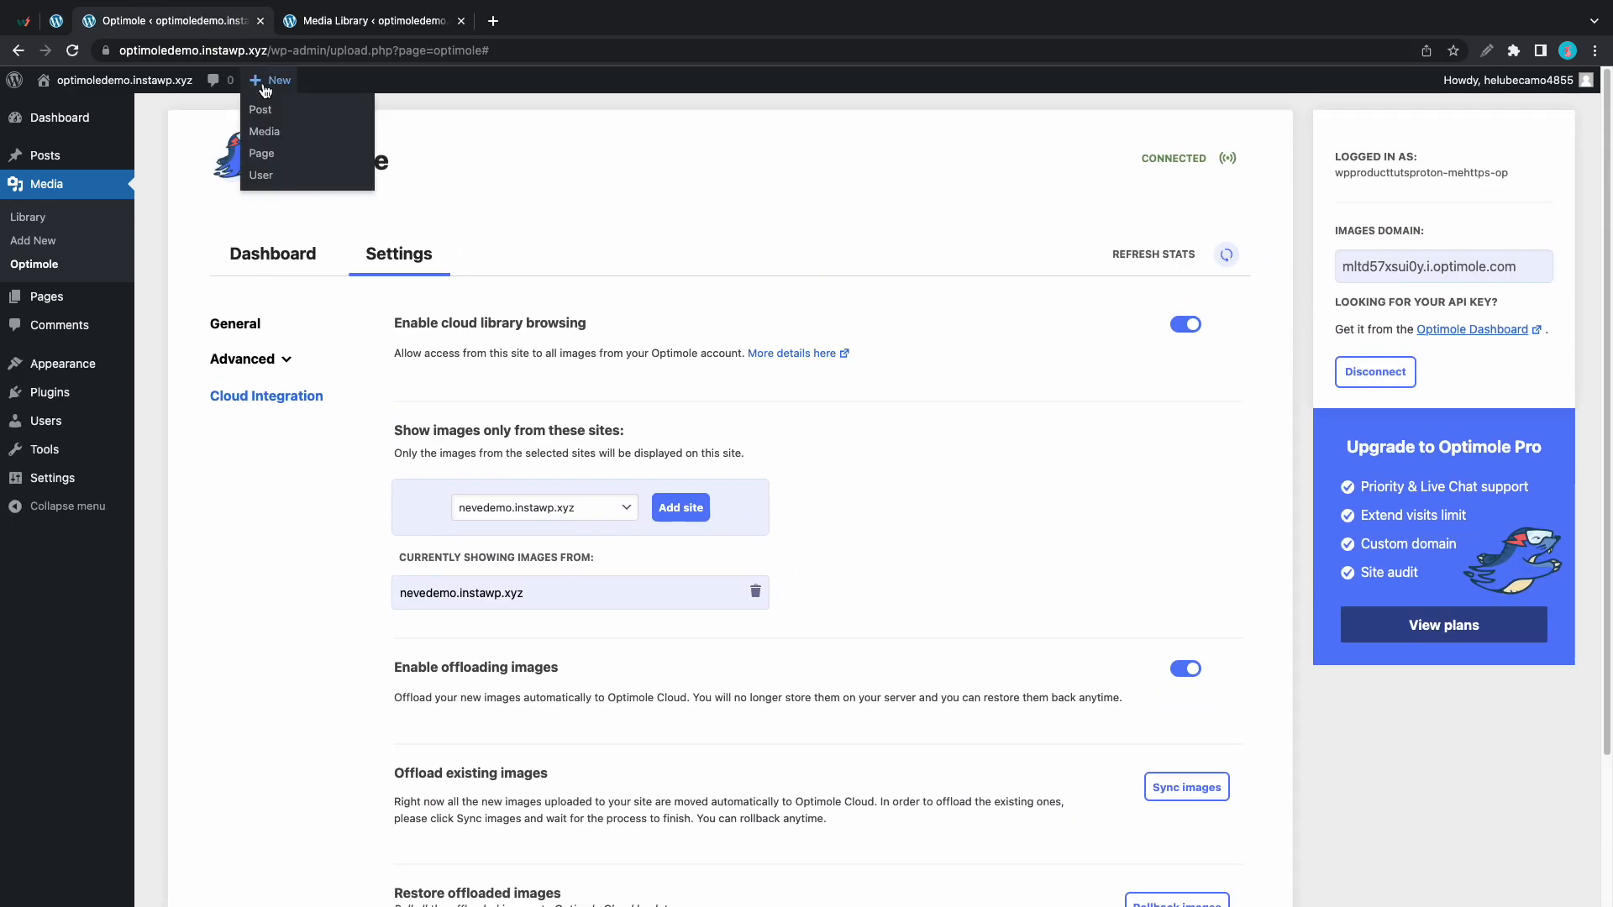
click(261, 109)
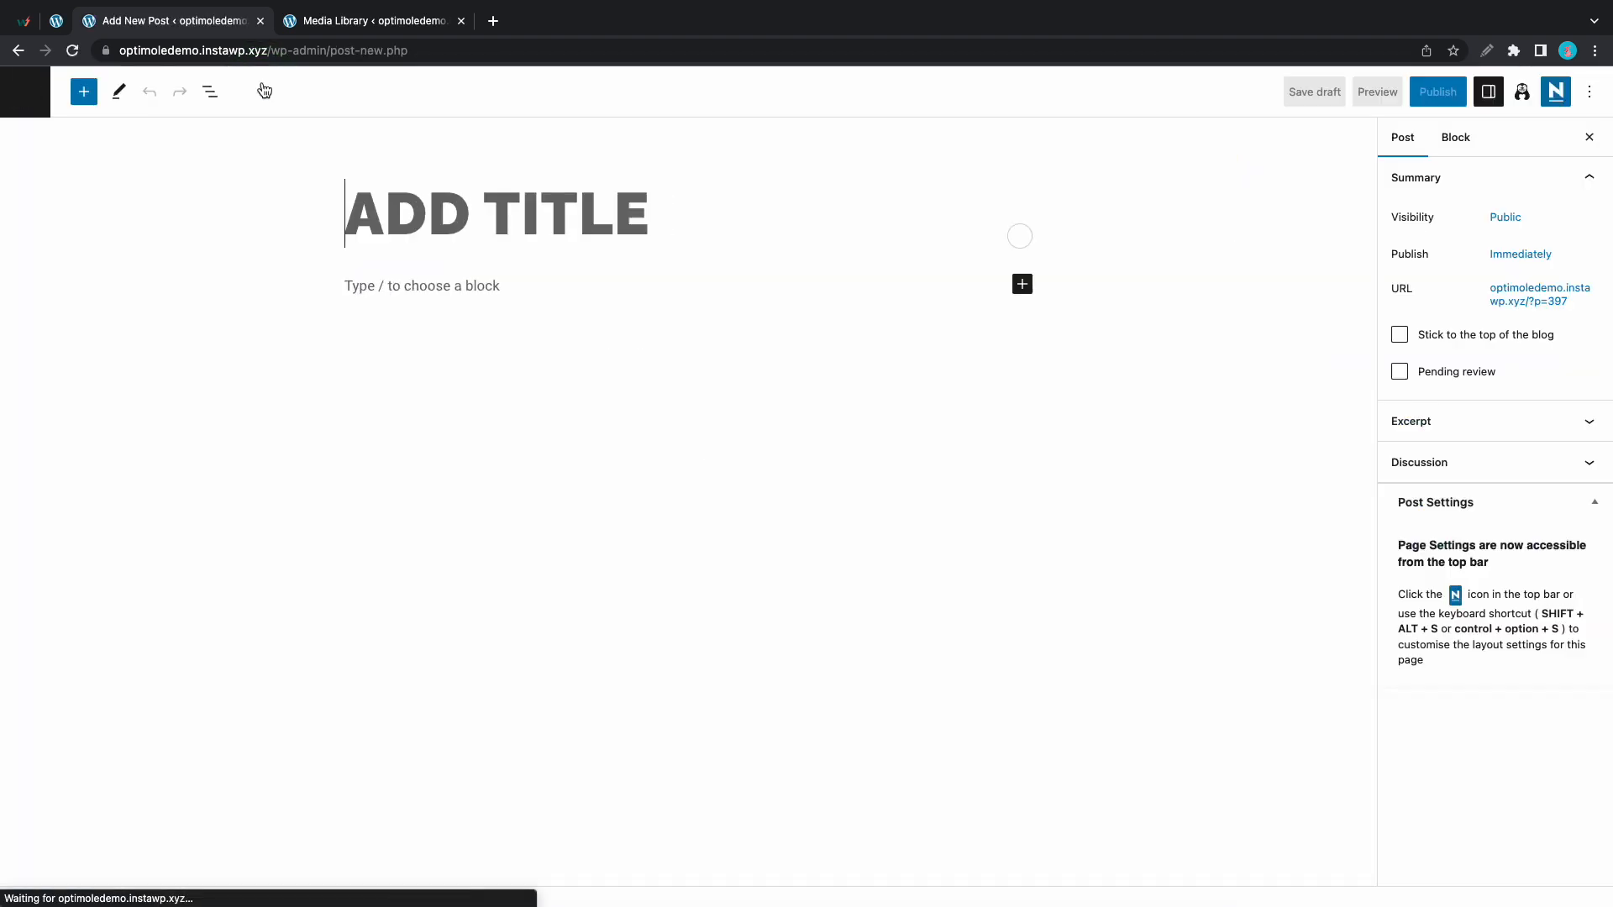
text(/ima)
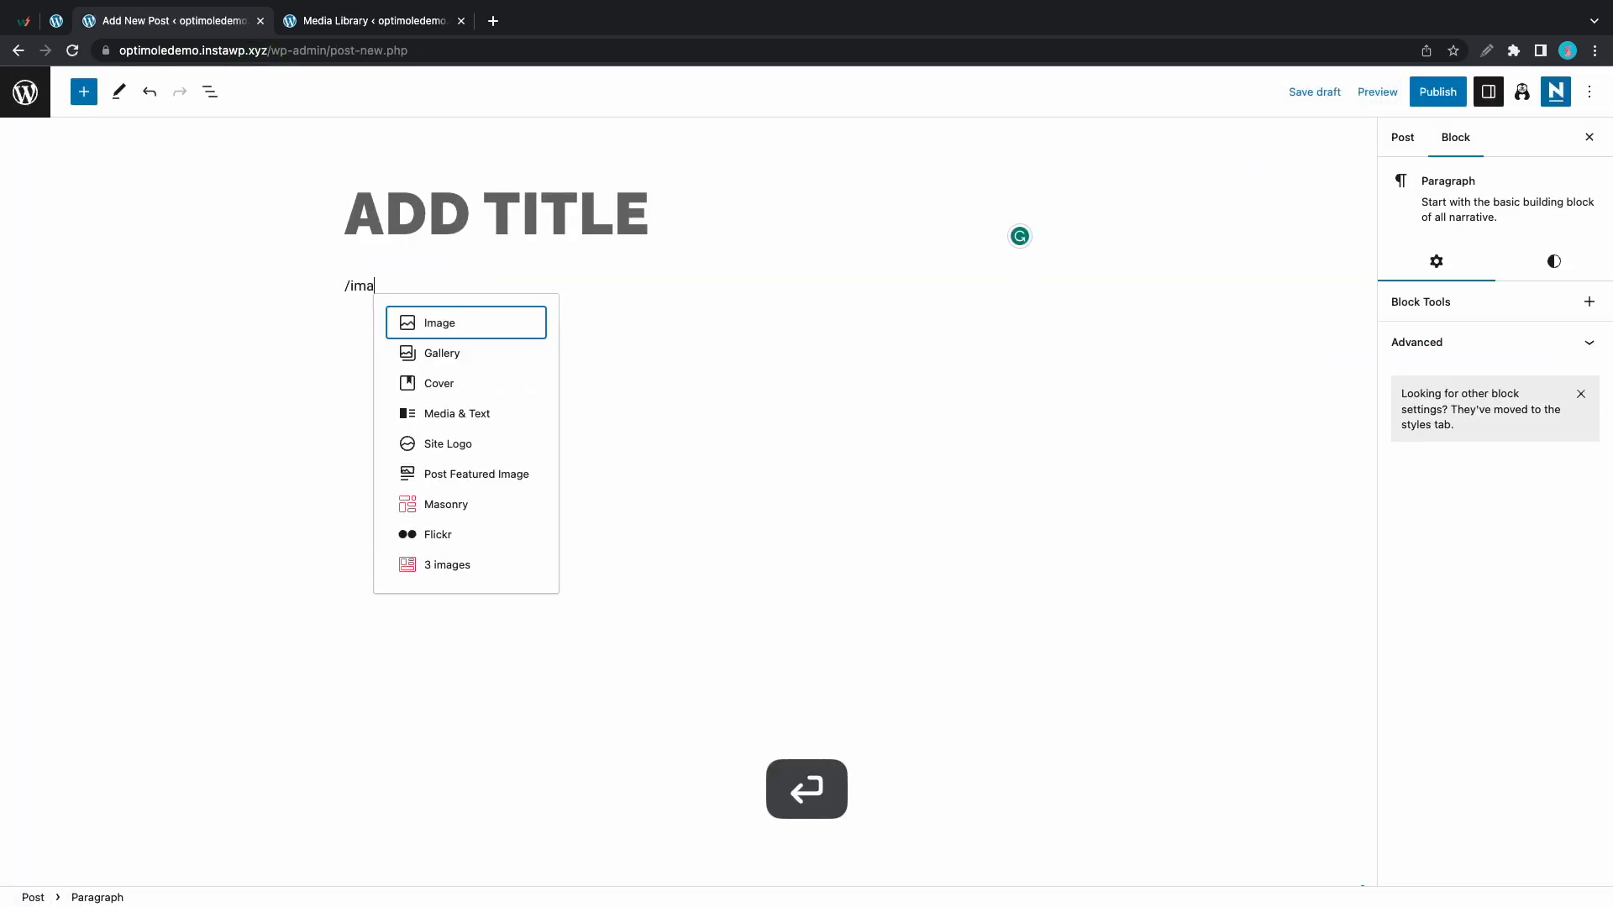
click(439, 322)
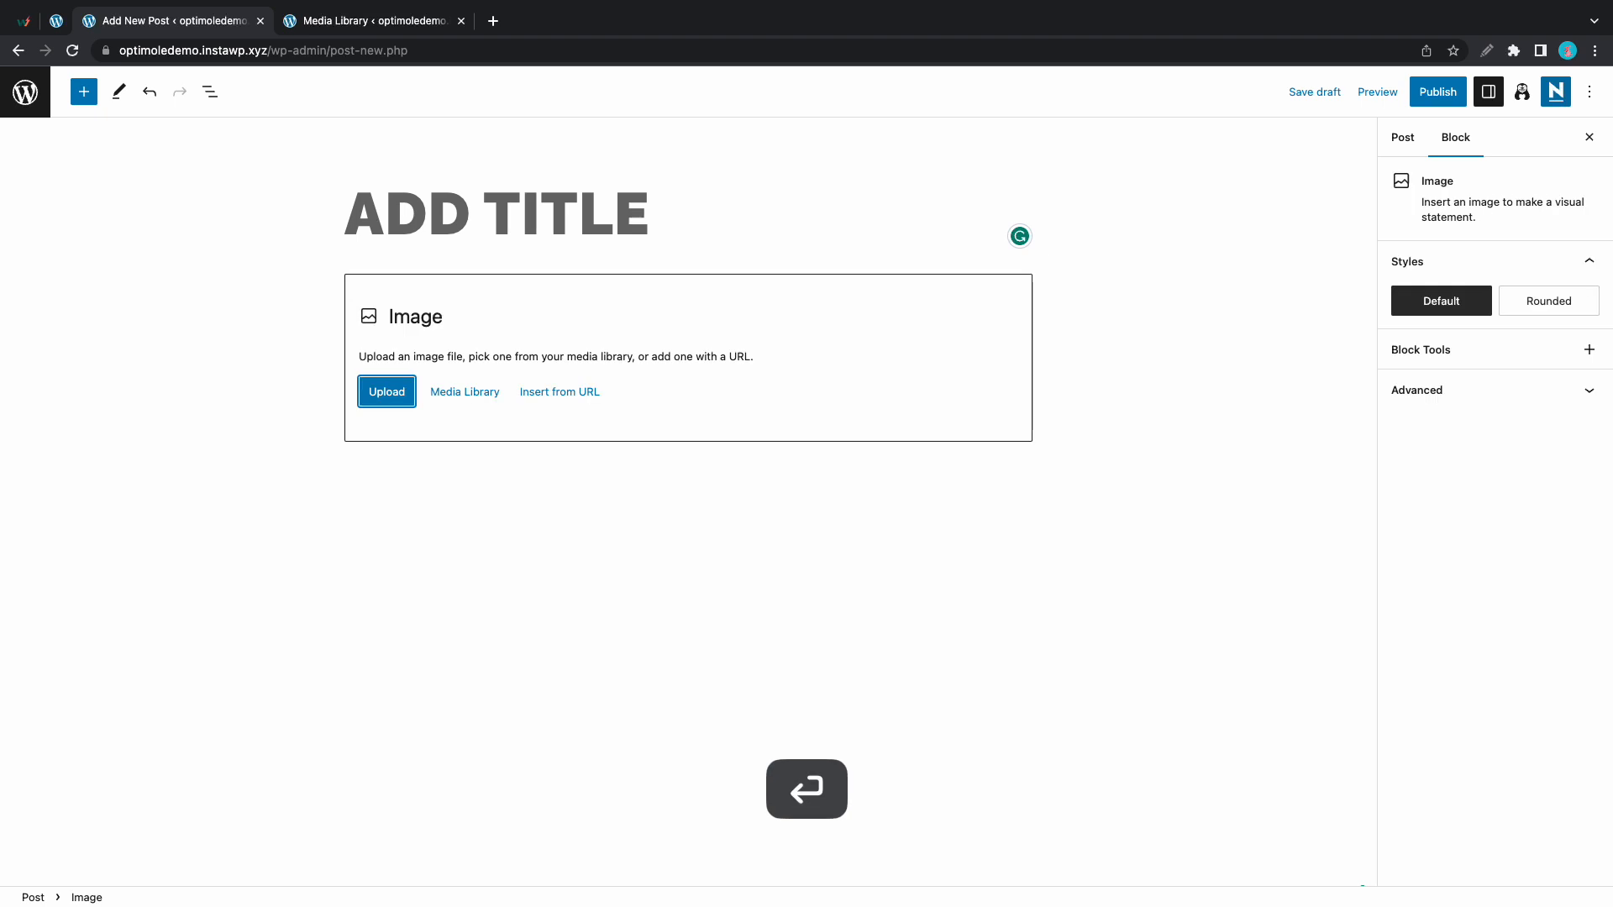
click(464, 392)
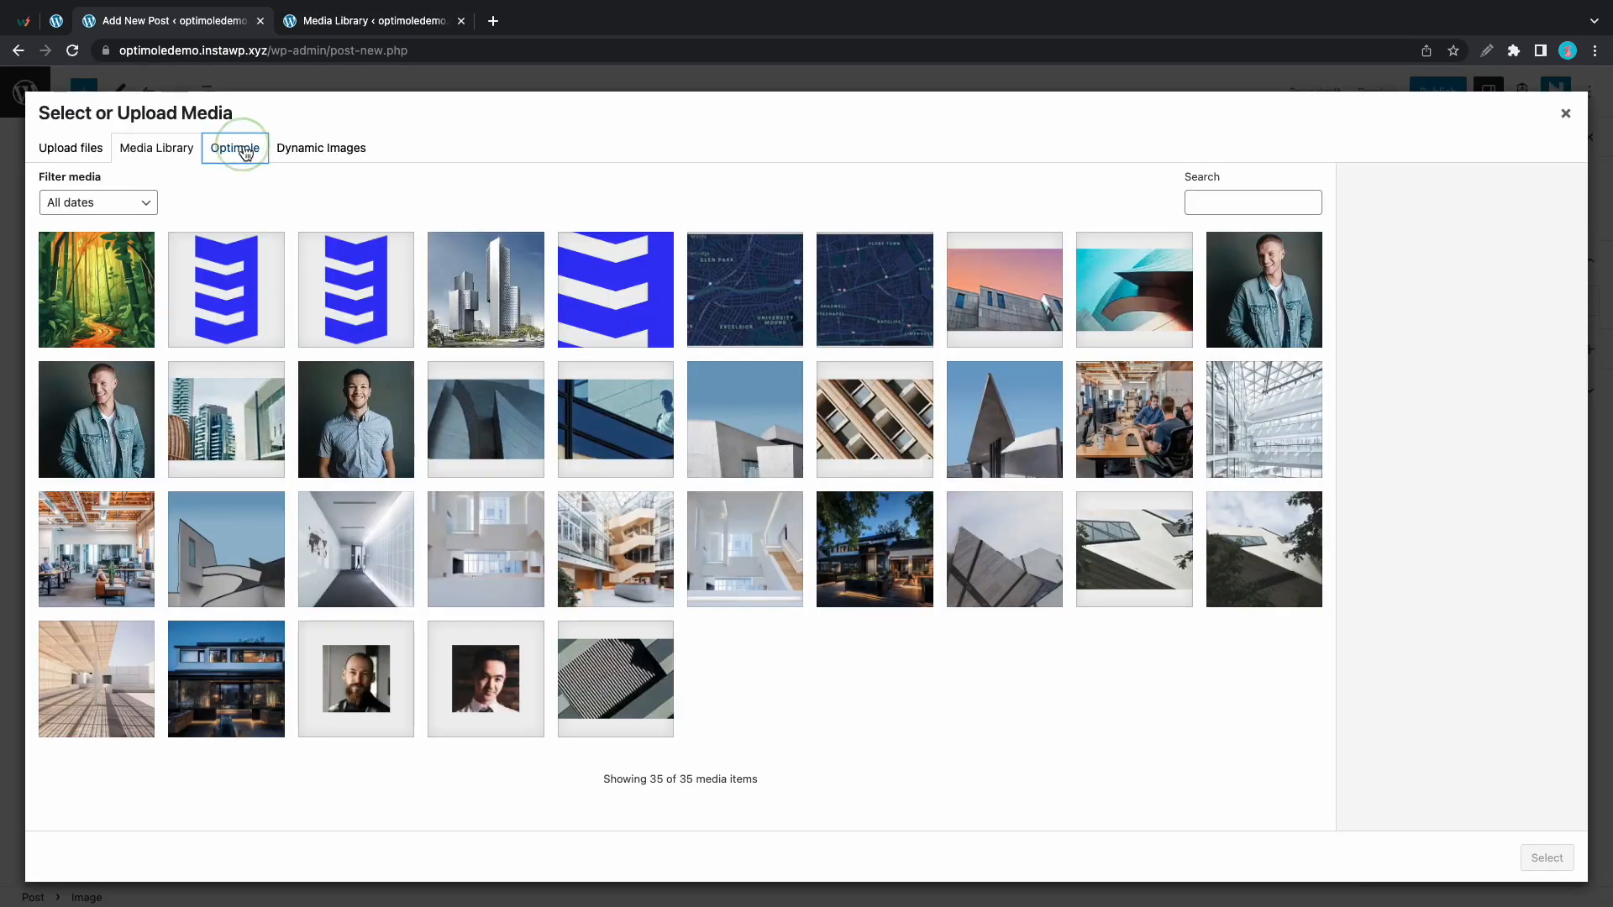
click(234, 147)
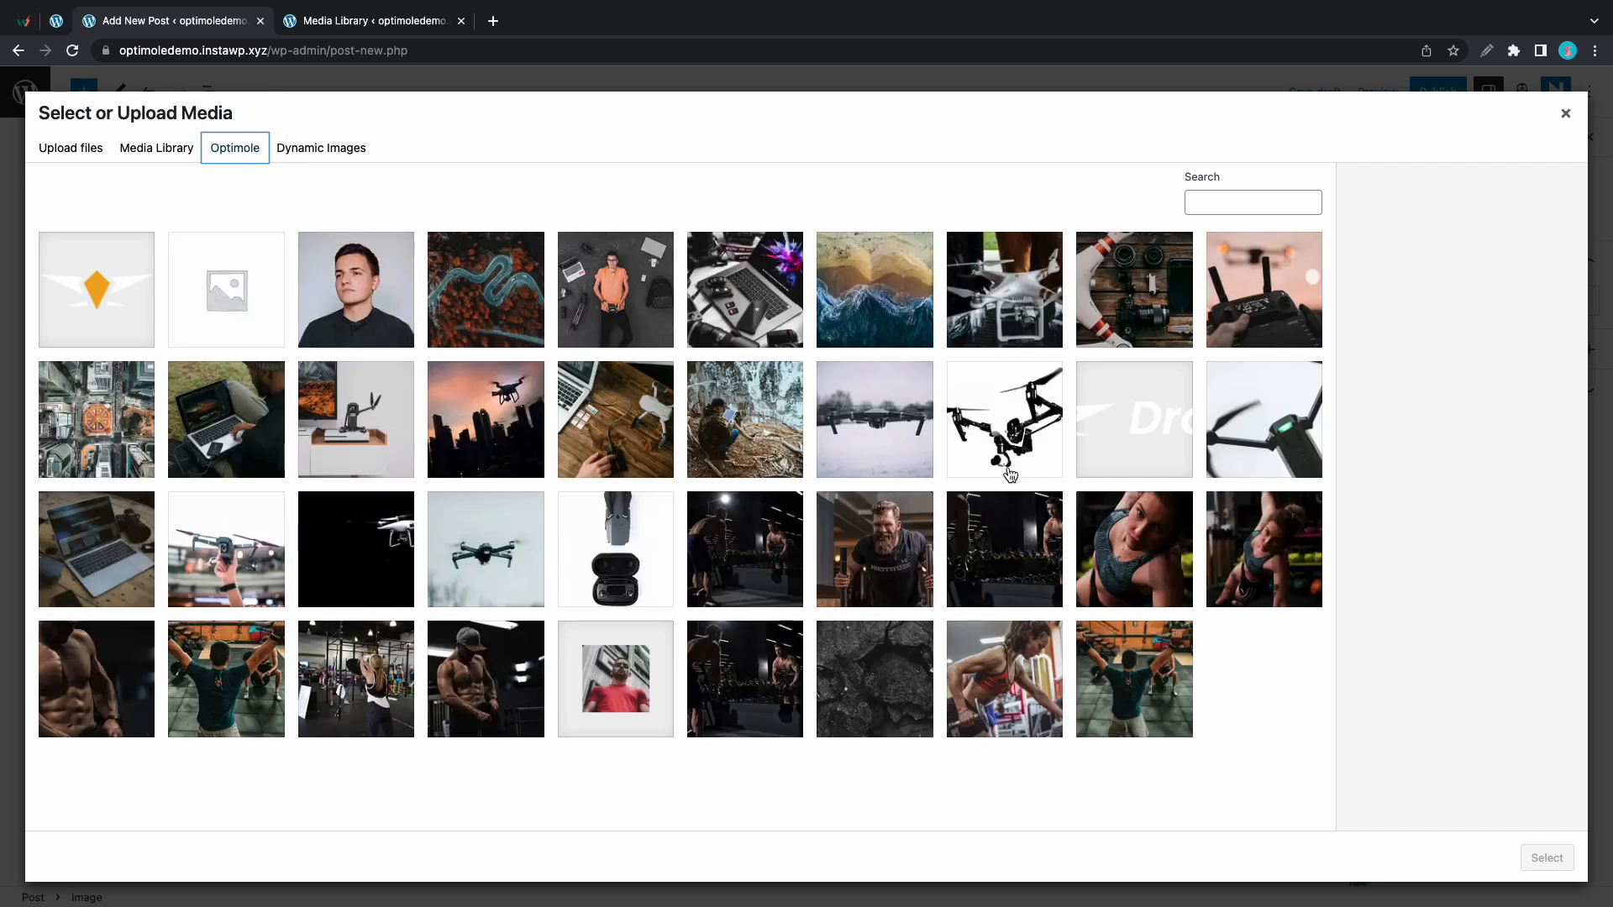
mouse_move(1003, 463)
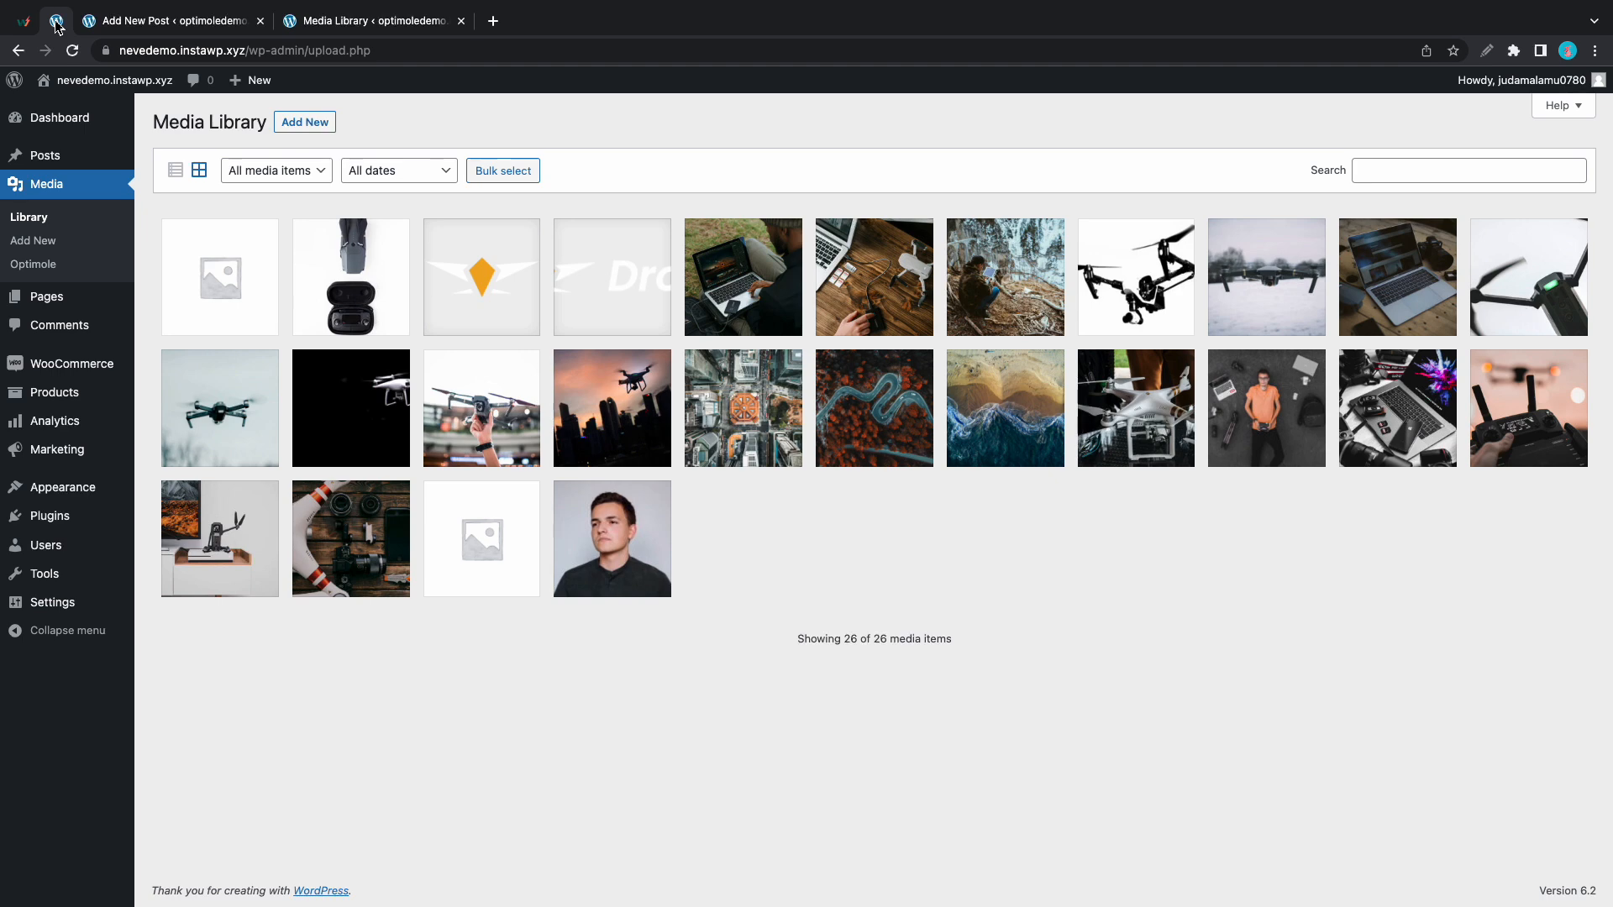
Step: On nevedemo, enable Optimole cloud browsing with optimoledemo.instawp.xyz as image source
click(33, 265)
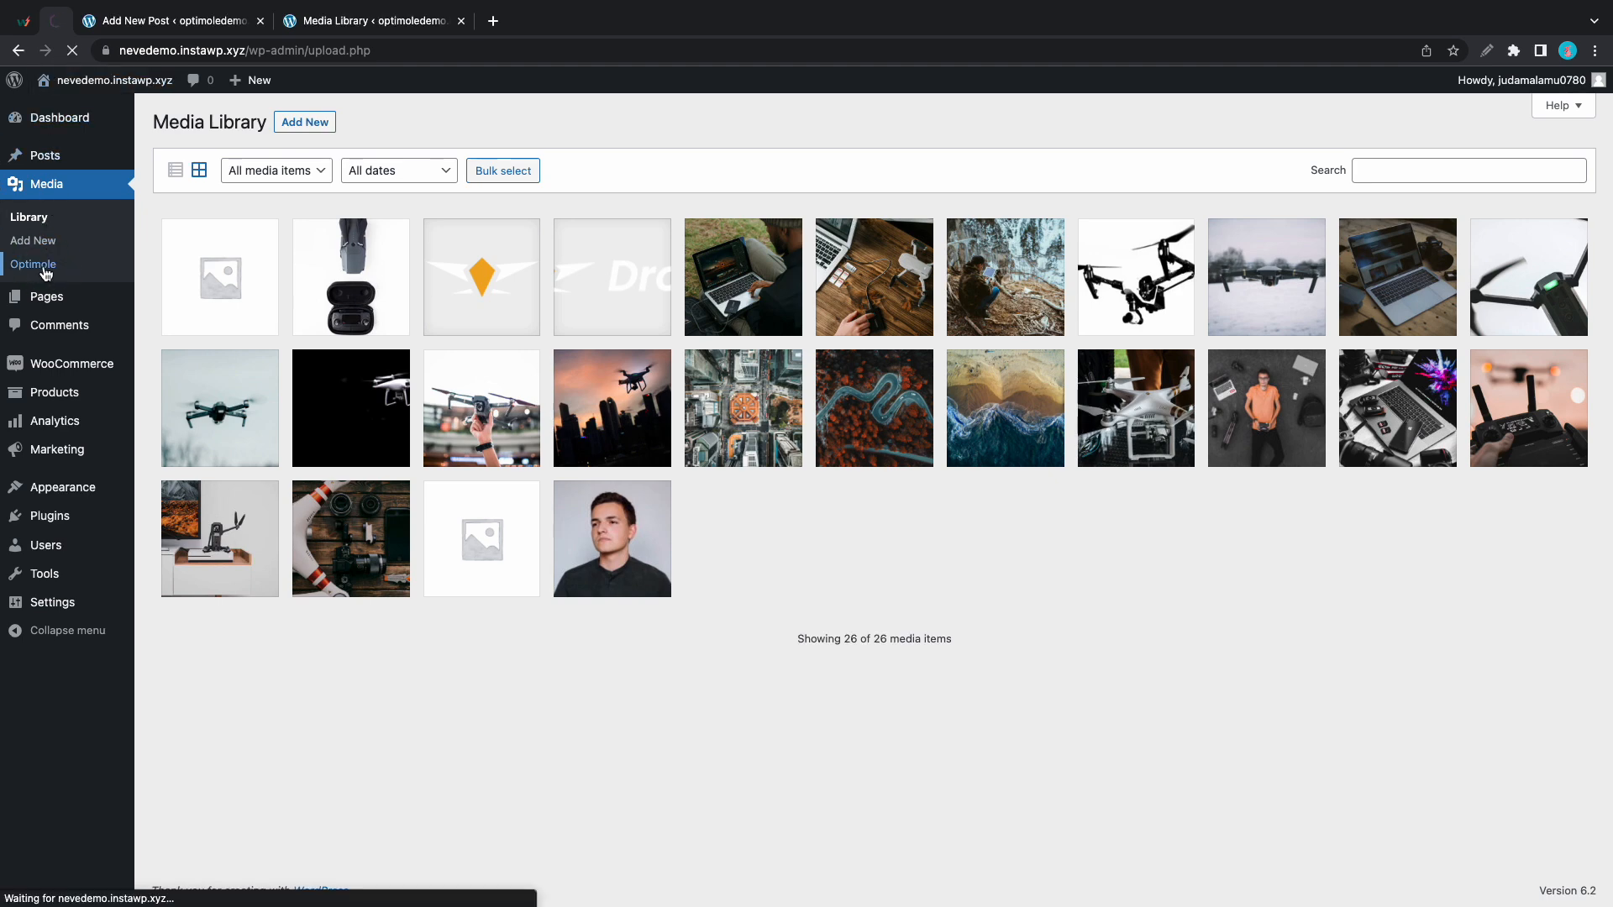
click(34, 264)
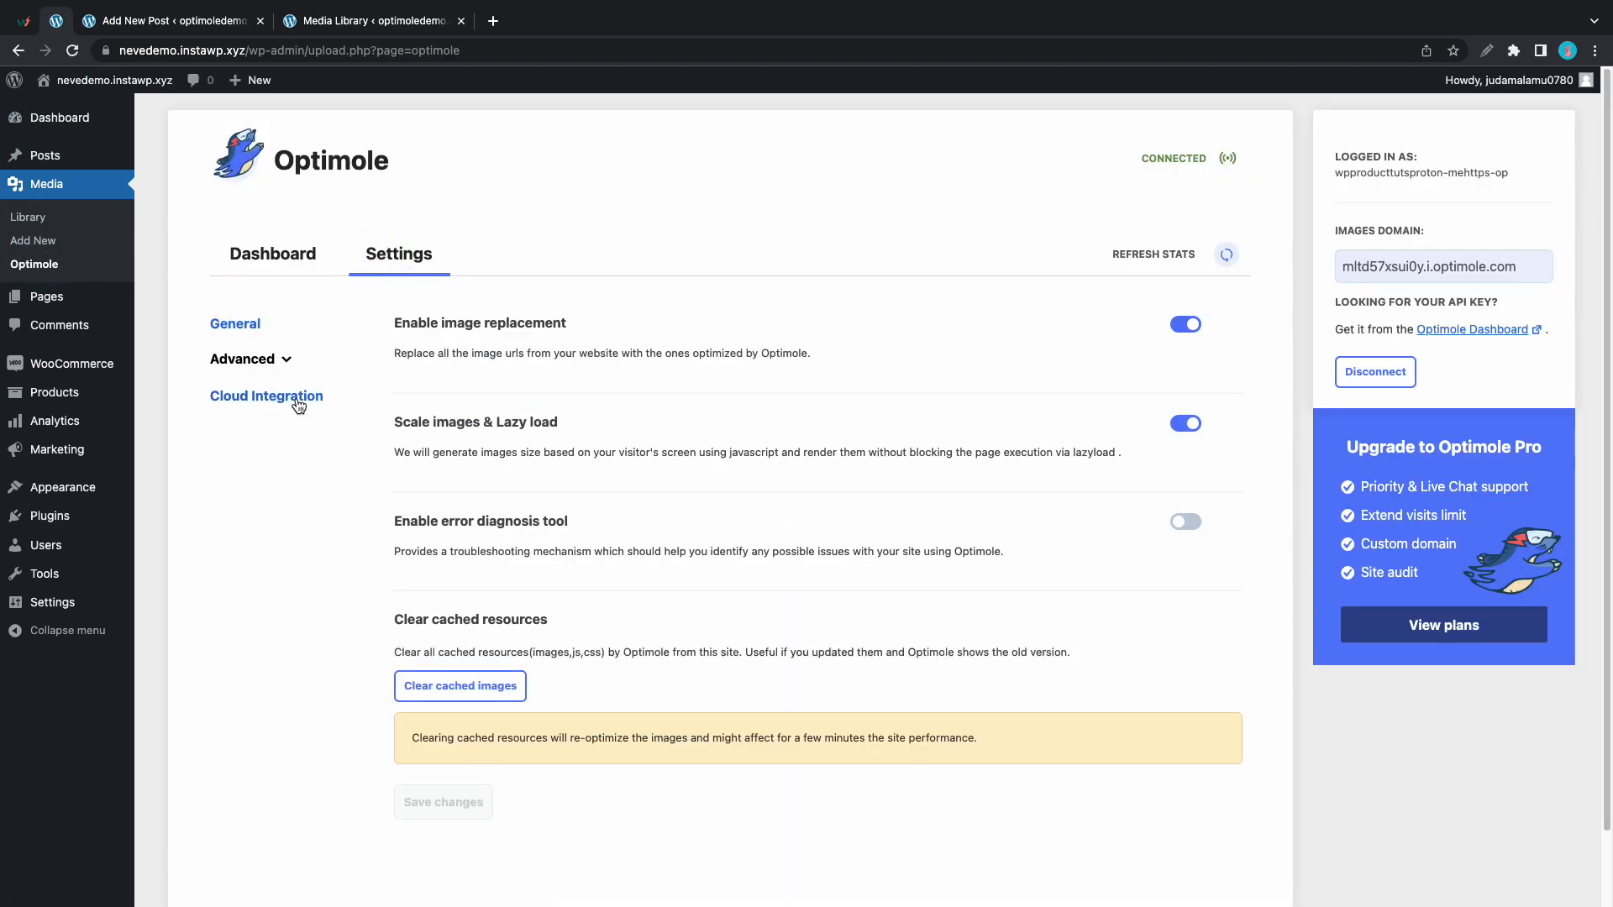
click(266, 396)
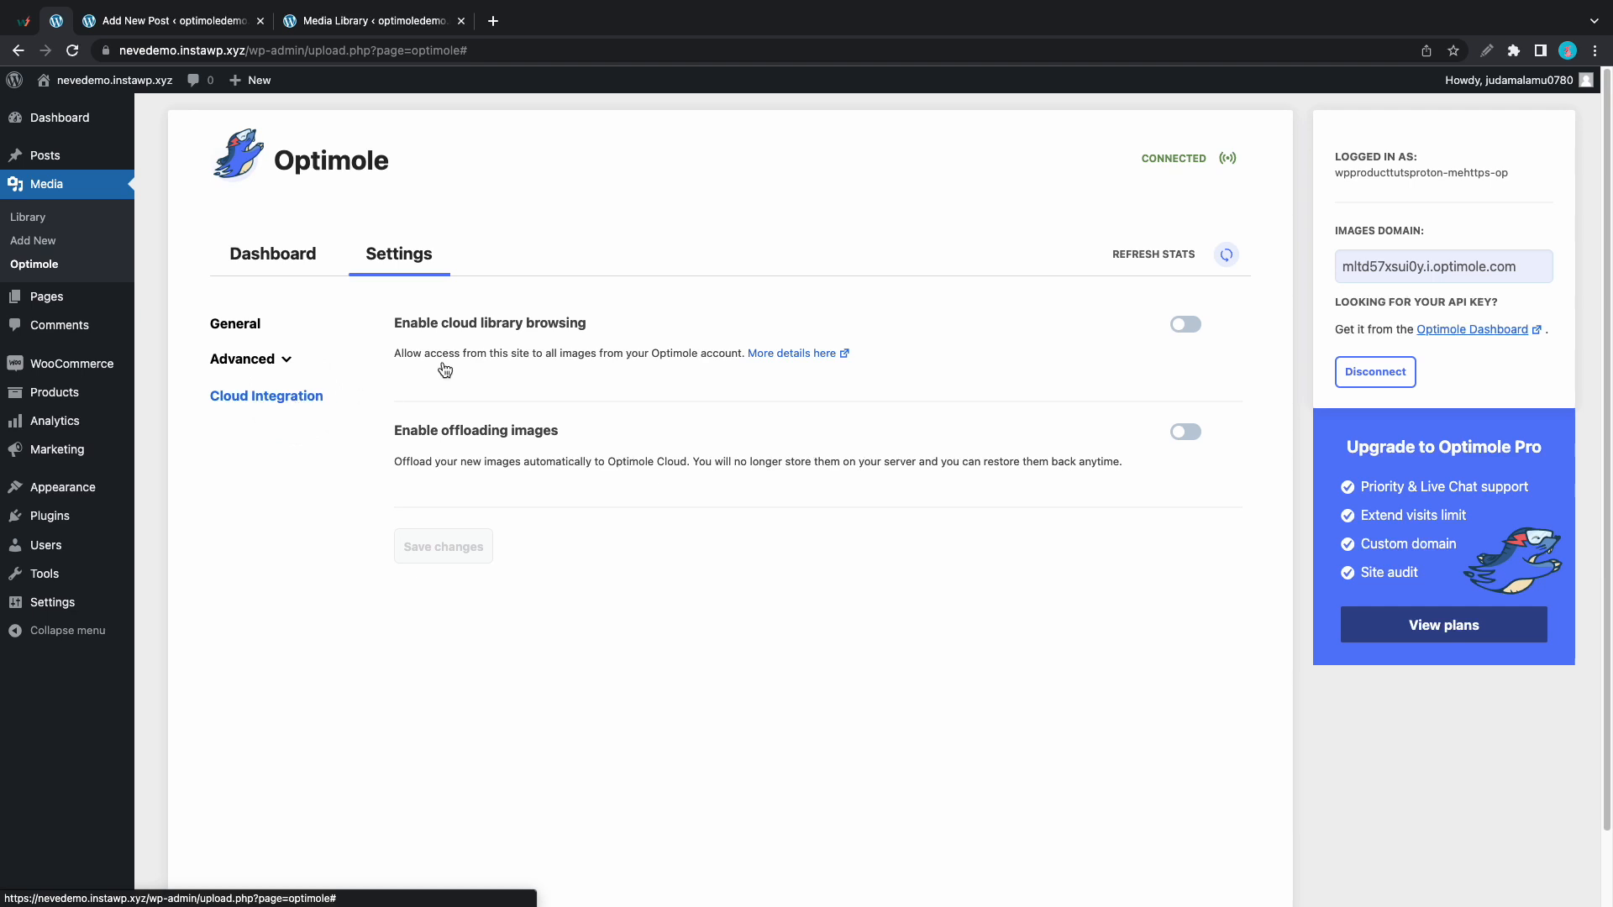
click(1184, 324)
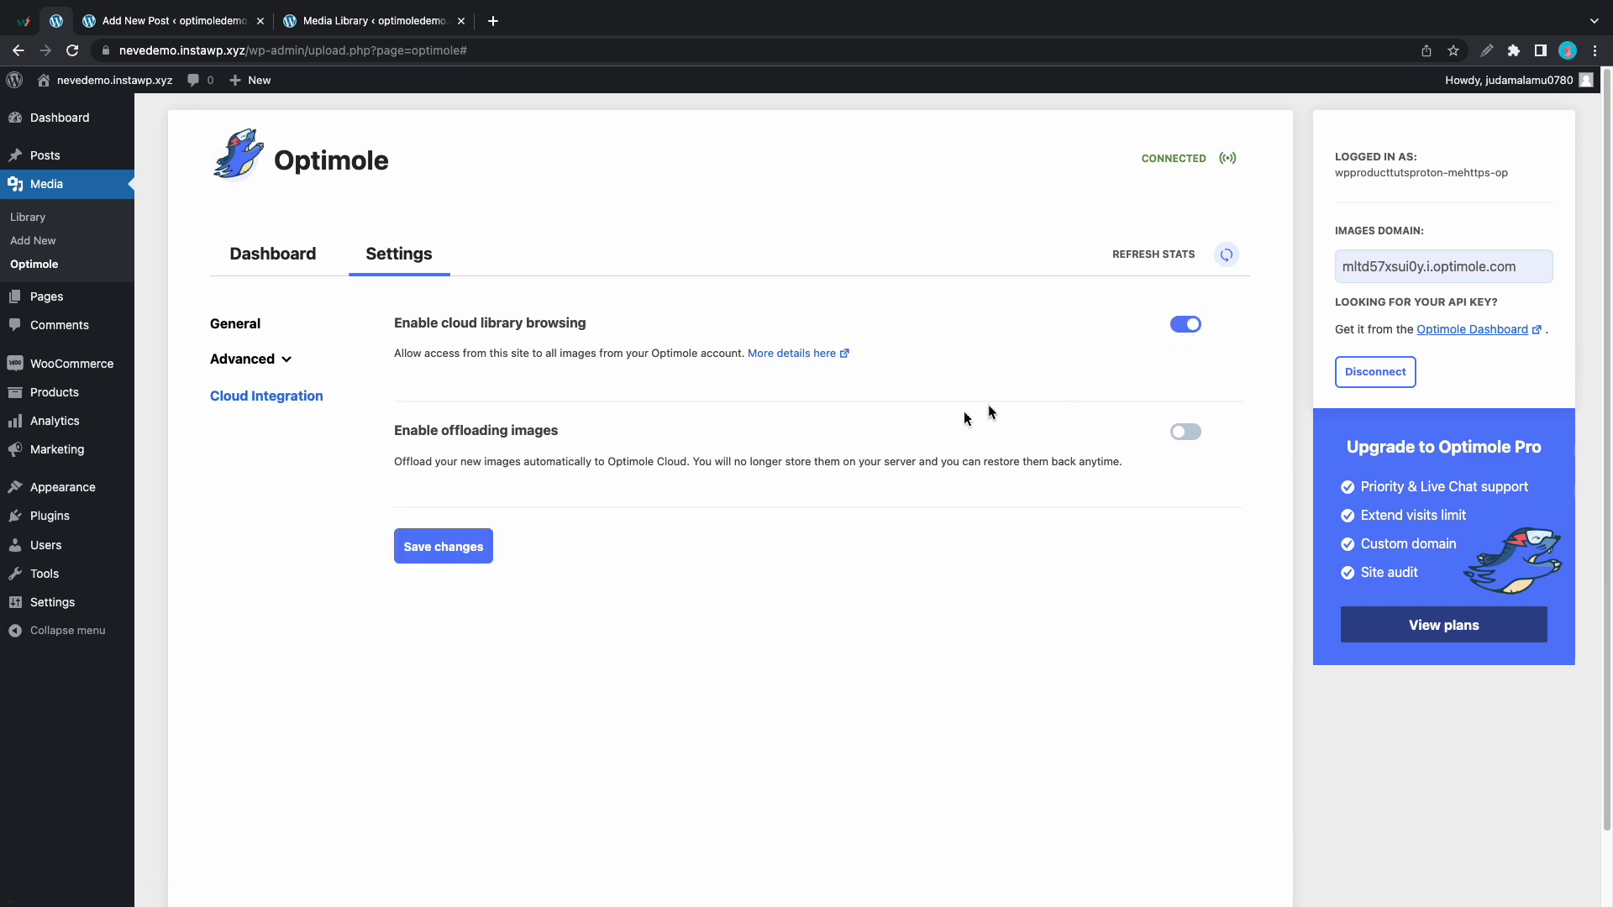
click(1183, 324)
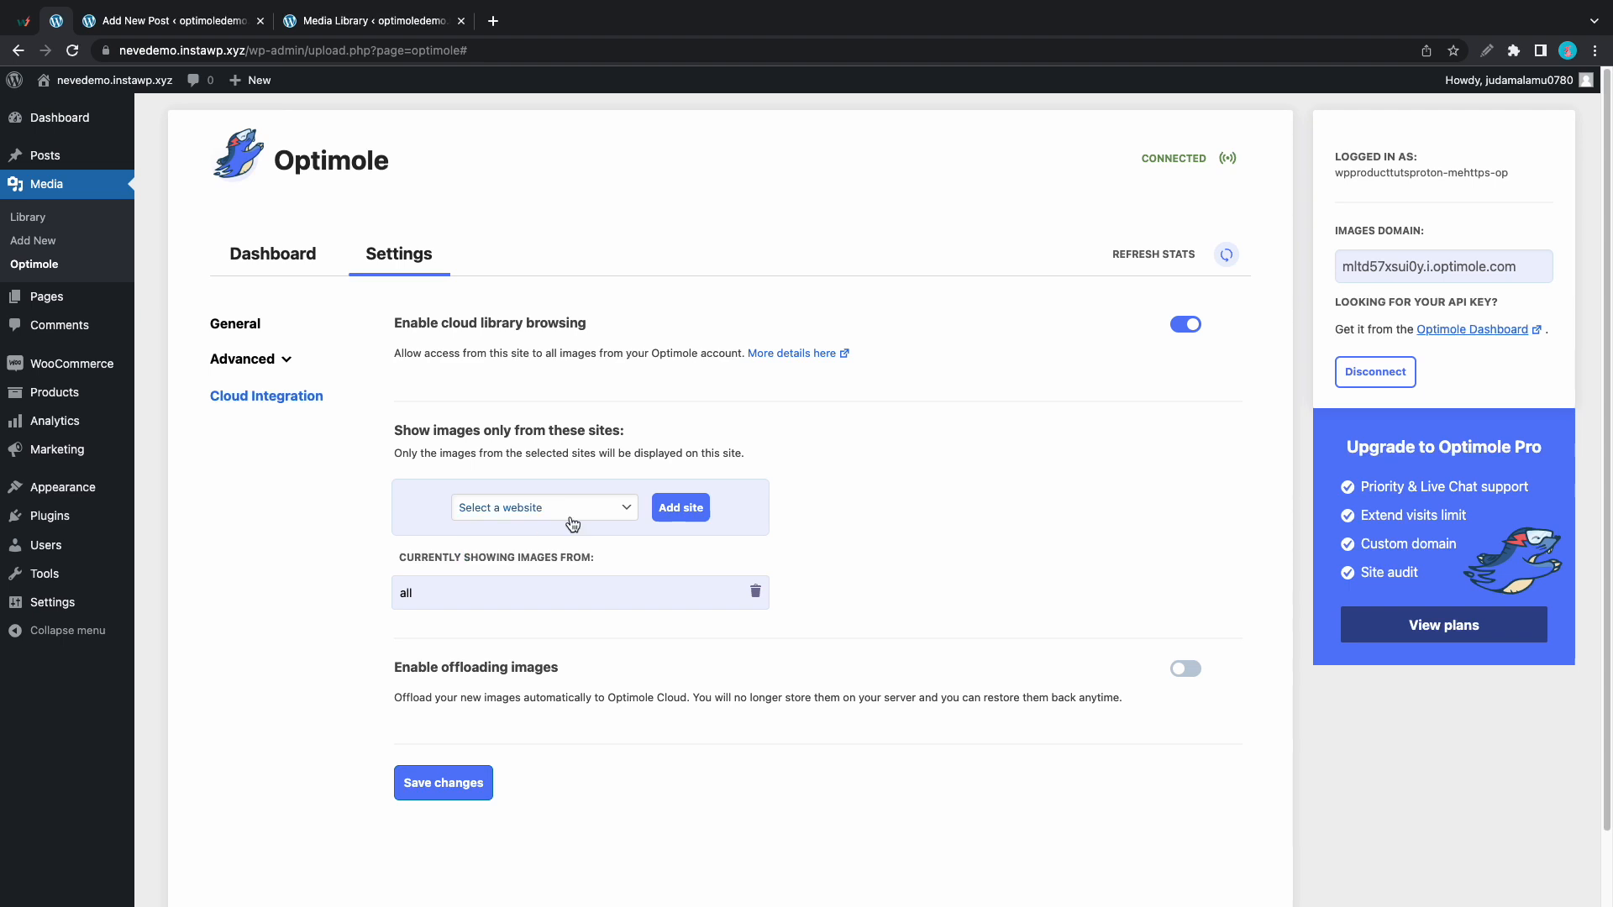
click(544, 507)
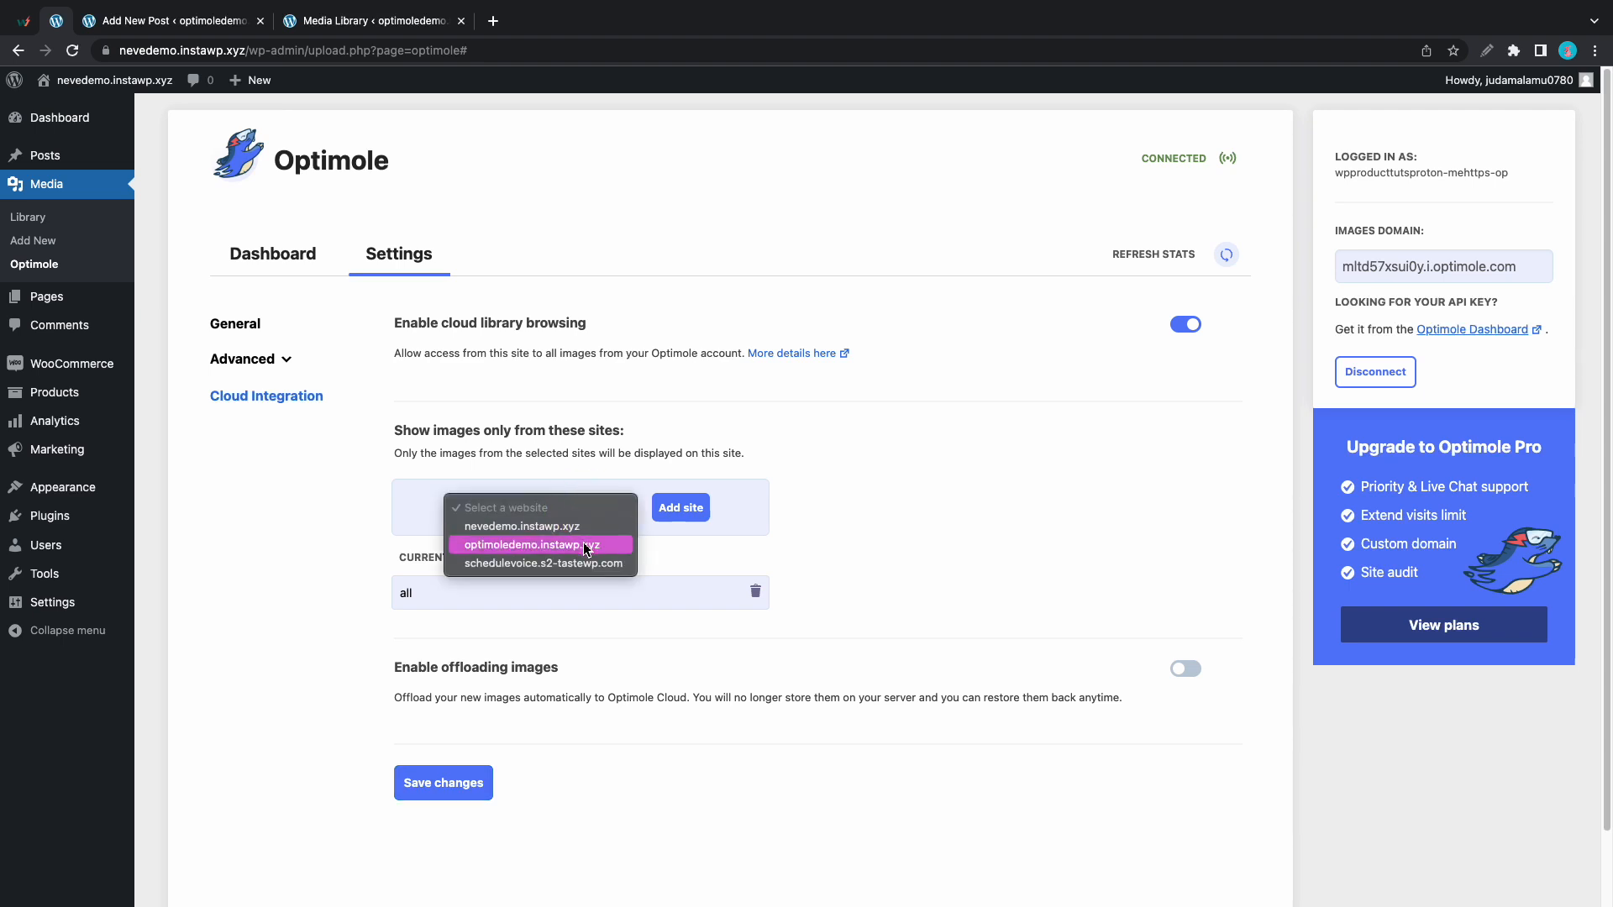
click(532, 545)
text(/im)
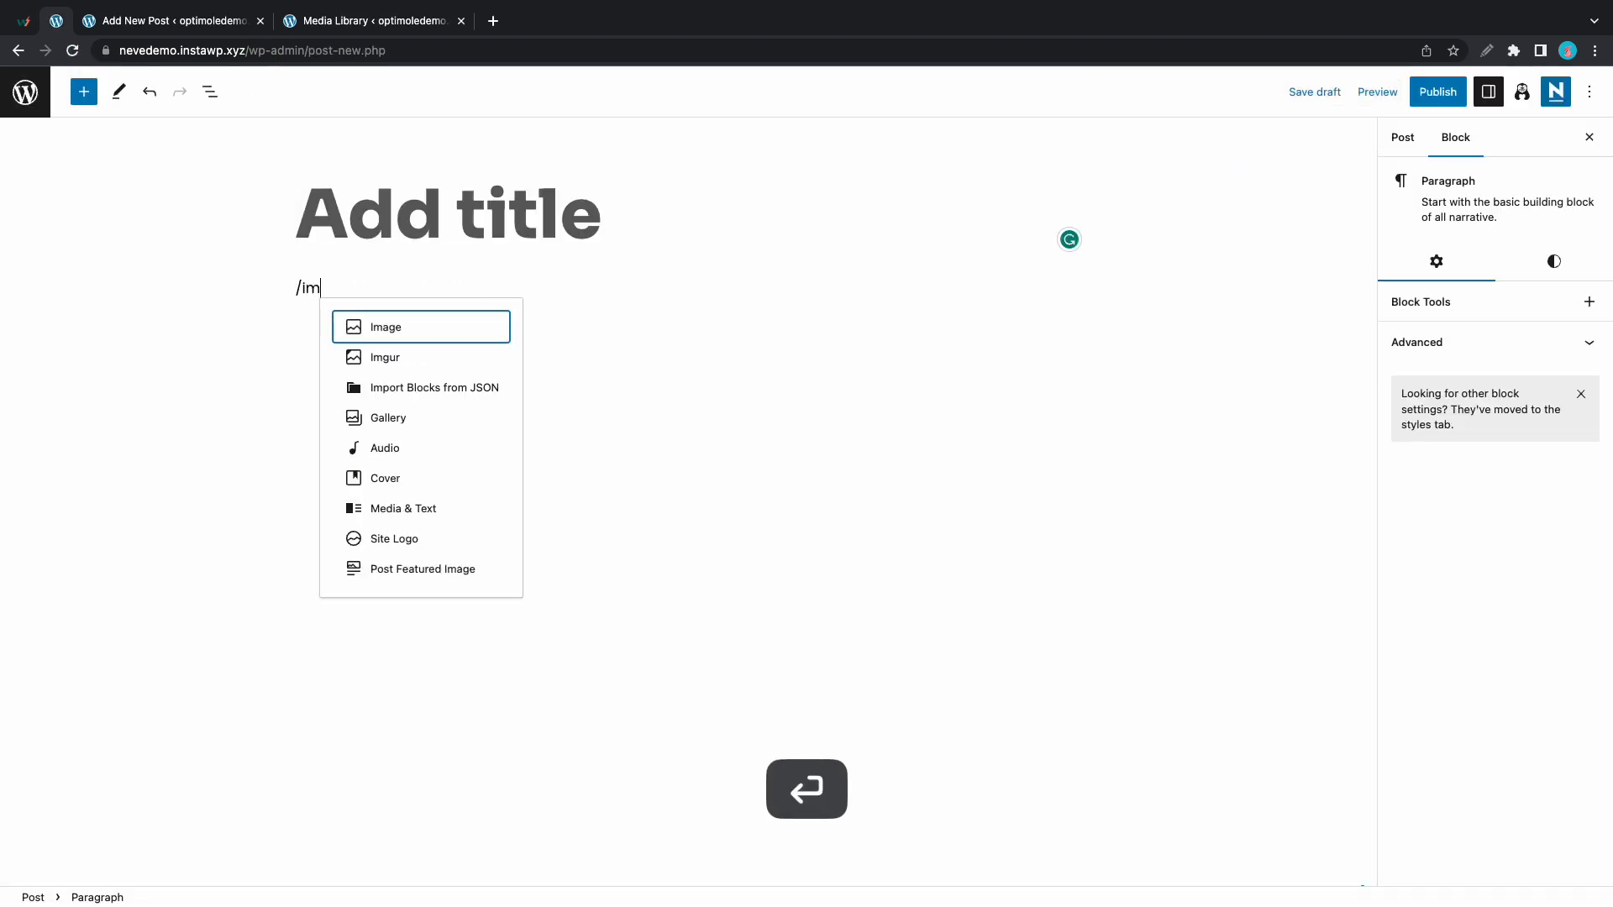
Step: Pick the modern house photo from the Optimole cloud tab and insert it into the Image block
click(385, 326)
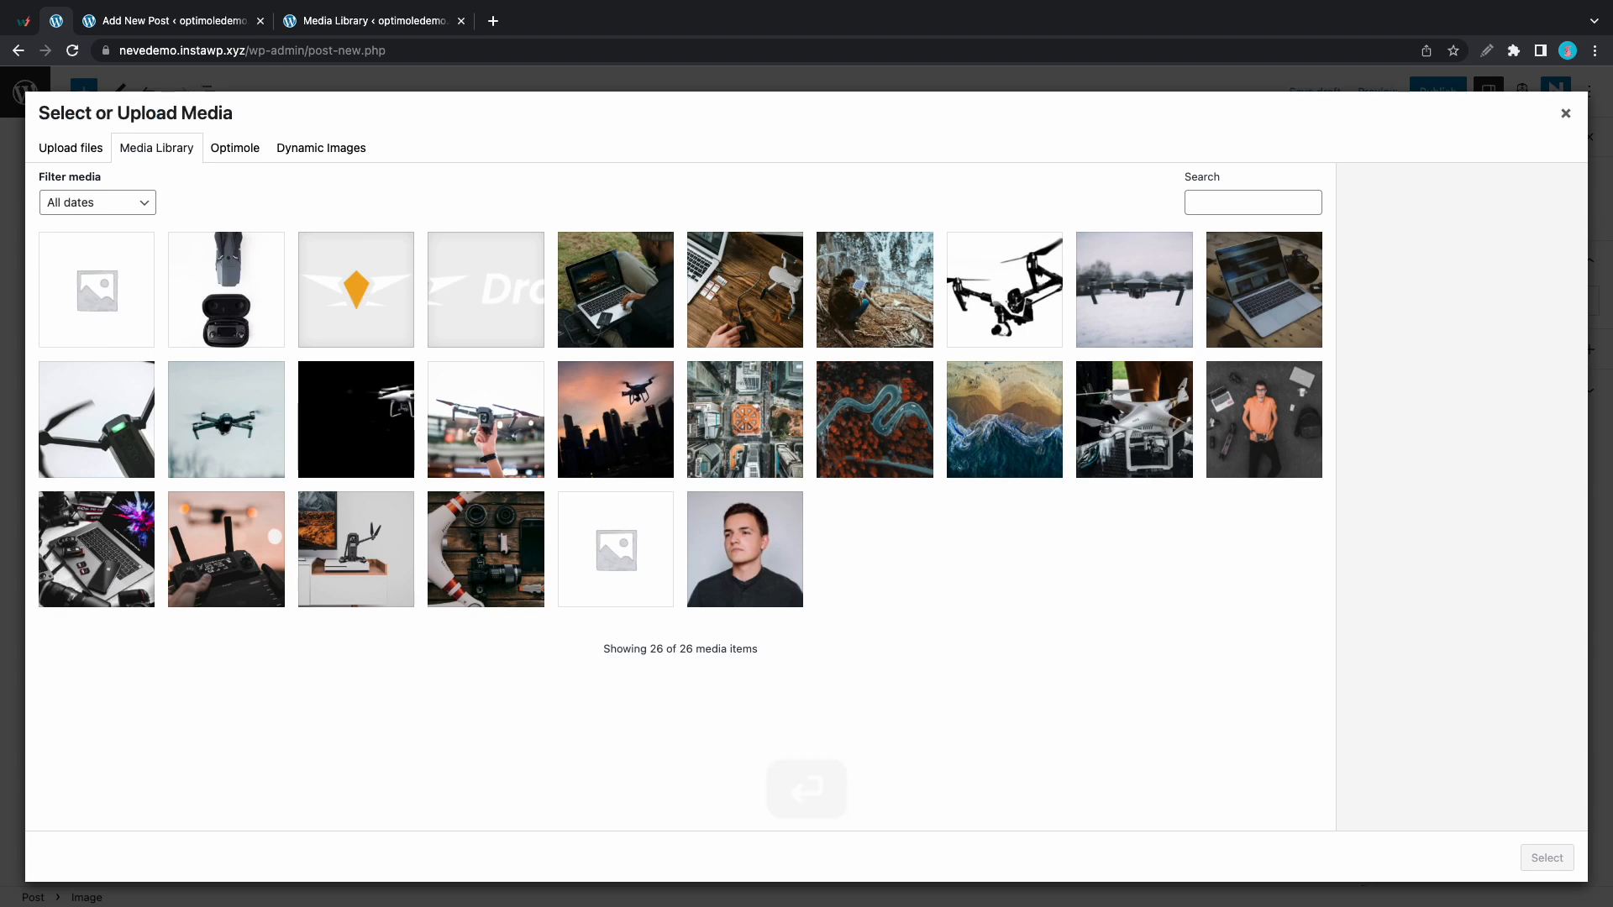
click(234, 147)
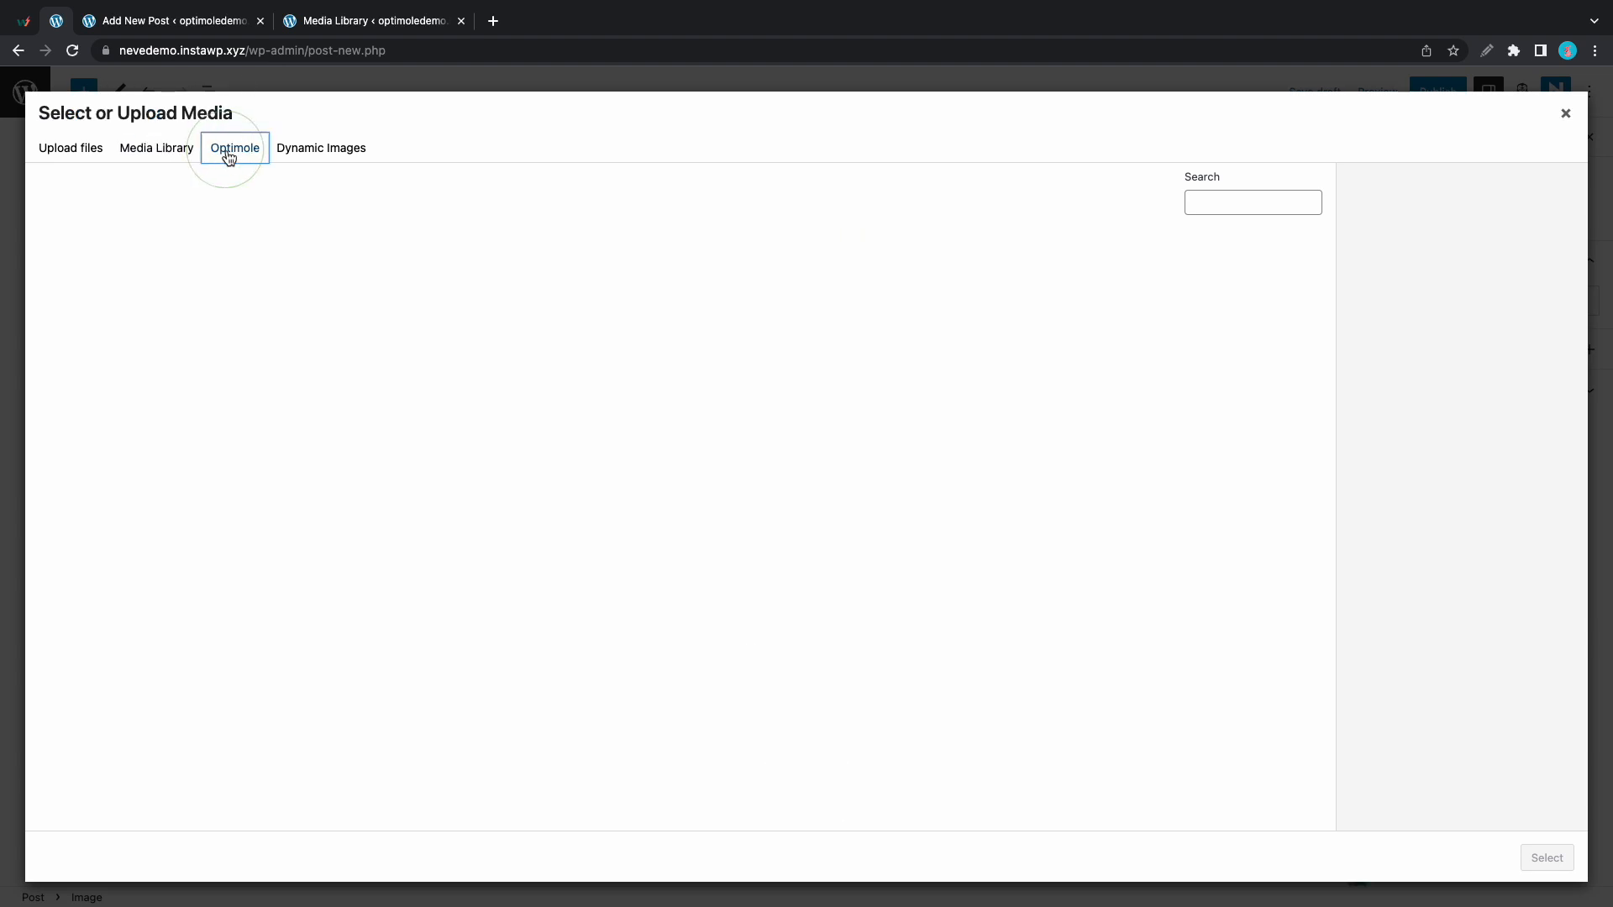
click(234, 147)
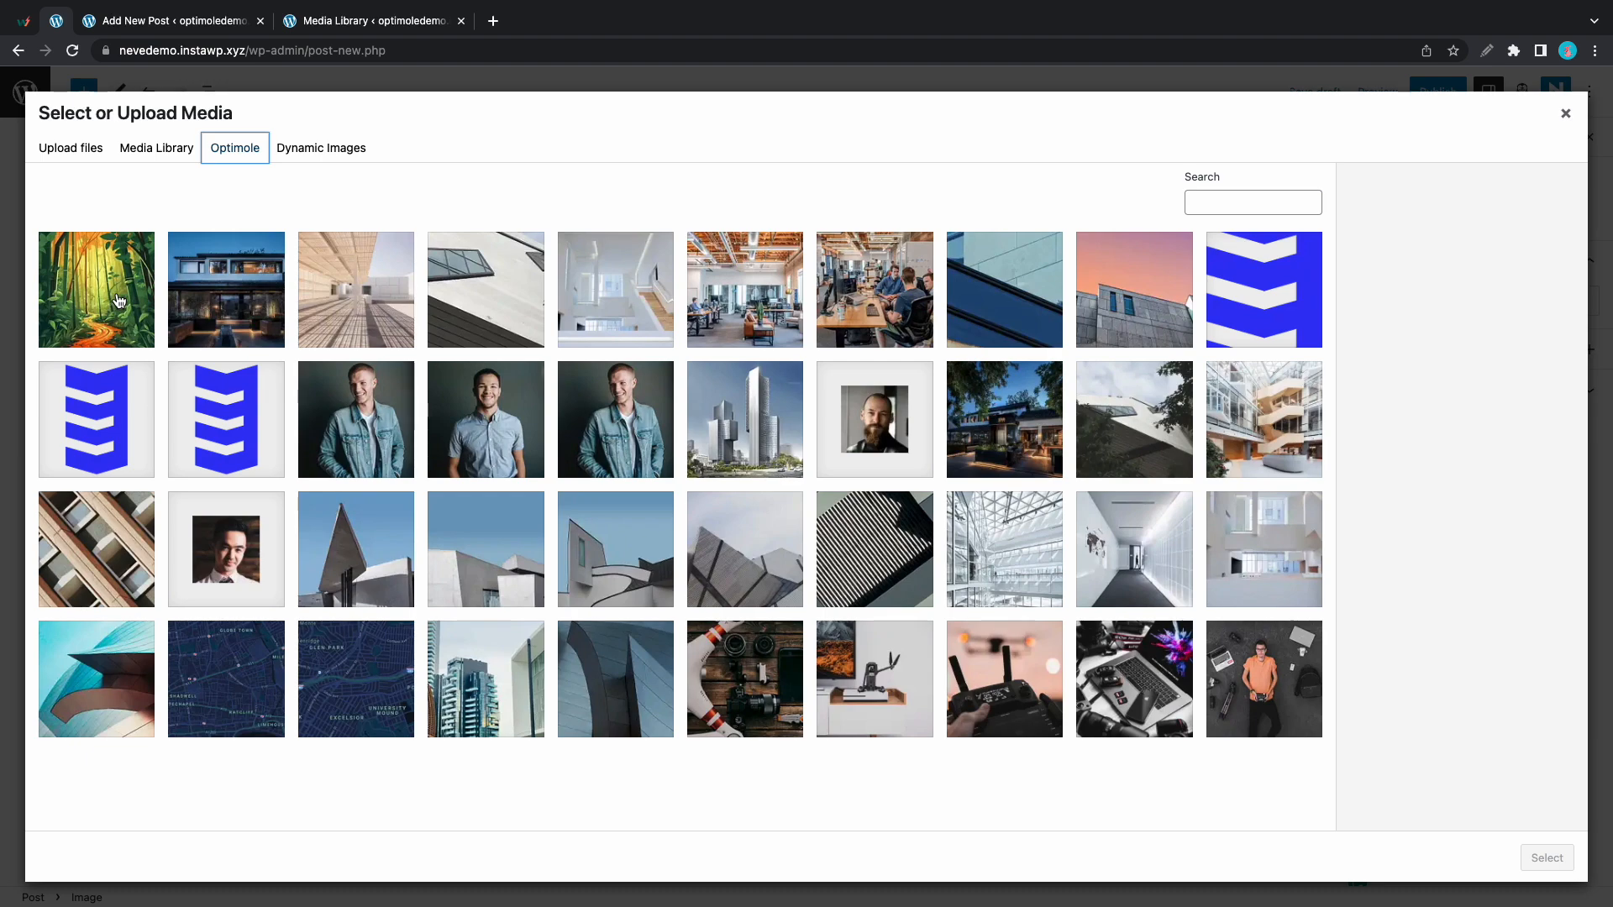
click(225, 289)
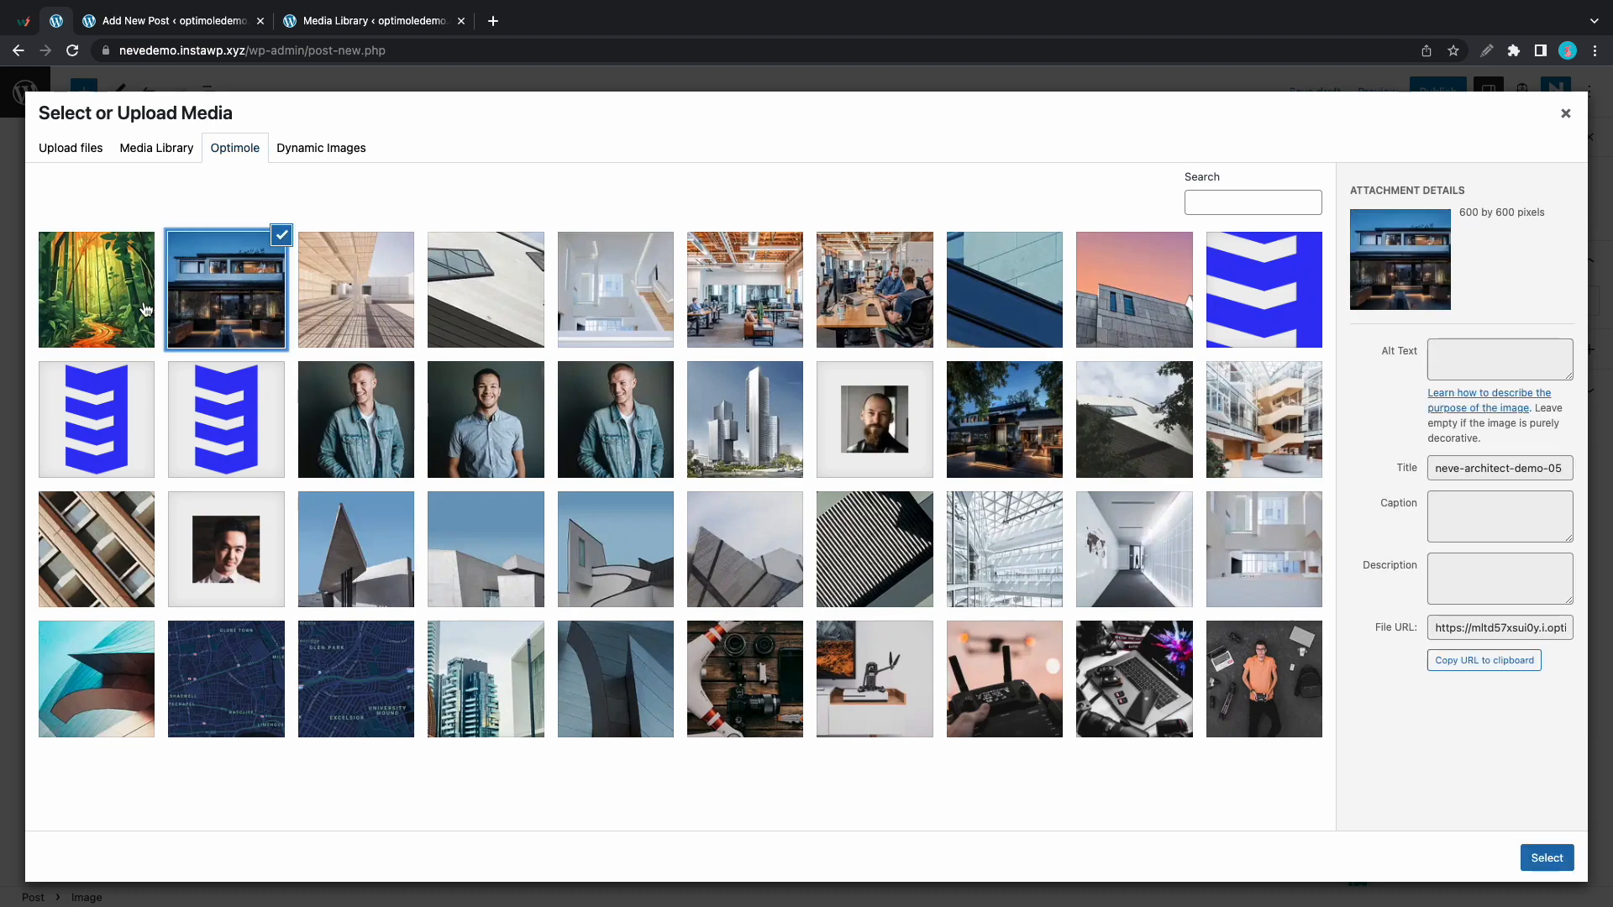
click(1546, 857)
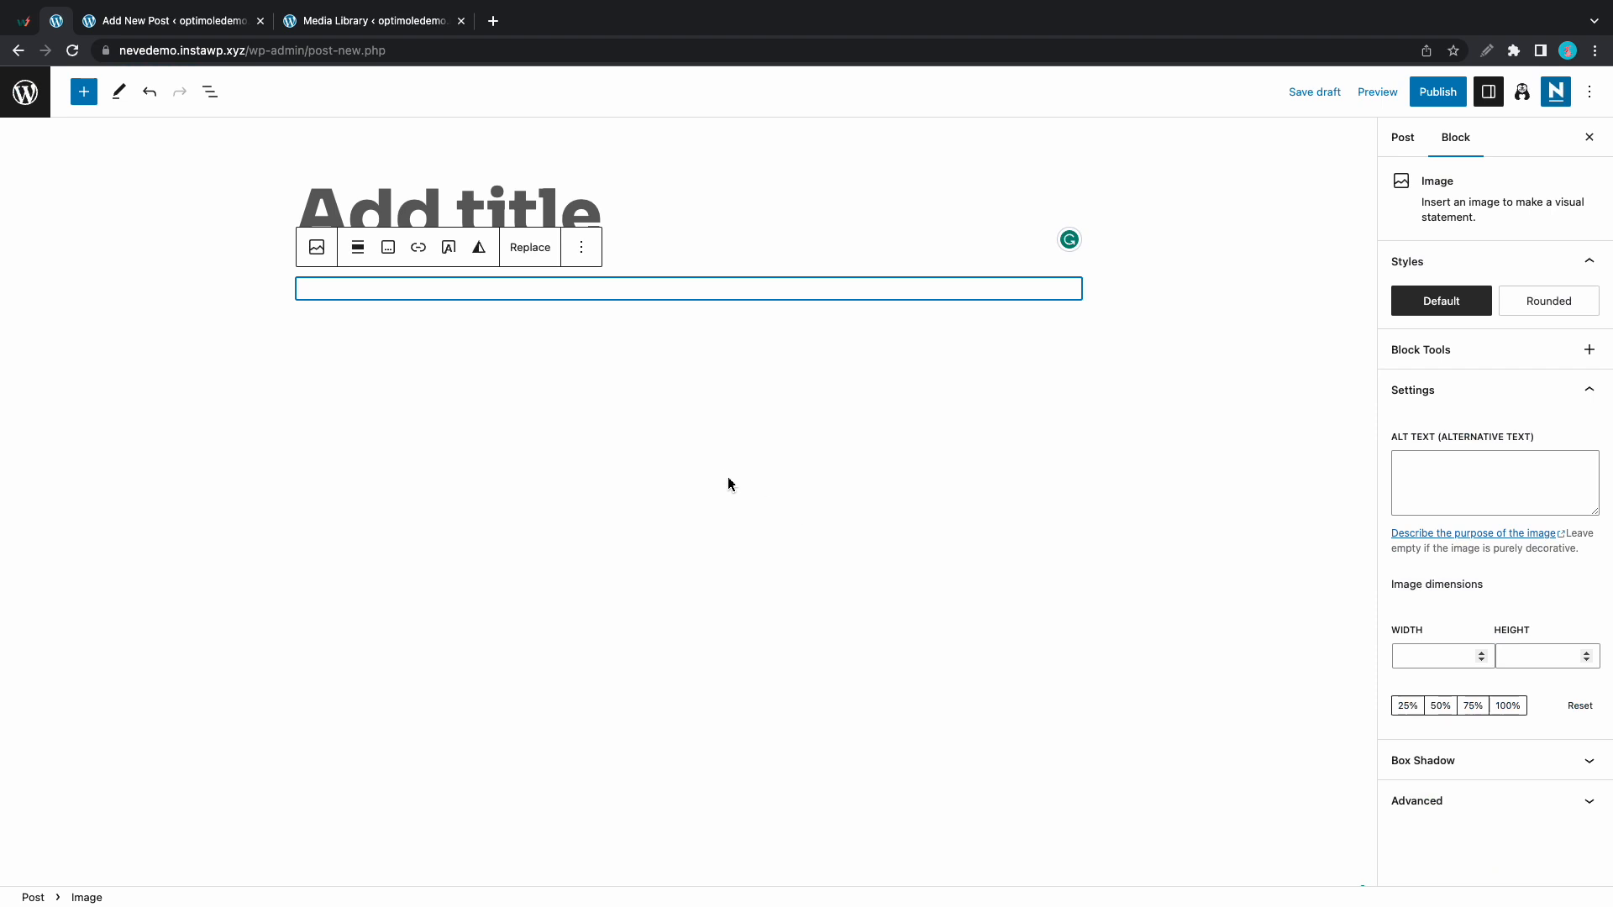